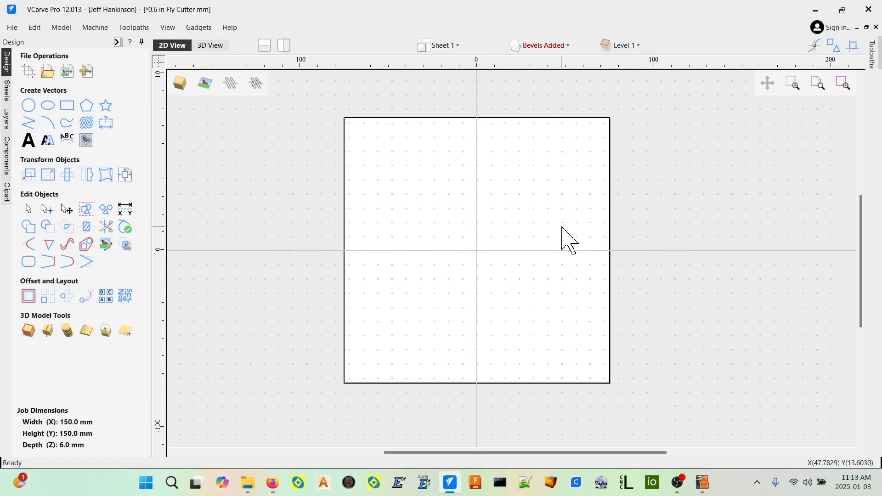
mouse_move(594, 131)
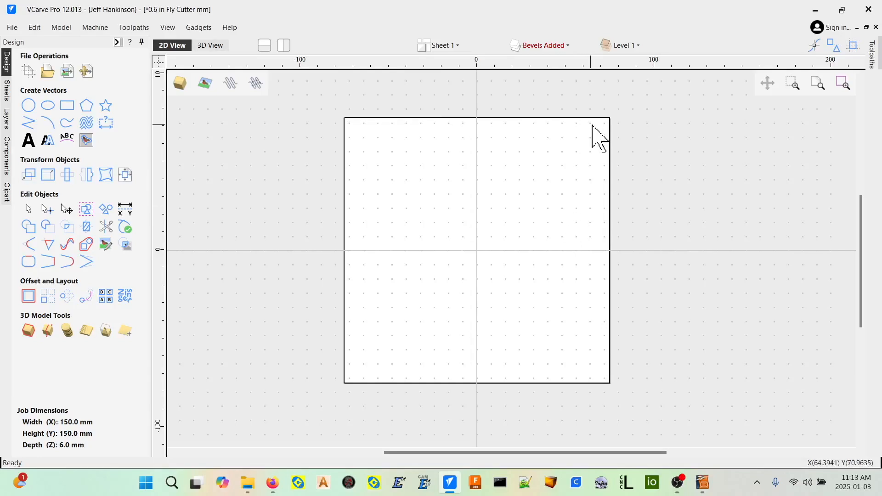
mouse_move(501, 132)
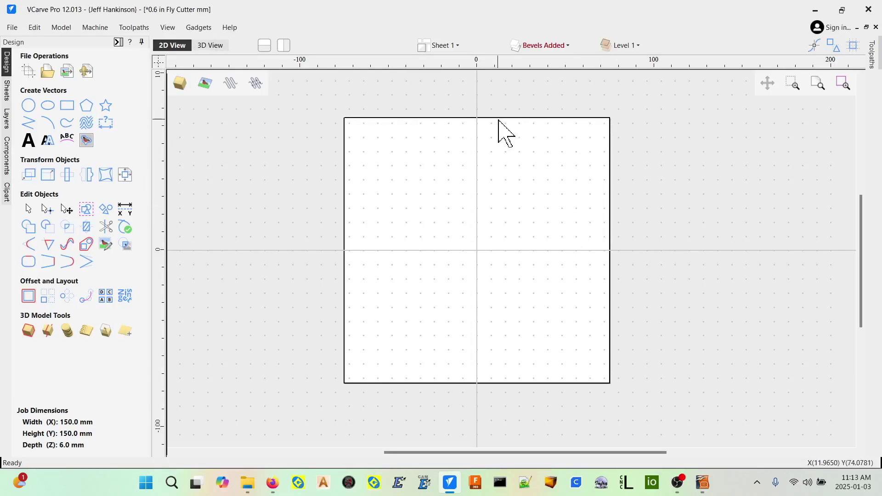
mouse_move(482, 270)
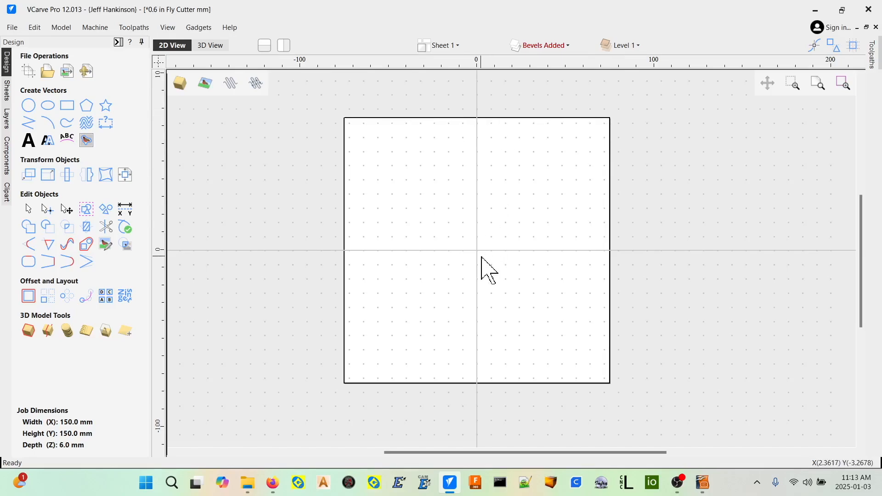
mouse_move(469, 248)
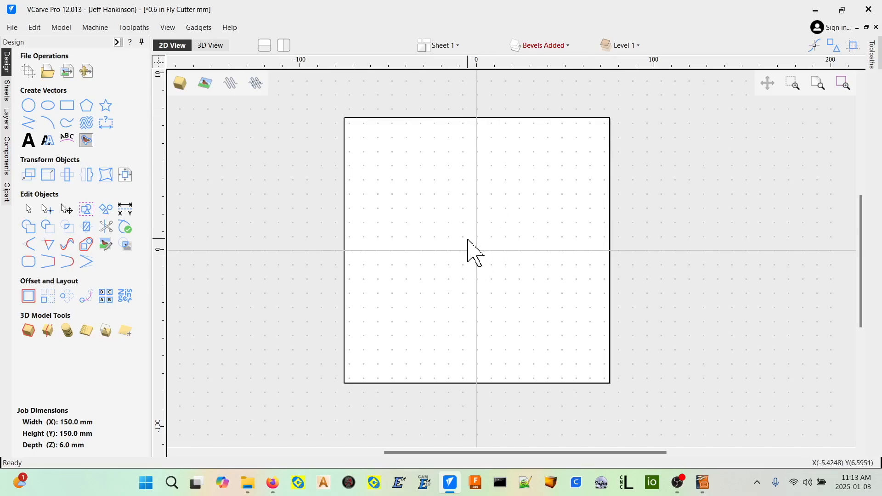
mouse_move(489, 254)
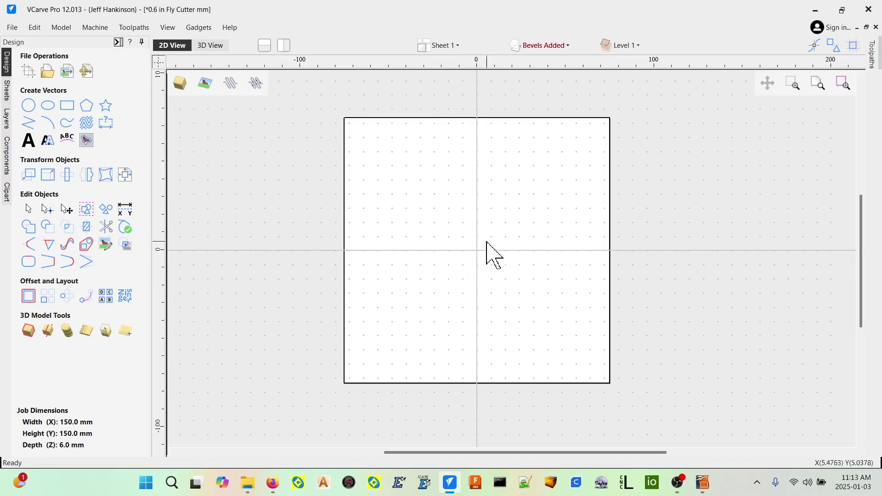
mouse_move(488, 267)
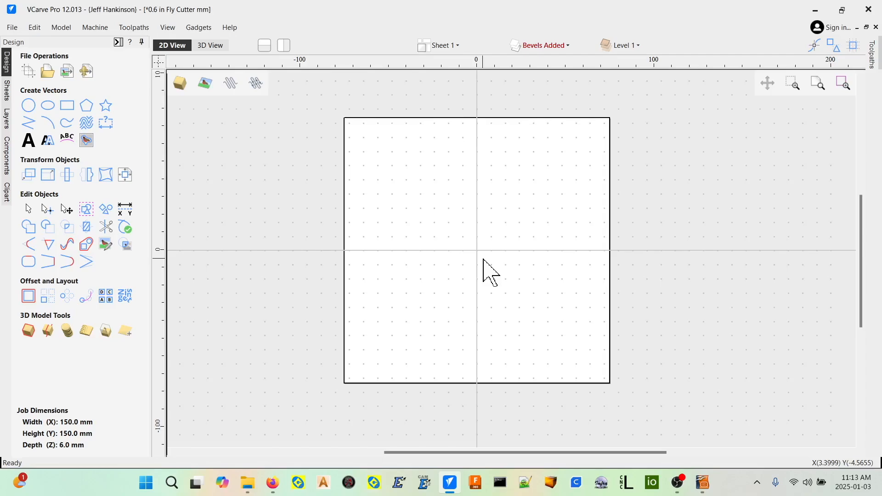
mouse_move(479, 262)
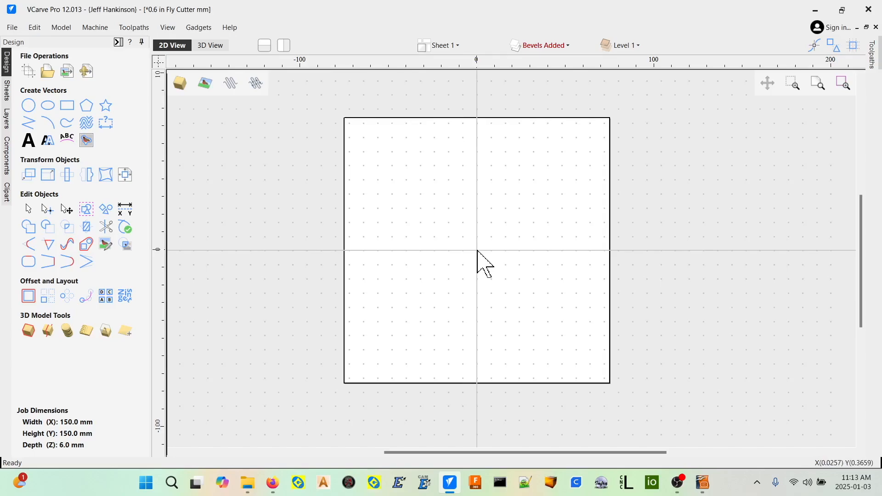
mouse_move(340, 384)
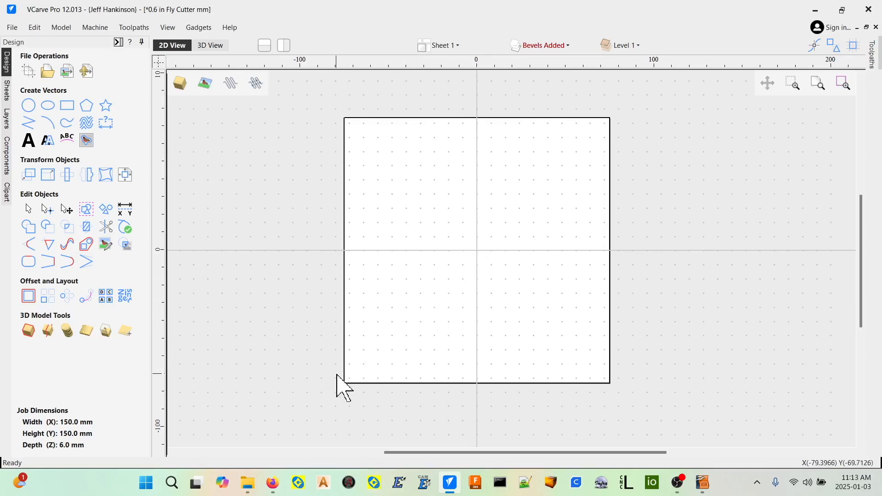
mouse_move(338, 380)
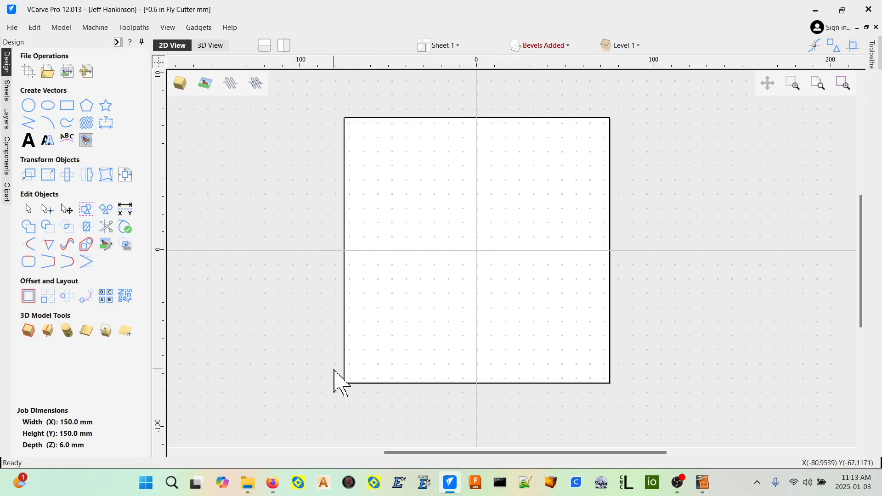
mouse_move(355, 389)
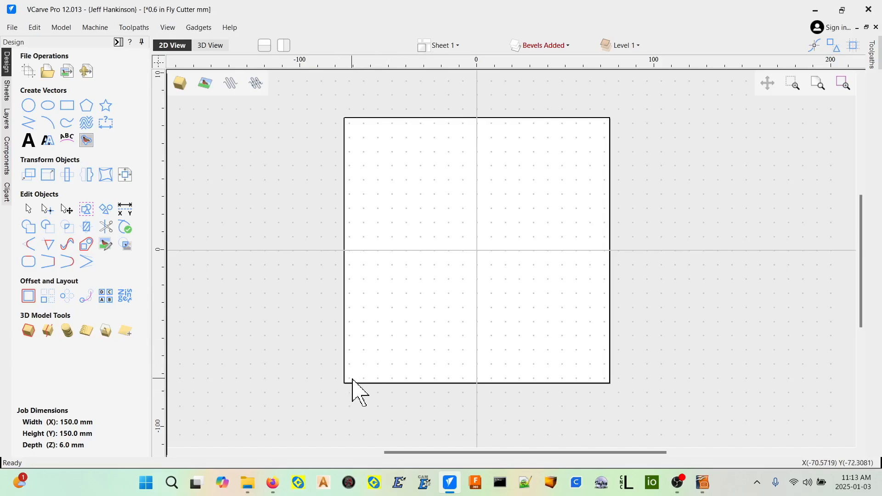
mouse_move(340, 400)
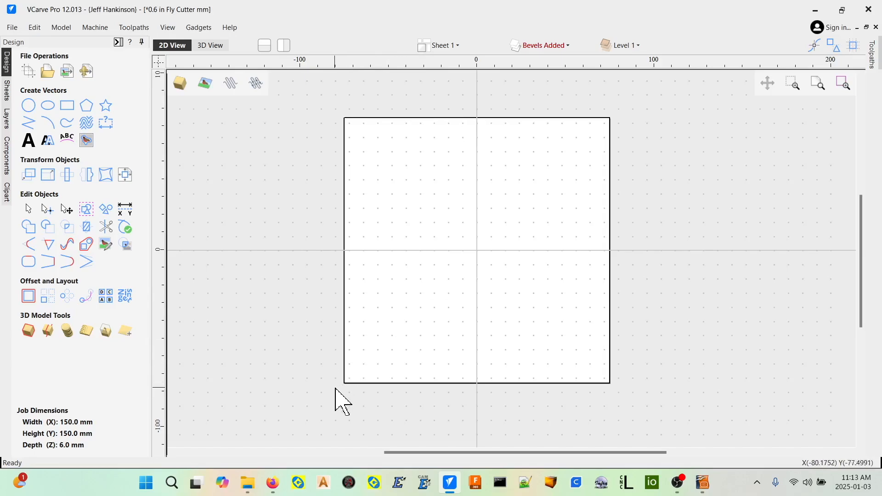
mouse_move(360, 397)
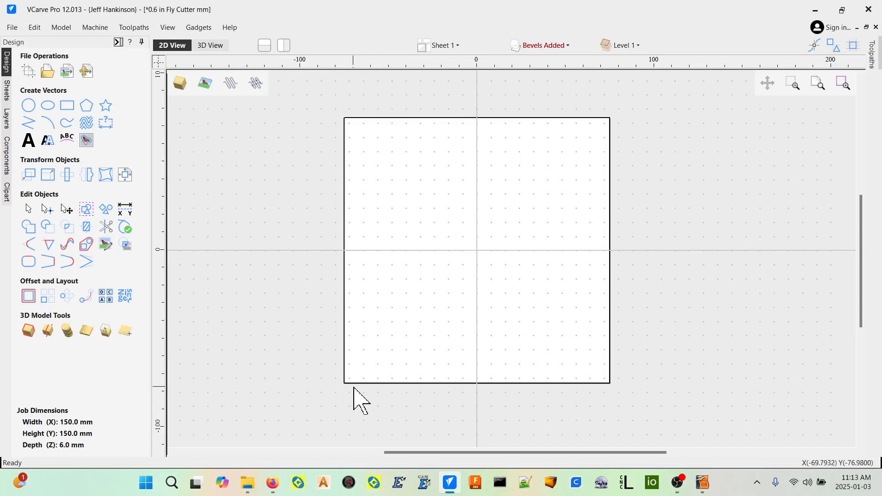
mouse_move(347, 397)
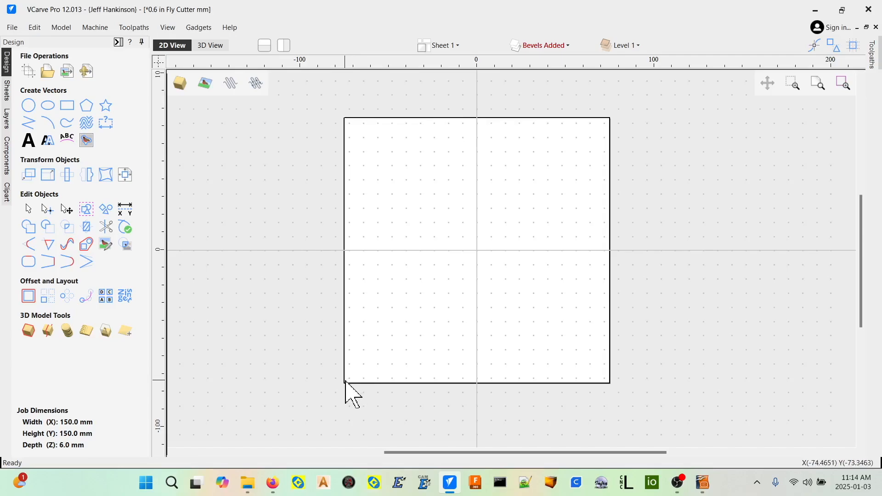
mouse_move(479, 265)
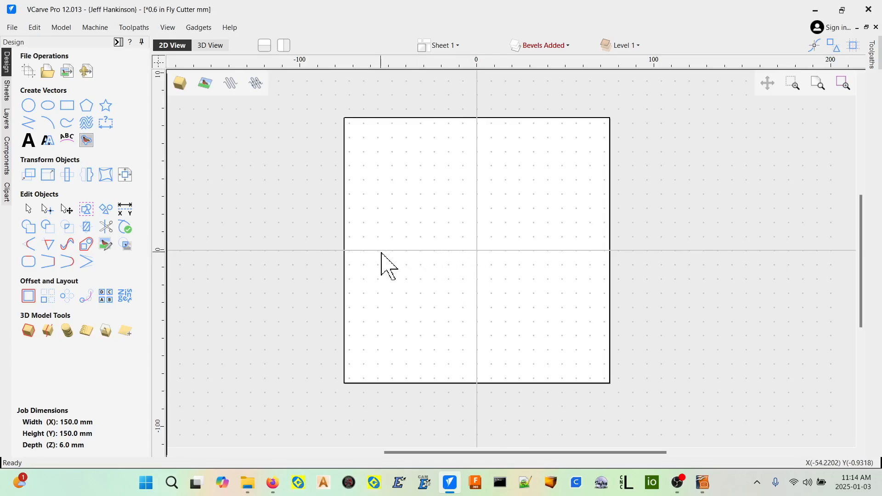
mouse_move(409, 229)
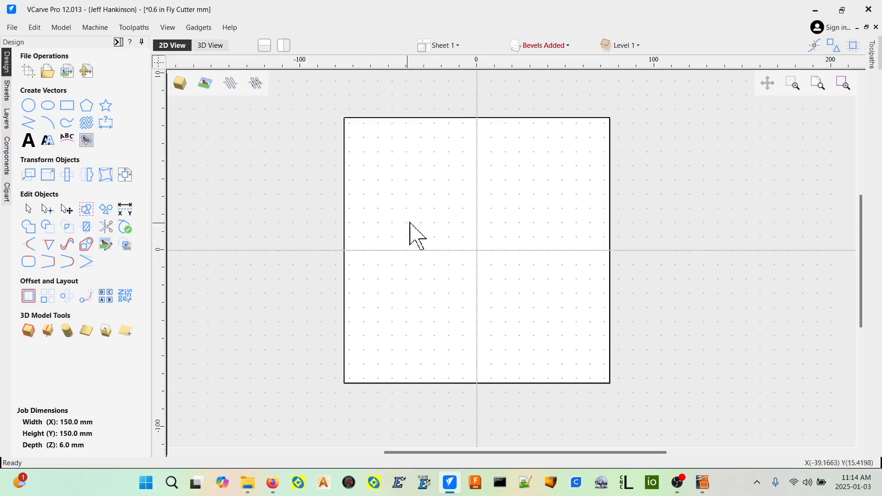
mouse_move(529, 172)
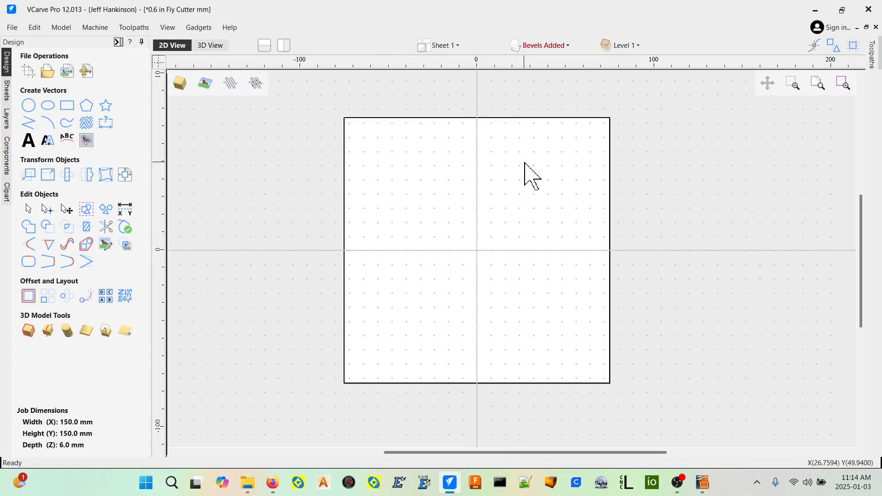
mouse_move(529, 169)
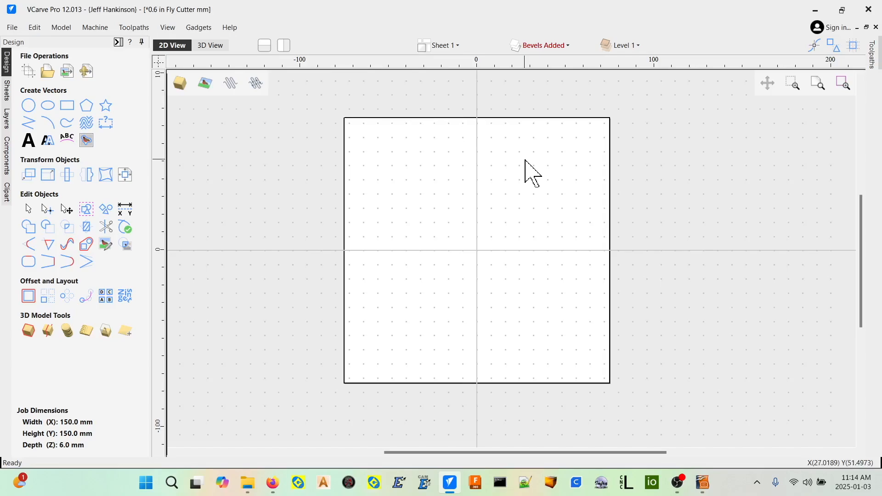
Toggle visibility of the Rough Outline and Dimensions layers from the Layers list
click(568, 45)
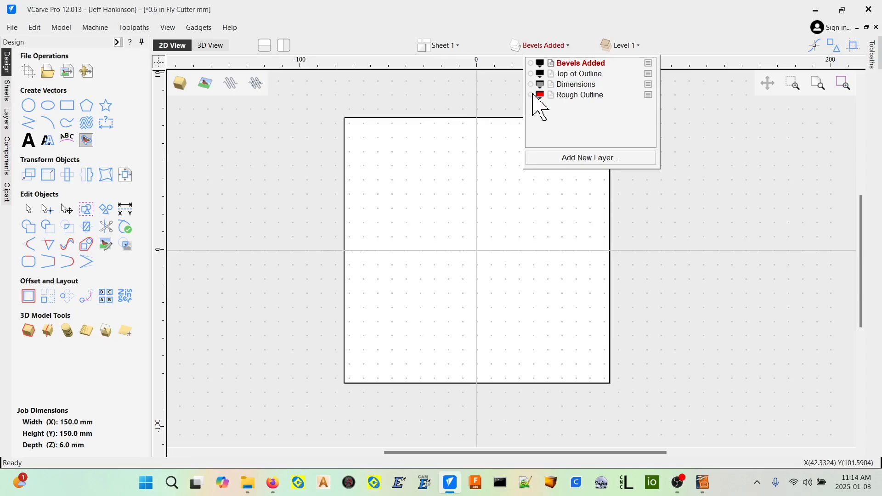
click(530, 94)
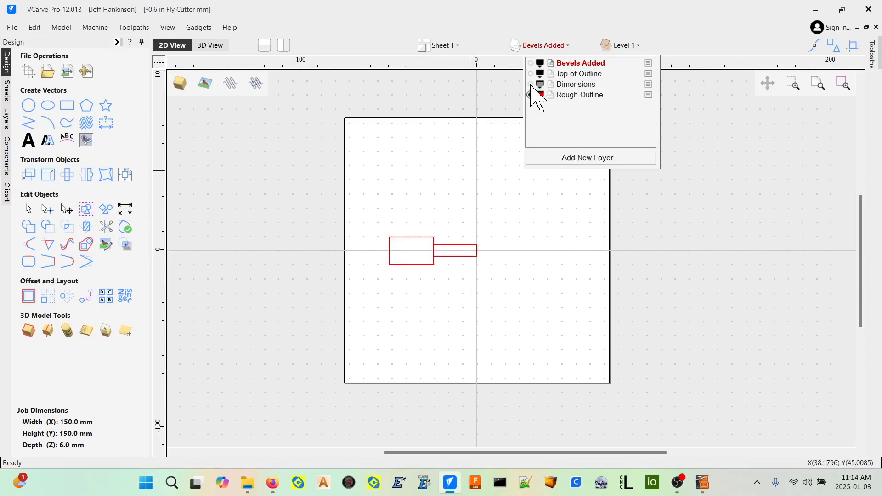
click(531, 84)
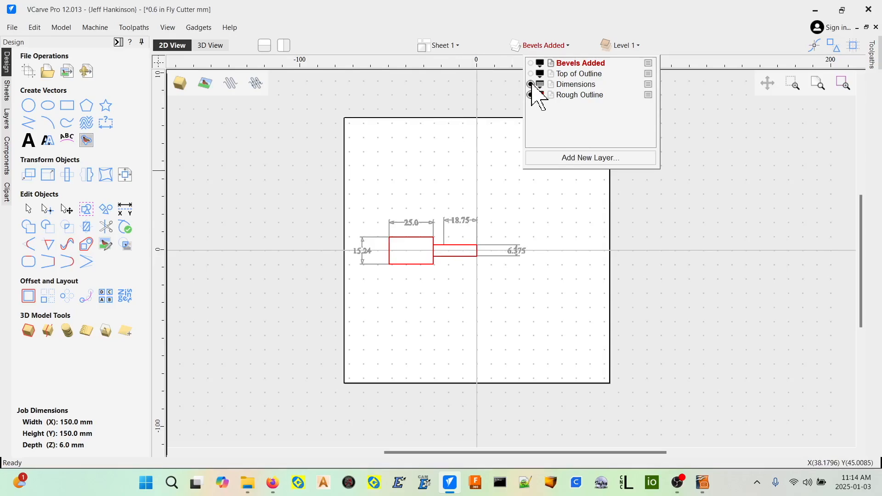
click(530, 95)
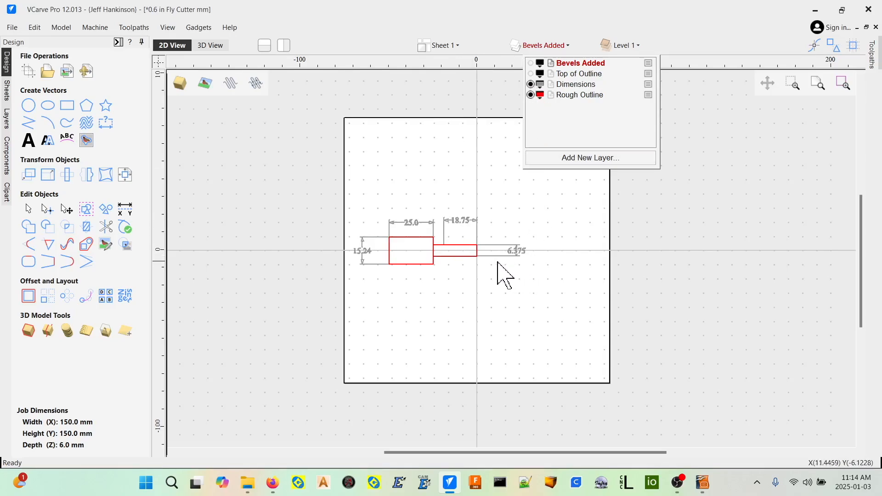
mouse_move(448, 276)
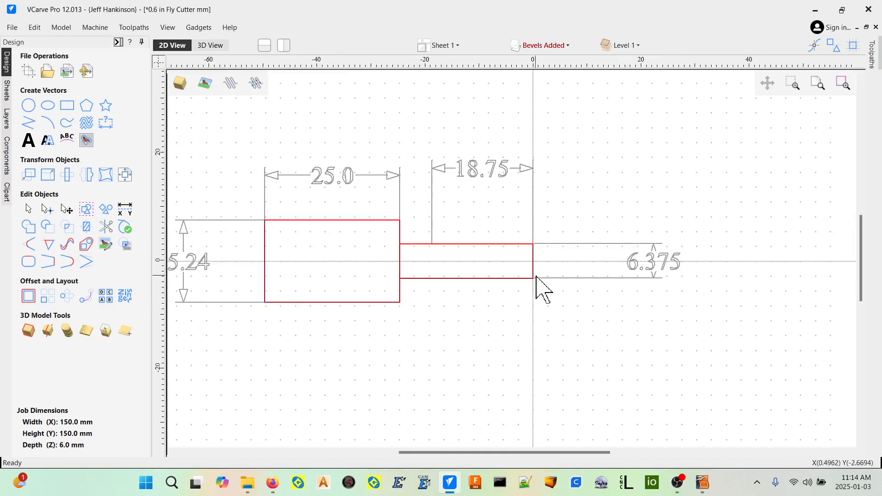
mouse_move(537, 273)
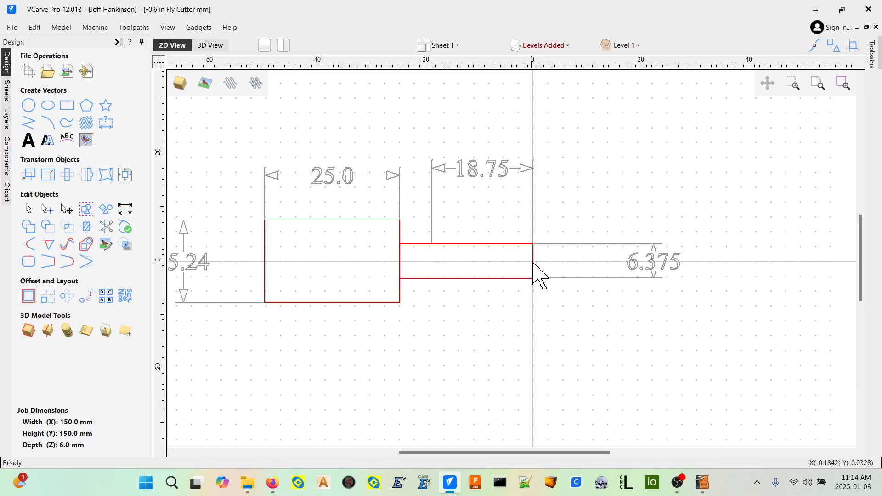
mouse_move(396, 297)
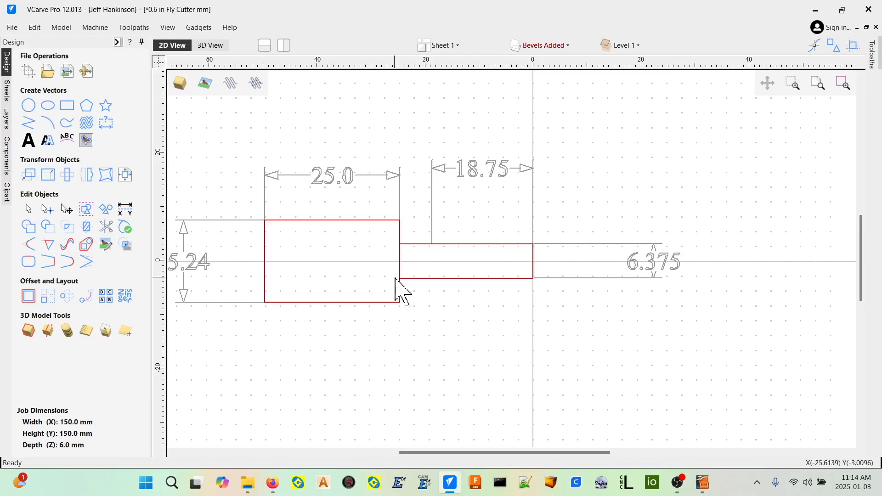
mouse_move(263, 312)
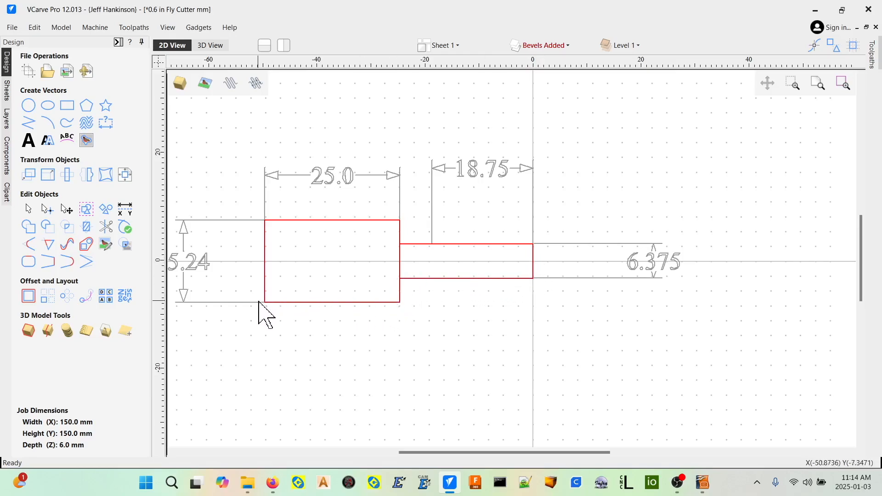
mouse_move(263, 304)
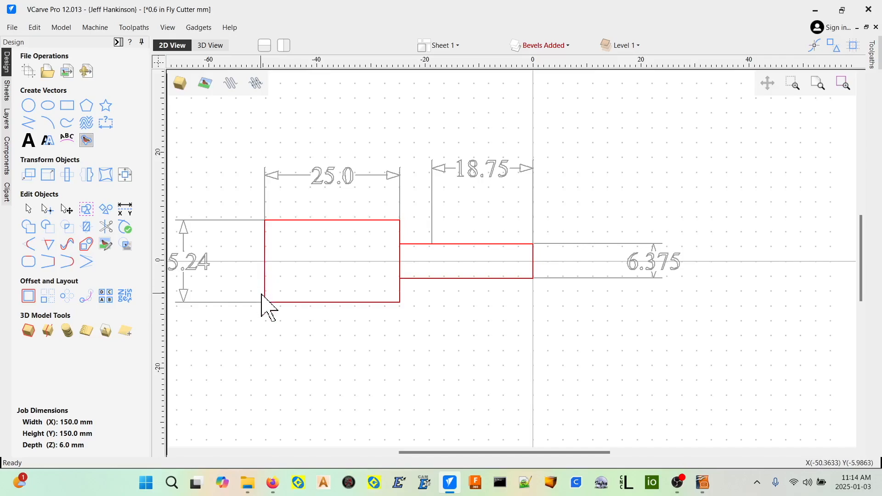
mouse_move(268, 269)
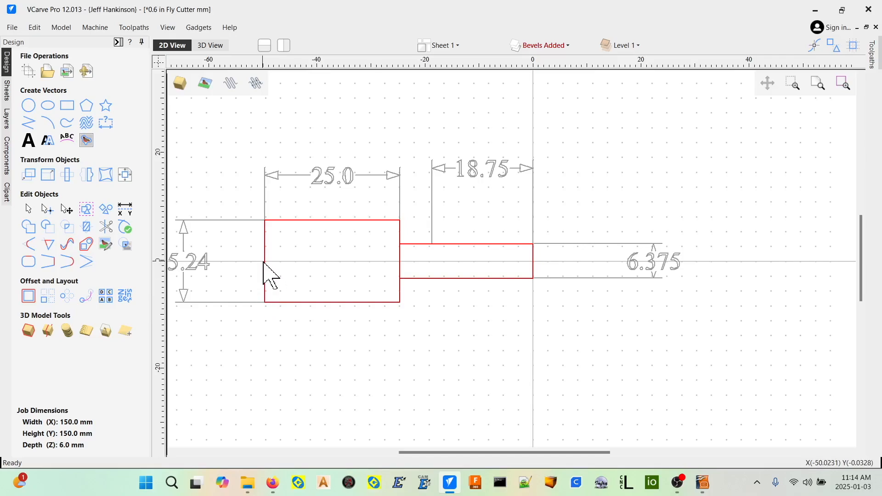
mouse_move(539, 261)
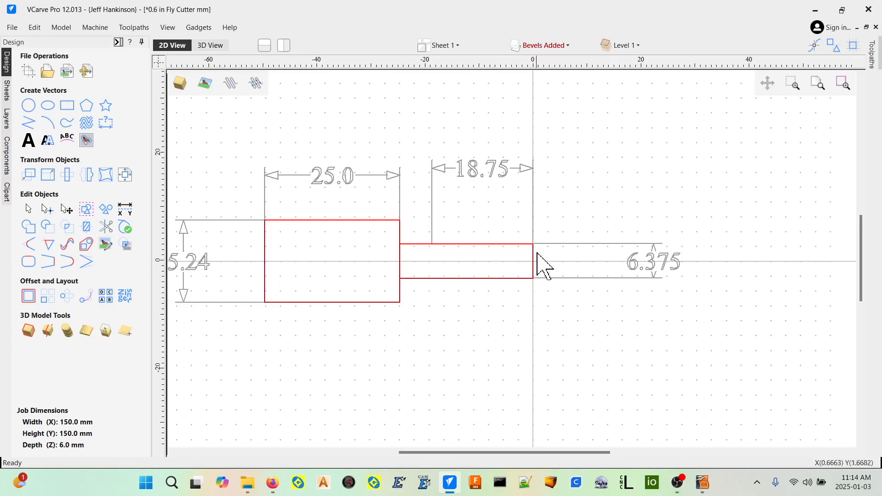
mouse_move(536, 278)
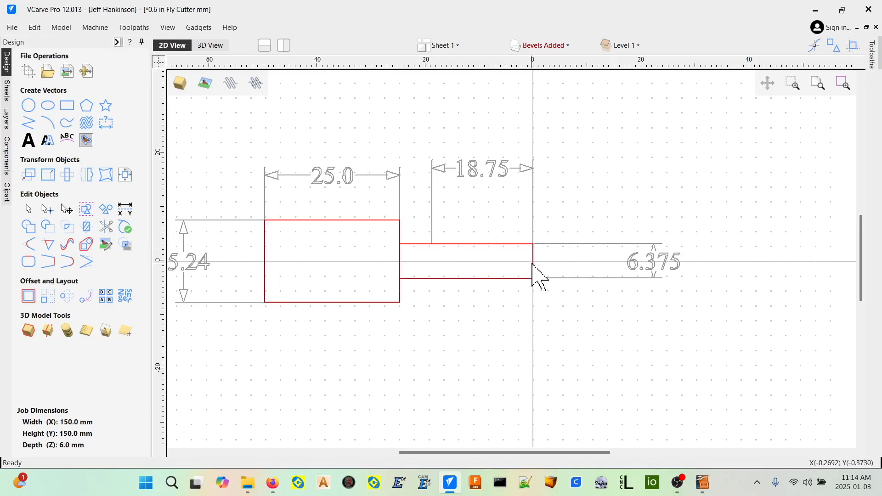
mouse_move(581, 279)
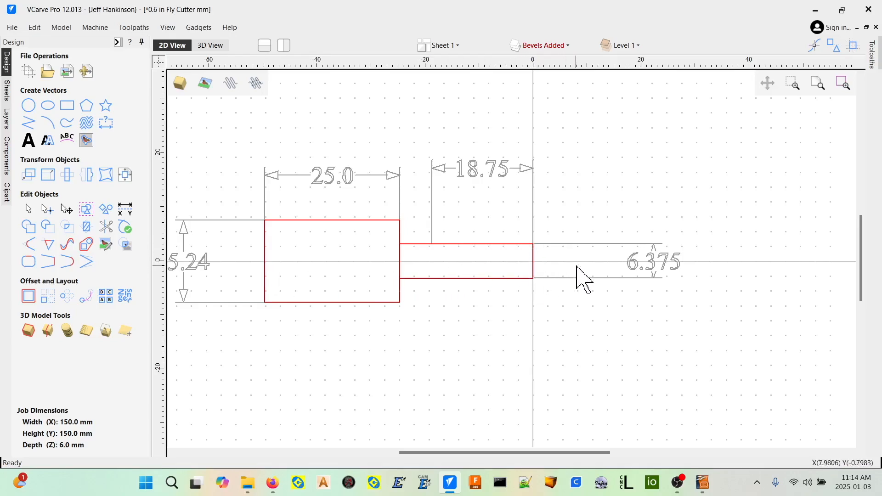
mouse_move(535, 269)
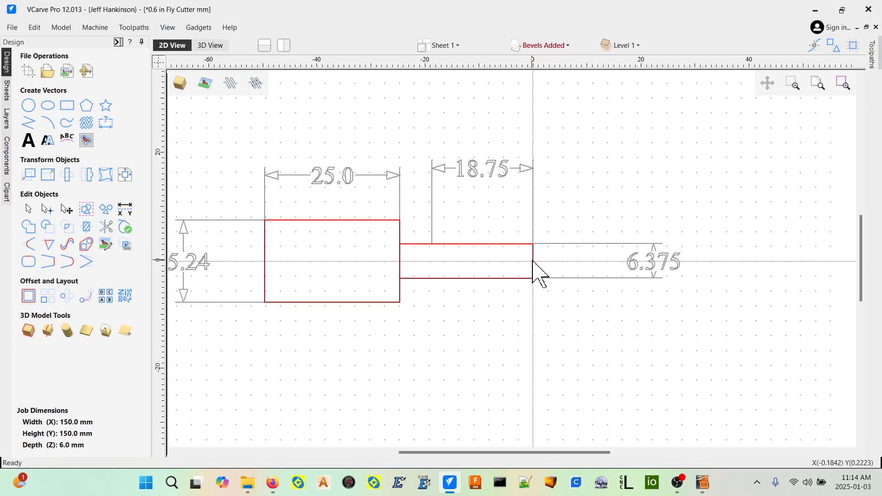
mouse_move(266, 269)
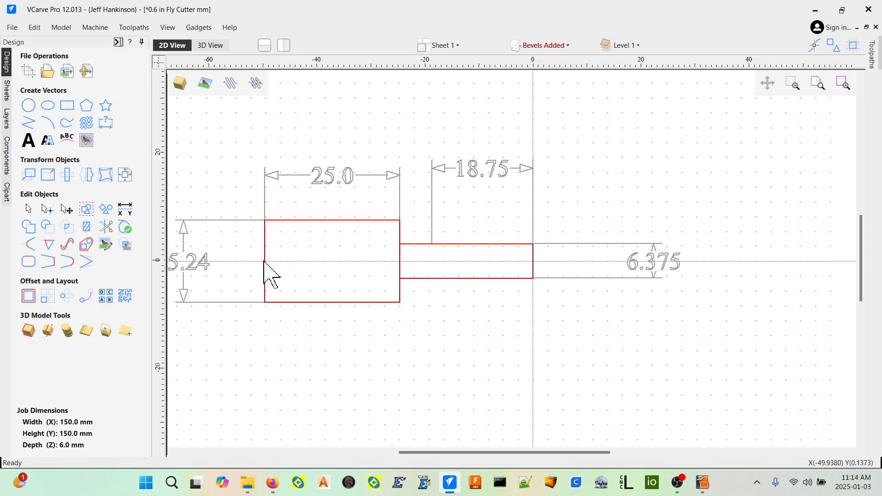
mouse_move(274, 274)
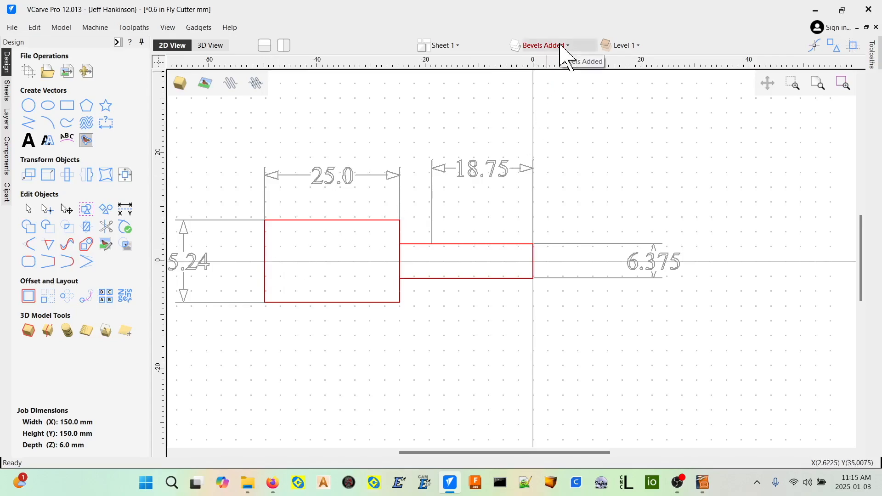
Hide the Dimensions, Rough Outline and Bevels Added layers, leaving Top of Outline visible
click(569, 45)
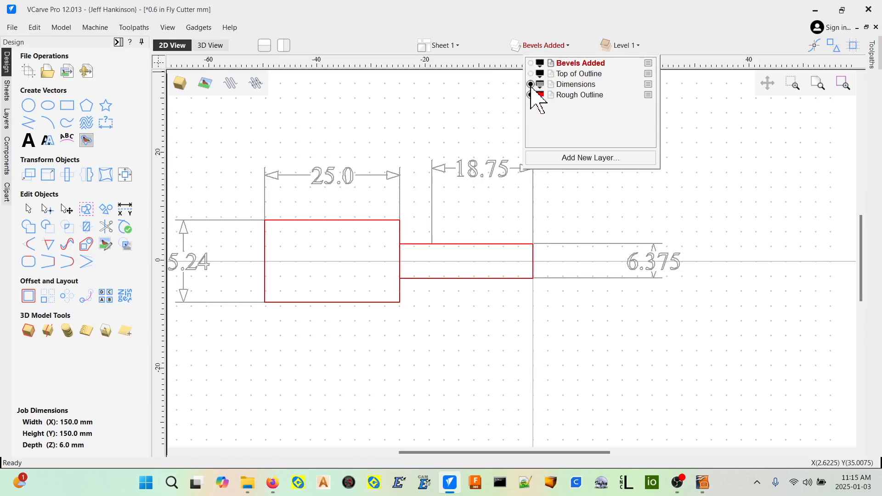
click(531, 84)
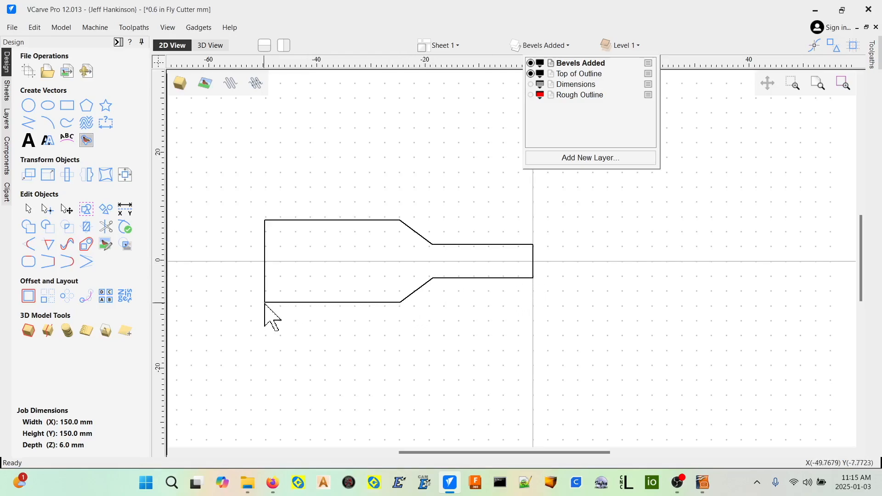
click(531, 63)
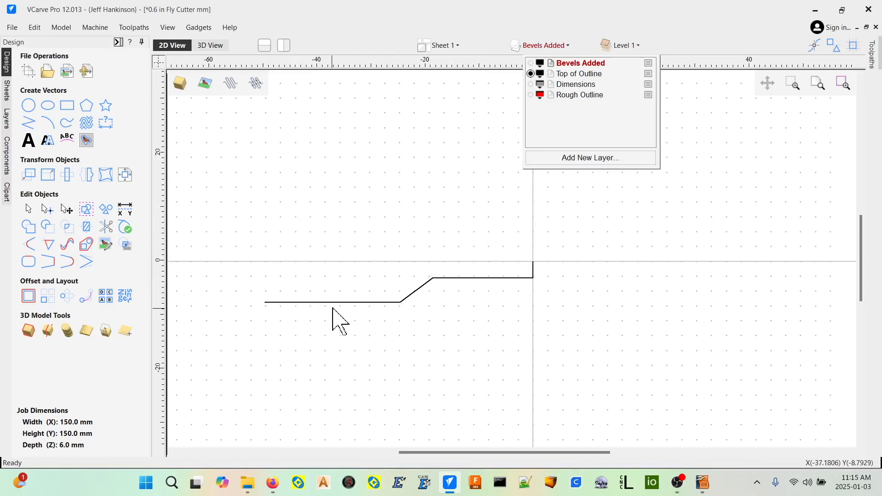
Export the selected half-profile vector as '0.6 in Fly Cutter mm.dxf' in Fly Cutter Files
click(333, 302)
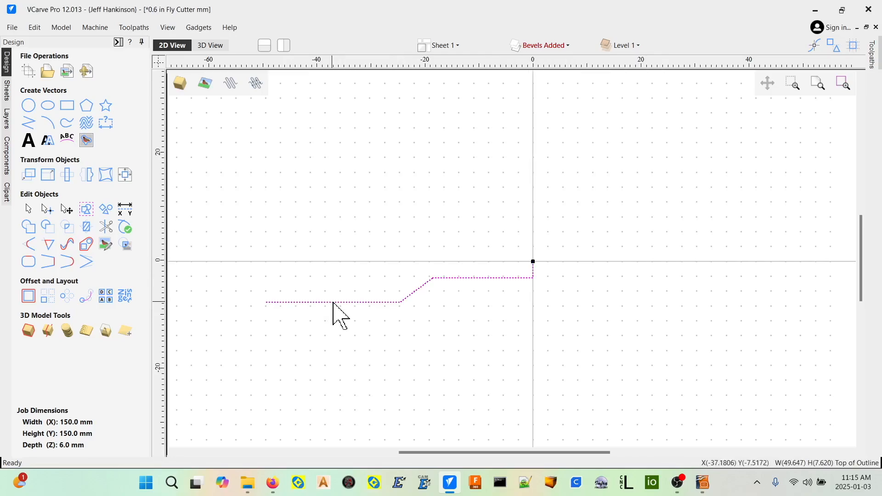
click(12, 27)
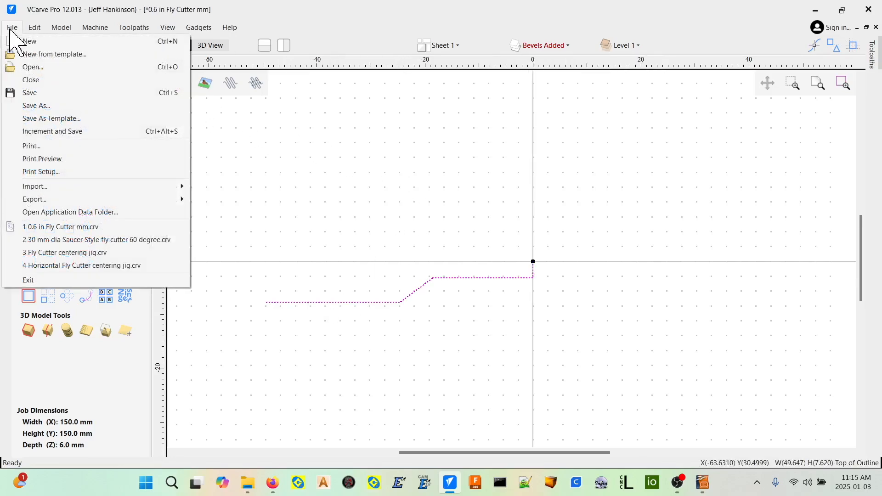
mouse_move(34, 199)
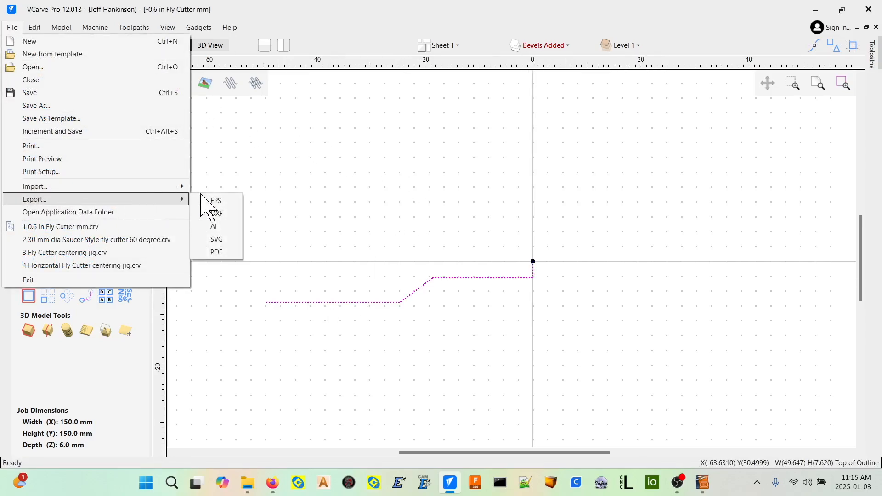
mouse_move(225, 222)
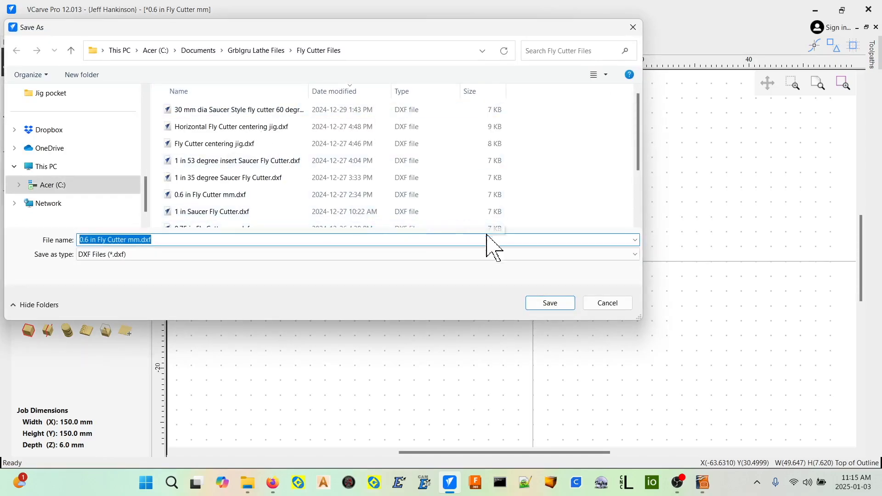
click(550, 303)
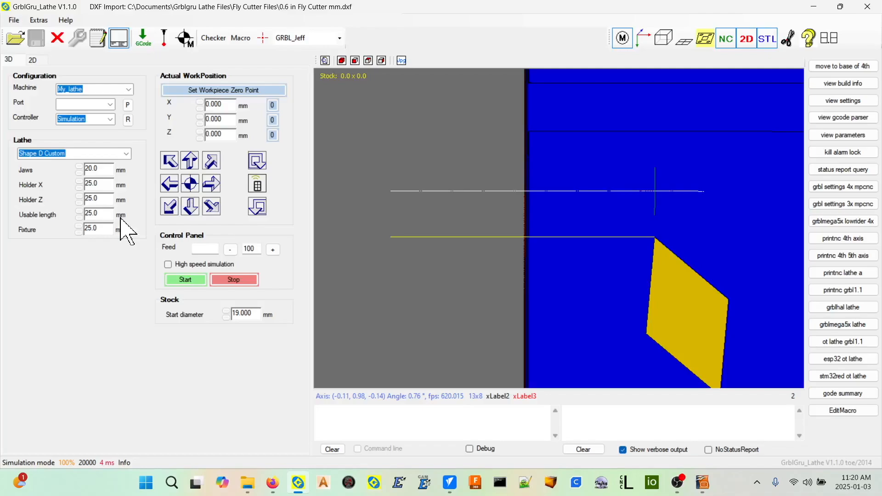
mouse_move(256, 144)
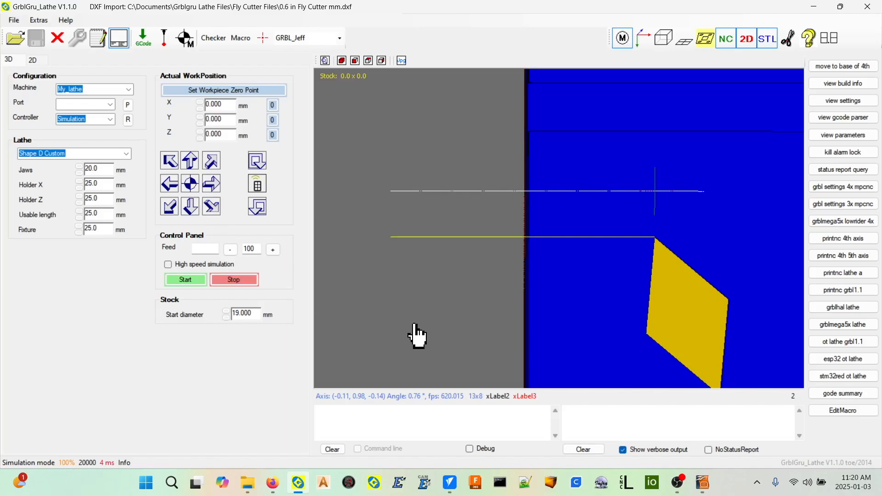
mouse_move(437, 302)
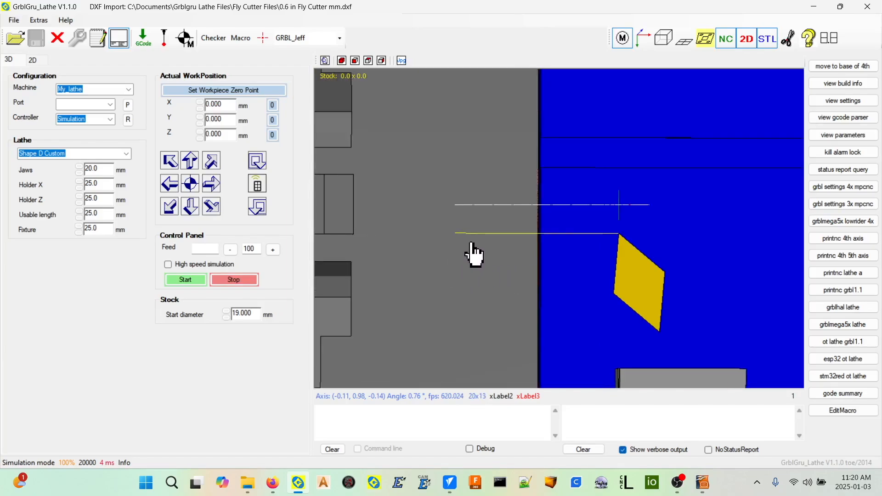
mouse_move(14, 21)
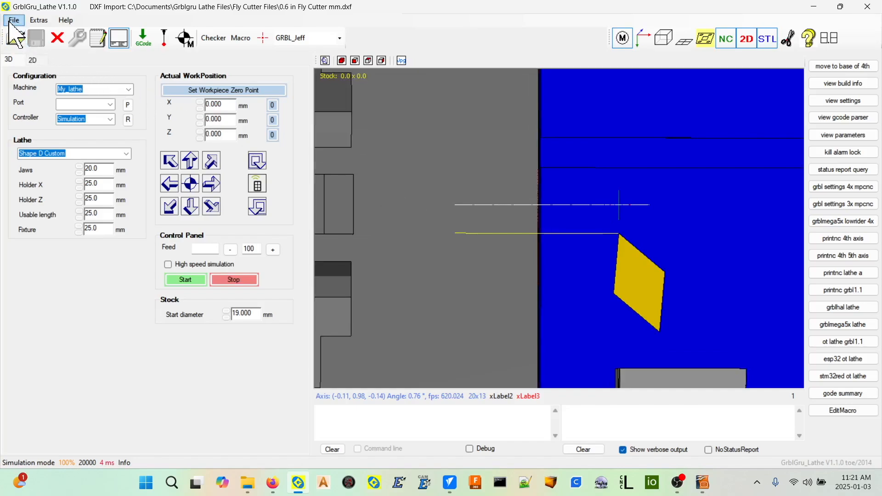
Import '0.6 in Fly Cutter mm.dxf' into GrblGru Lathe as a DXF job
click(15, 19)
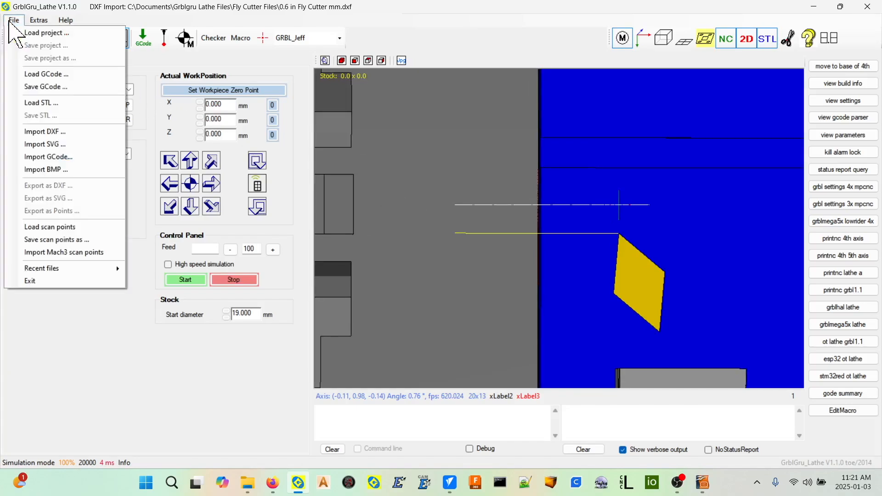
mouse_move(44, 132)
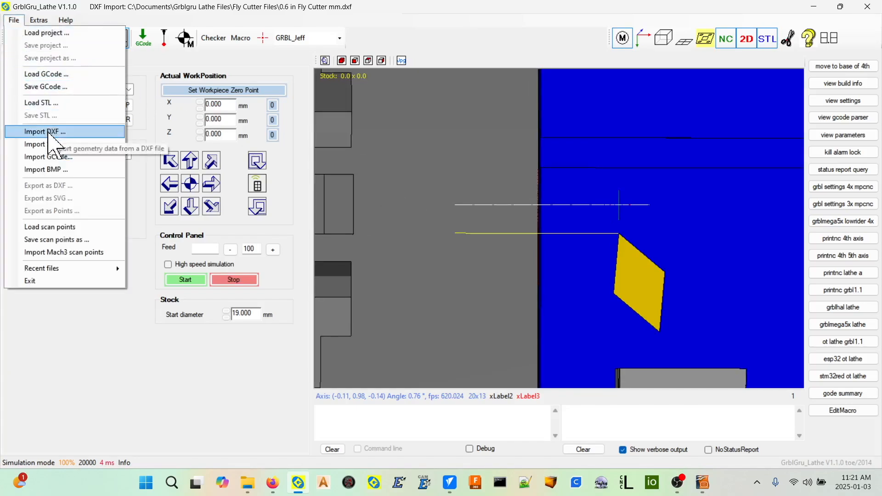
click(49, 132)
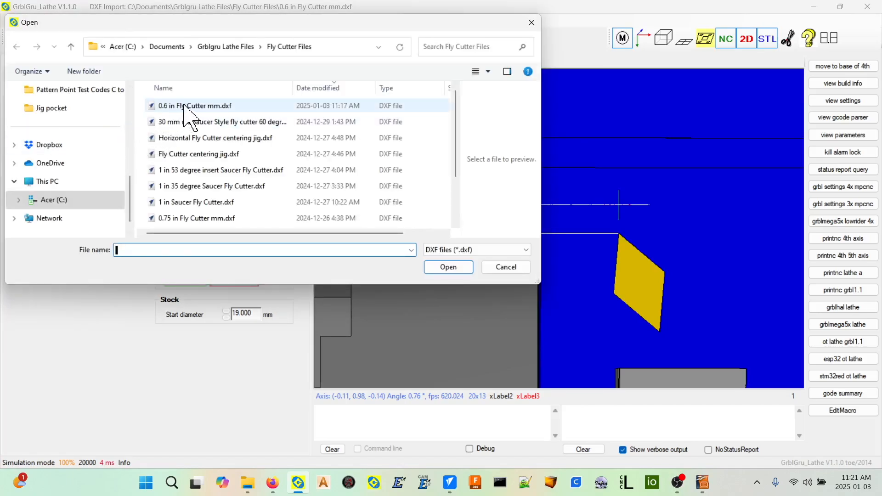
click(187, 105)
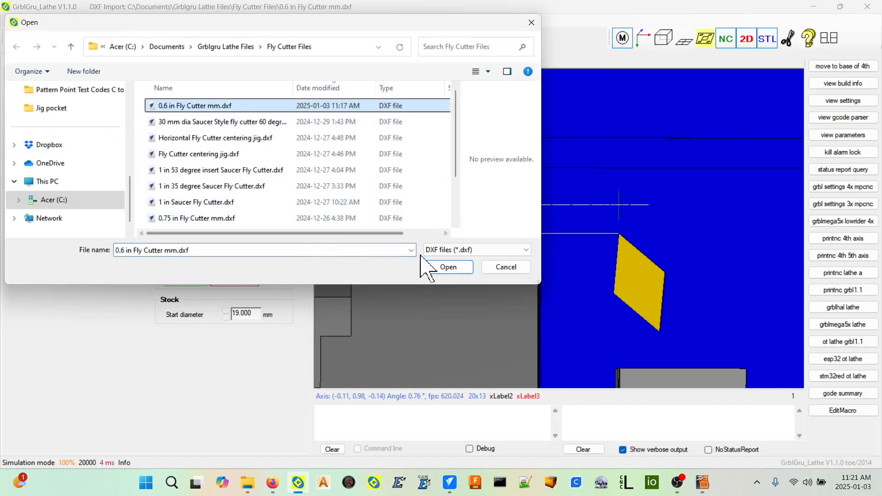
click(448, 267)
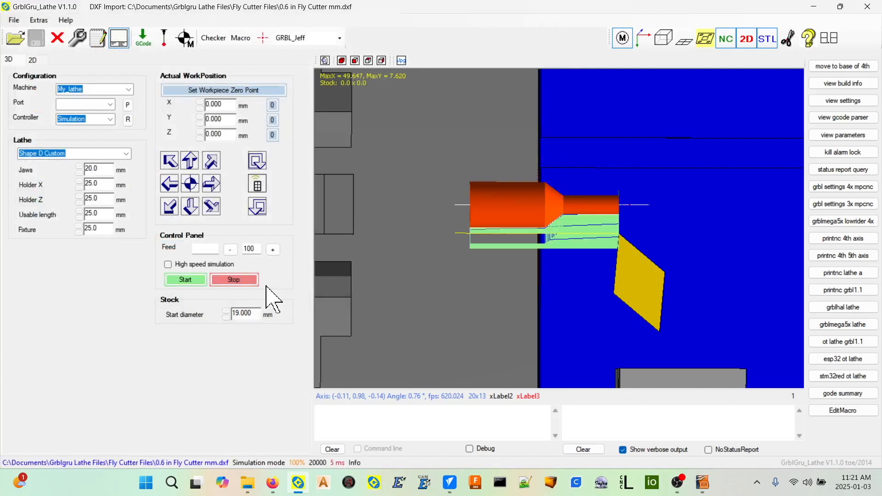
mouse_move(534, 240)
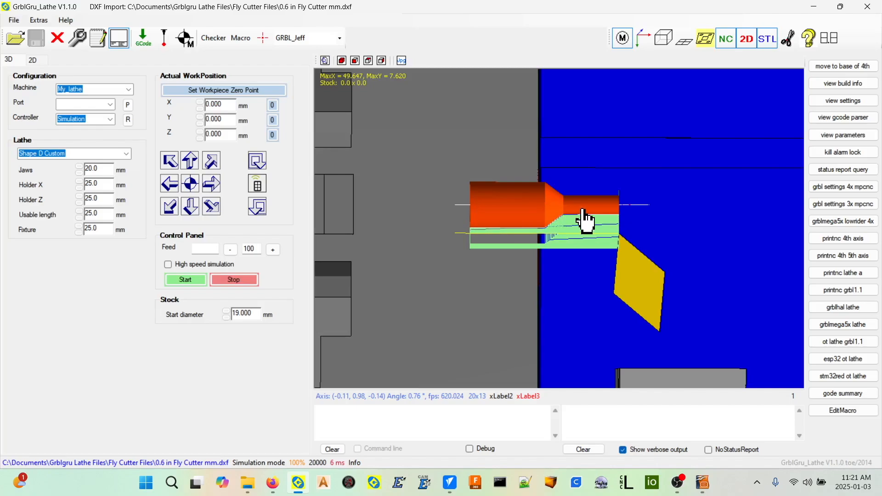
mouse_move(481, 222)
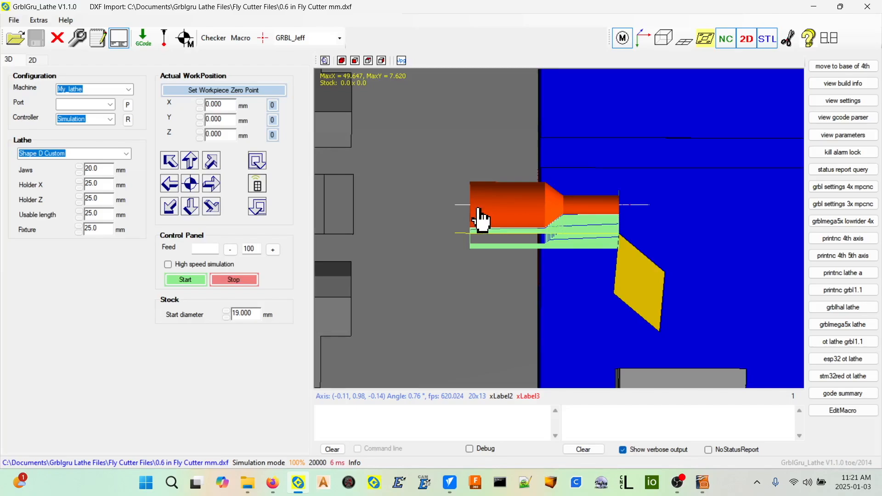
mouse_move(616, 208)
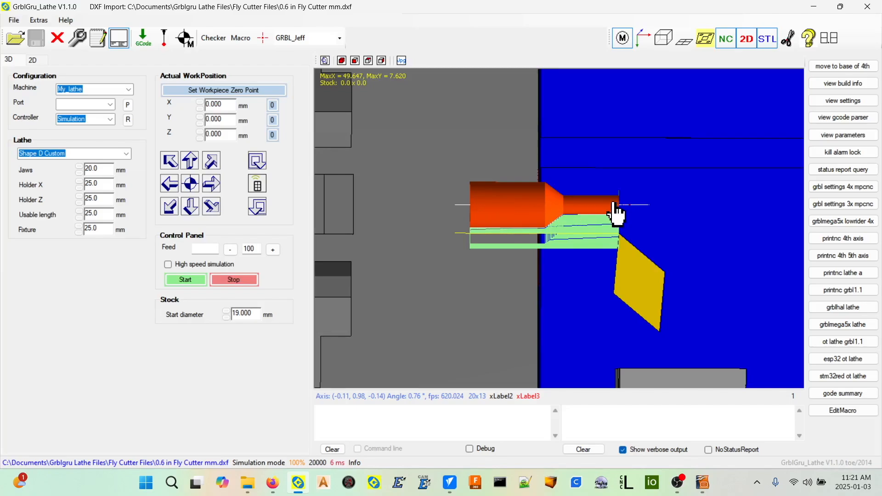
mouse_move(624, 220)
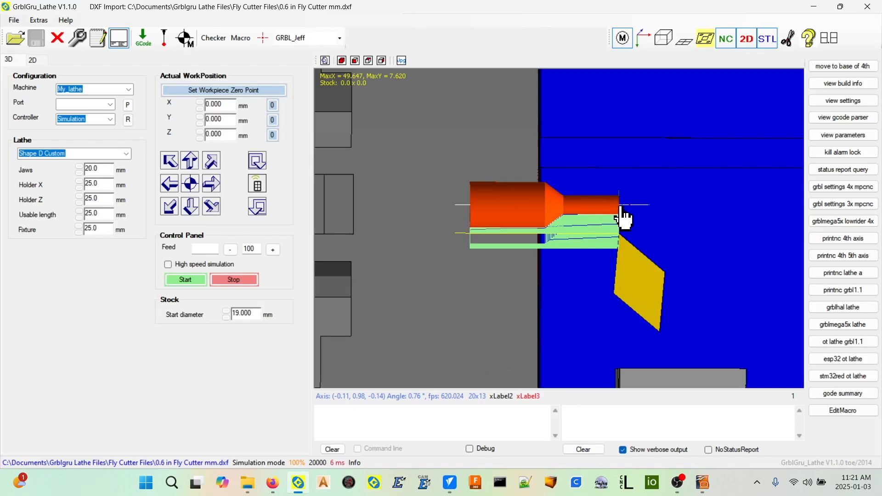
mouse_move(622, 214)
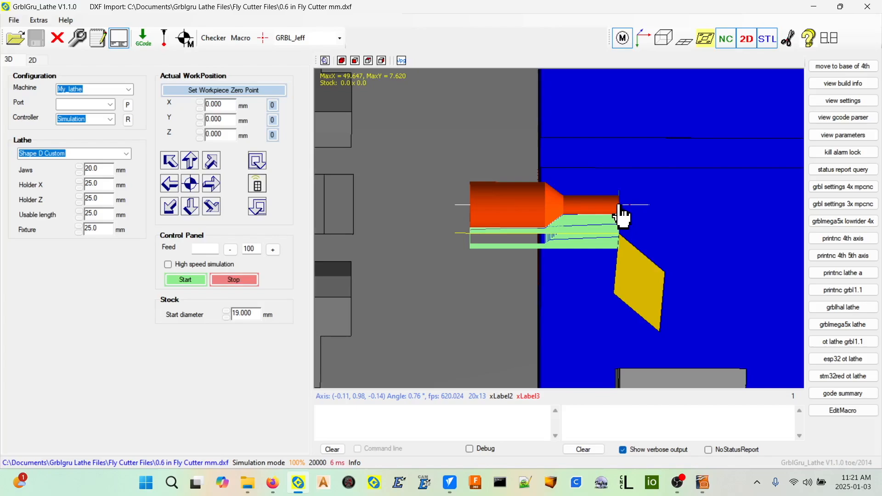
mouse_move(640, 273)
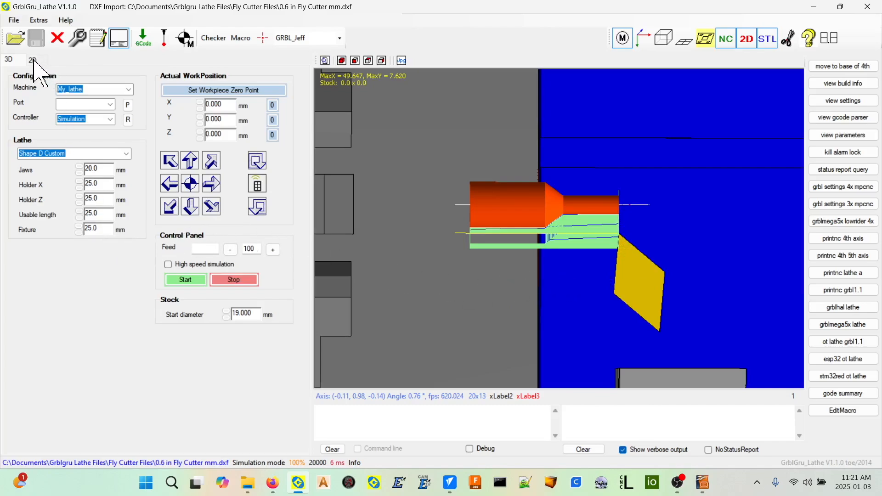
In the 2D job setup, set the rough pass retraction to 2 and left indent to 5
click(29, 60)
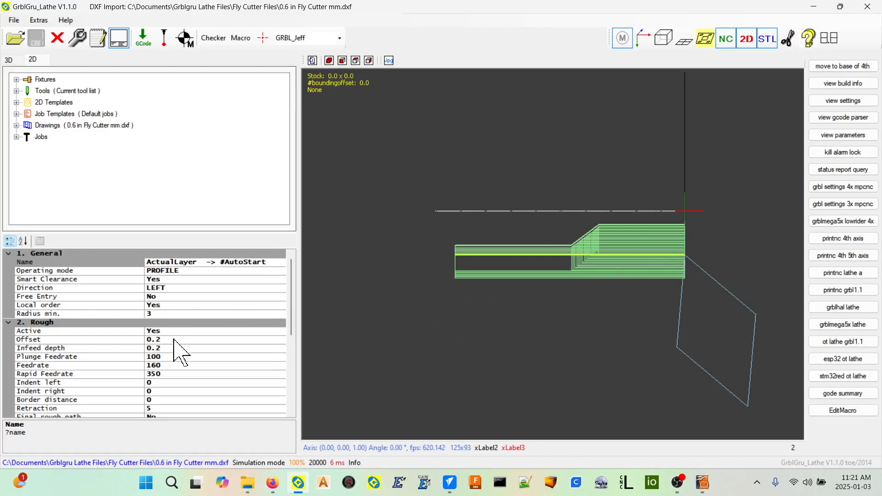
mouse_move(167, 379)
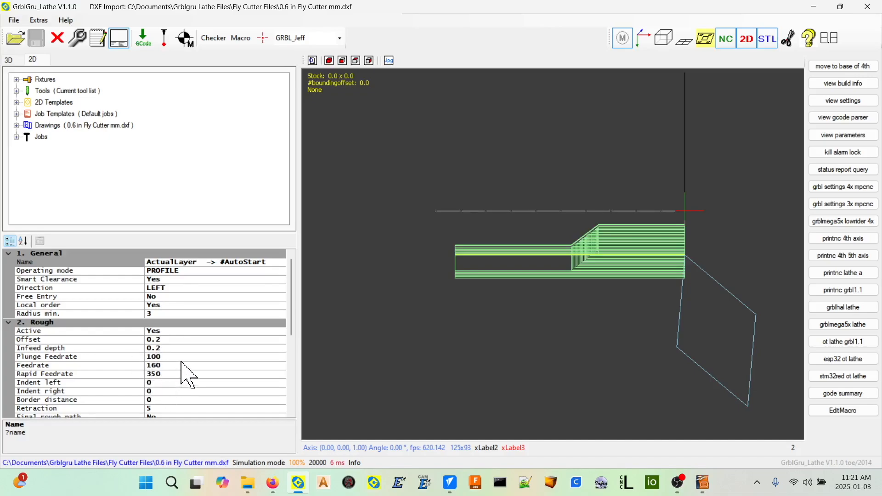
scroll(down, 3)
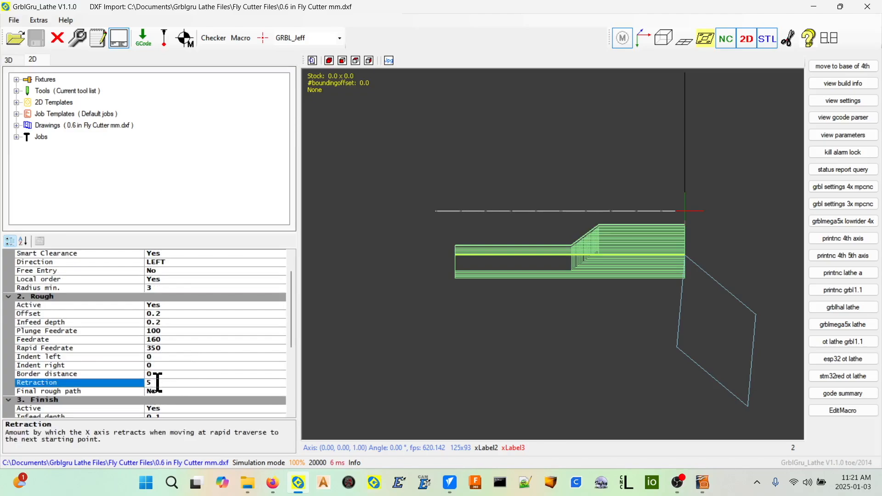
text(2)
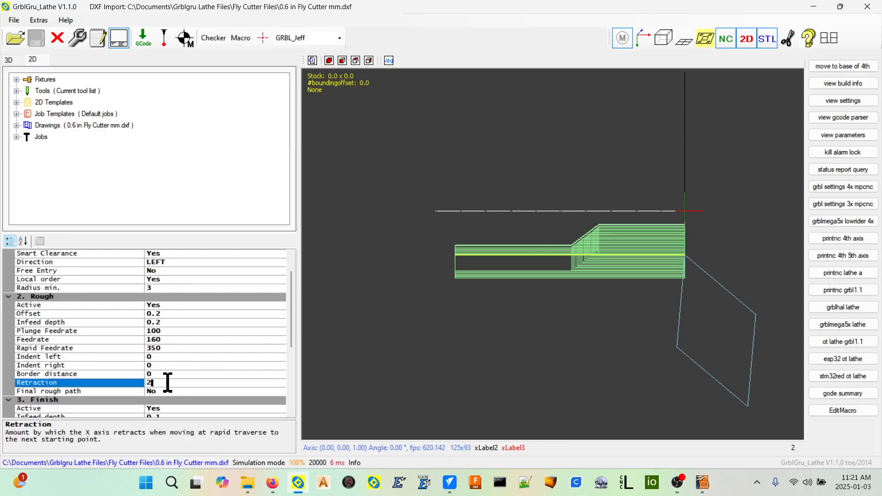
click(65, 374)
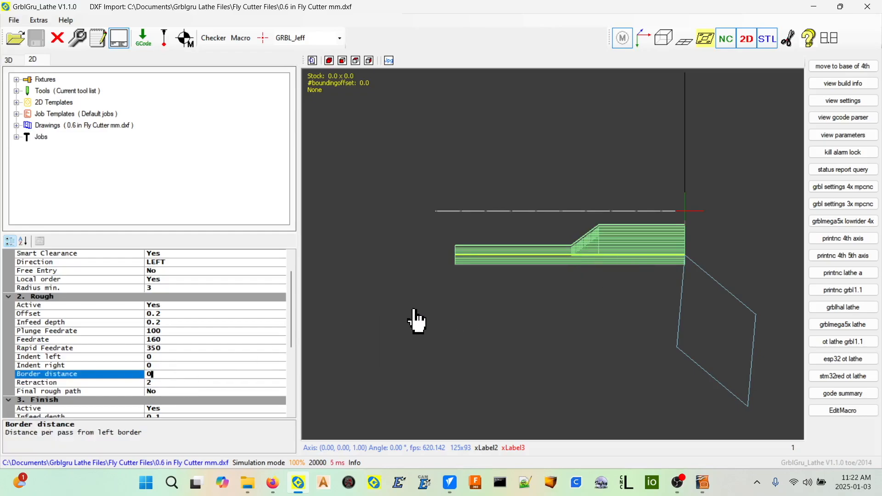
scroll(down, 3)
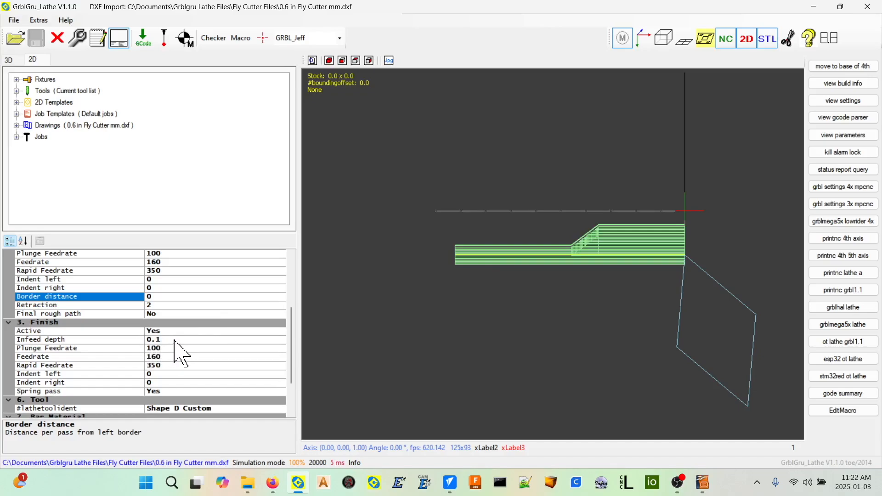
mouse_move(479, 279)
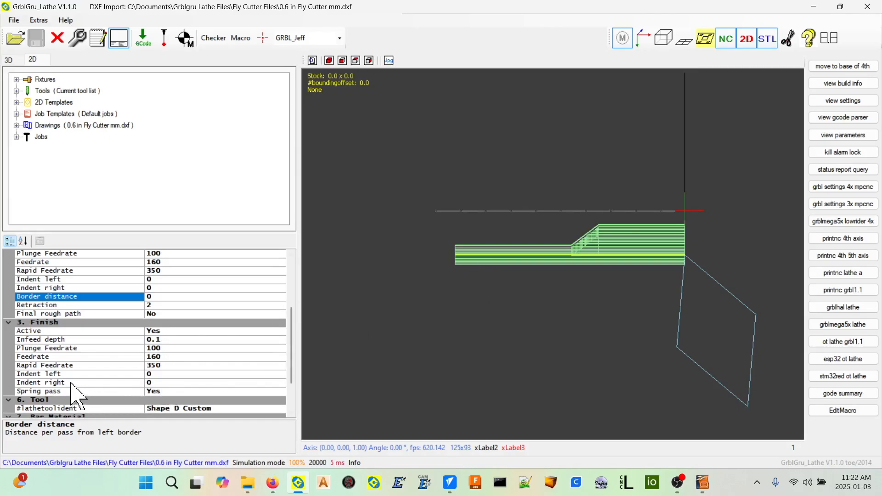
mouse_move(58, 397)
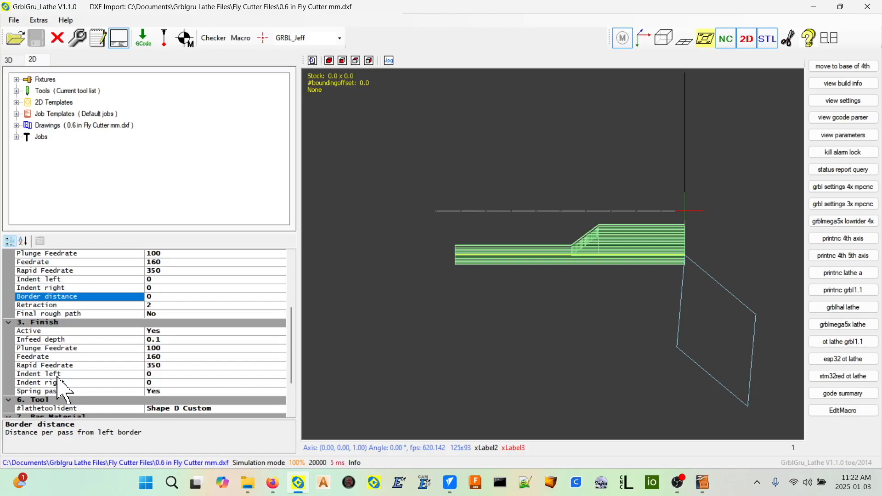
mouse_move(163, 299)
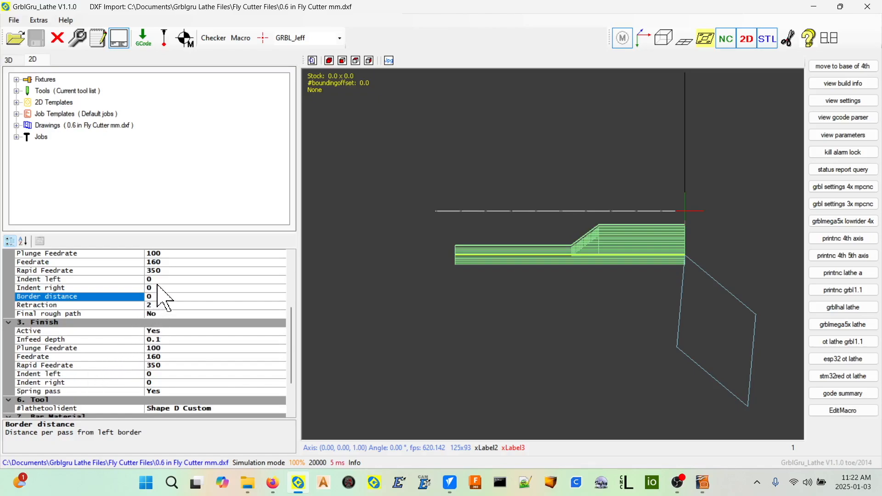
click(55, 279)
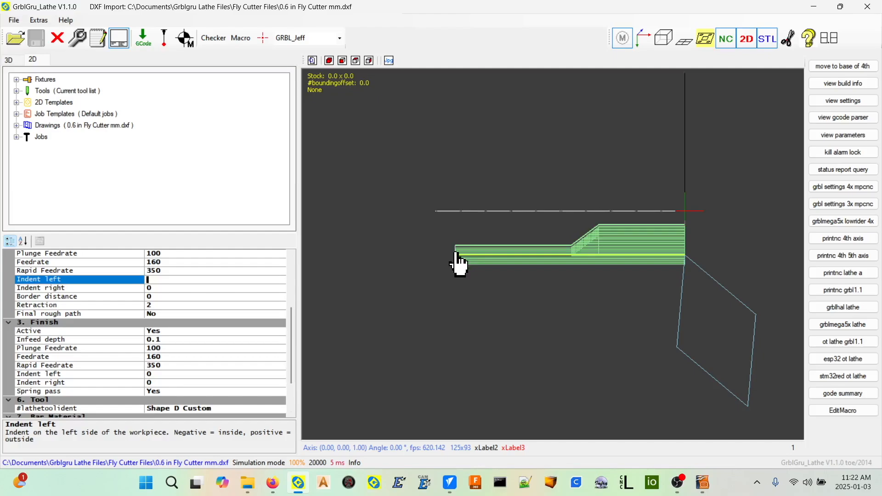
text(5)
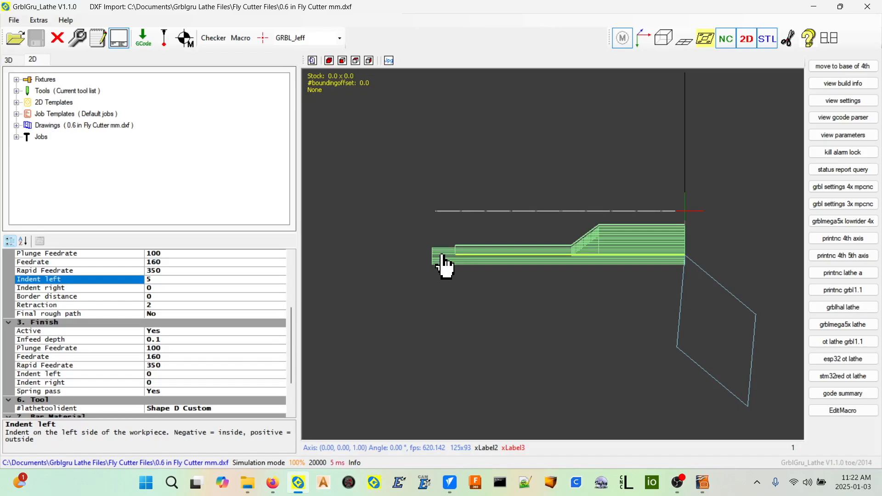
mouse_move(451, 261)
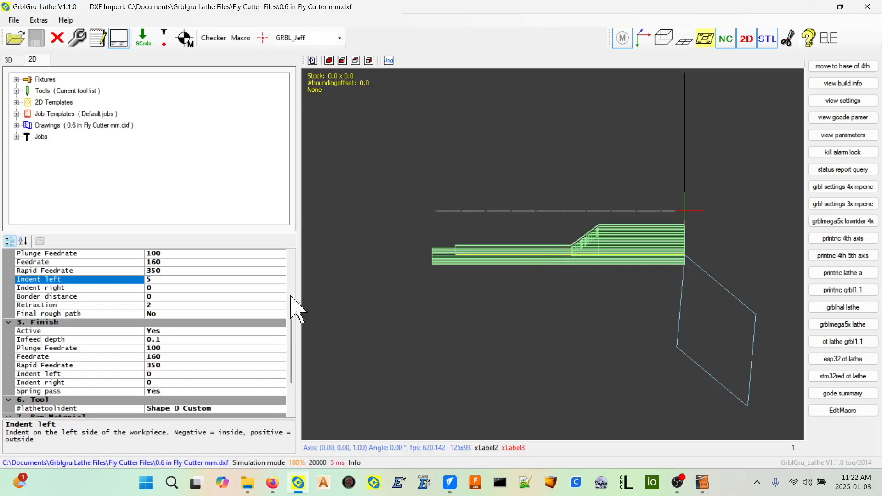
mouse_move(525, 301)
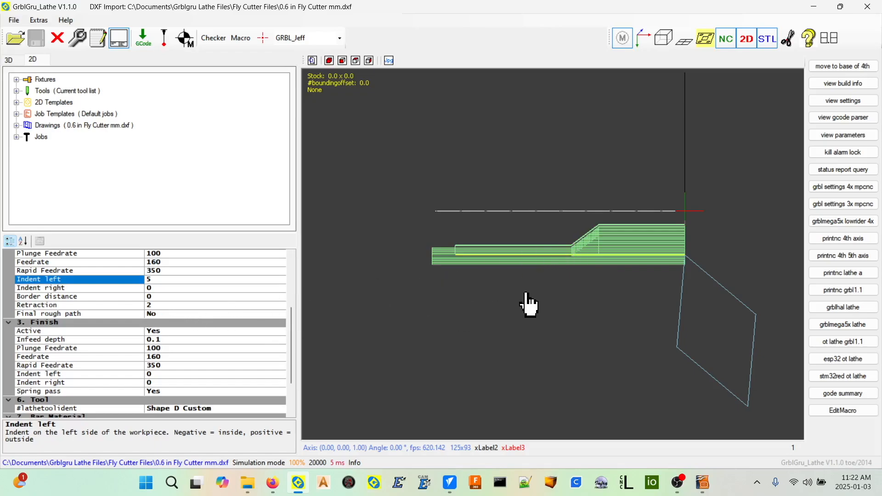
mouse_move(505, 310)
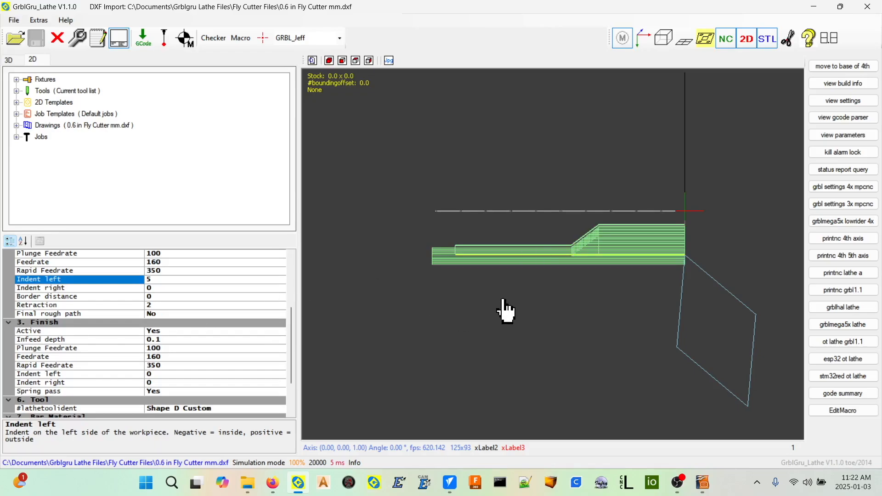
mouse_move(401, 236)
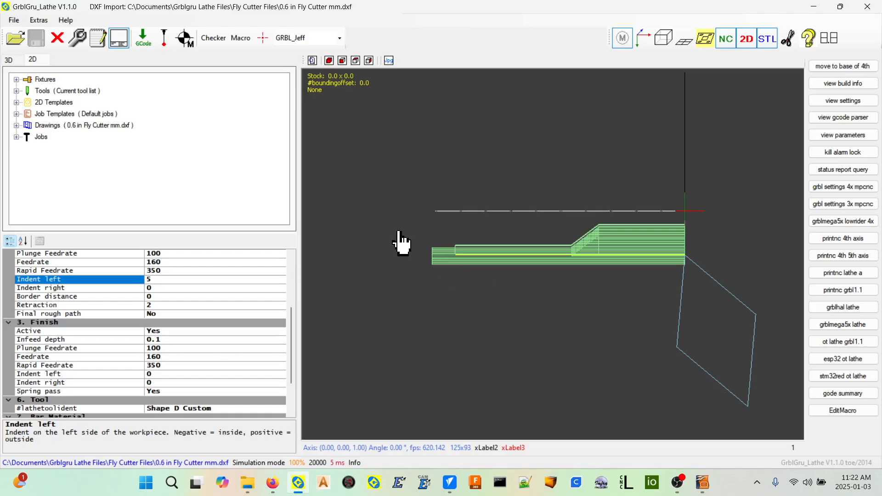
mouse_move(144, 39)
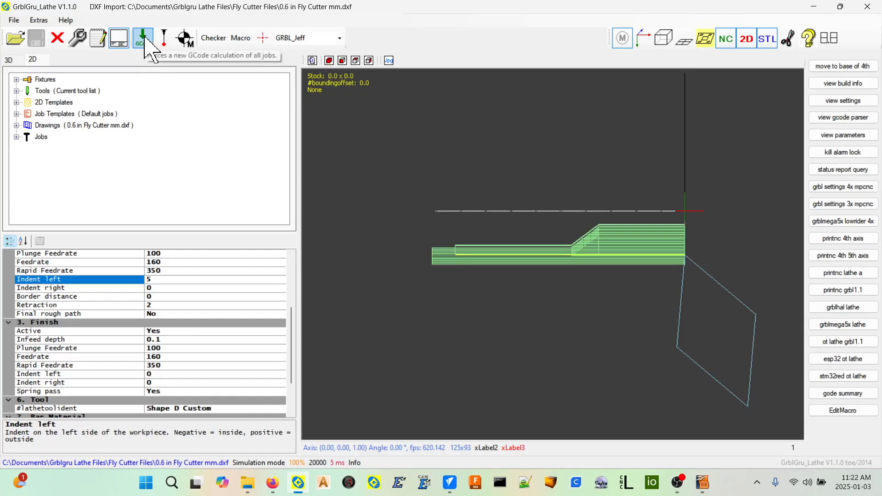
mouse_move(120, 42)
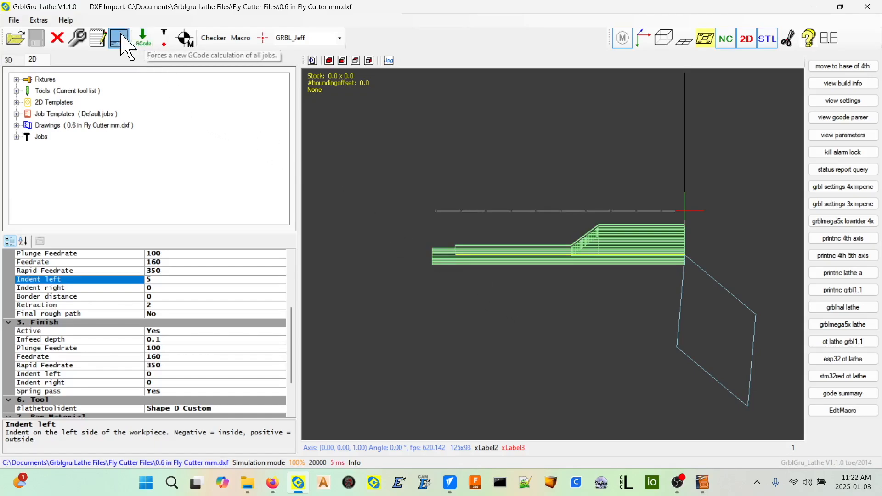
mouse_move(78, 39)
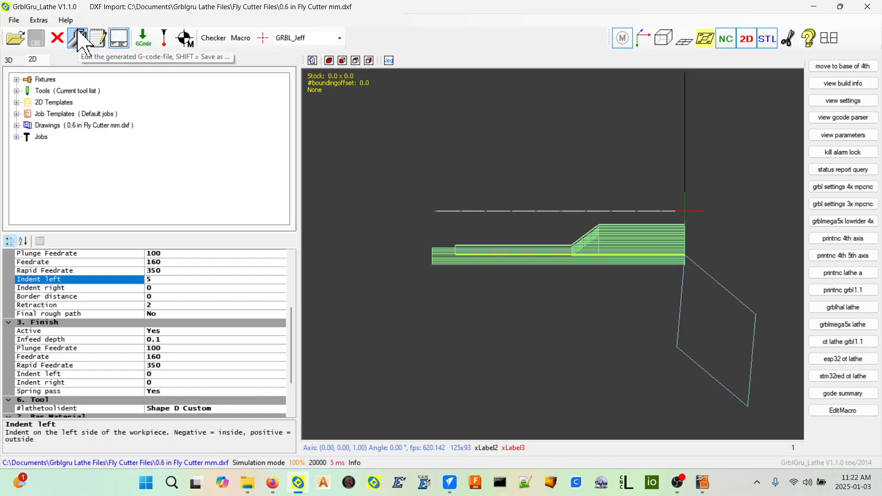
click(76, 37)
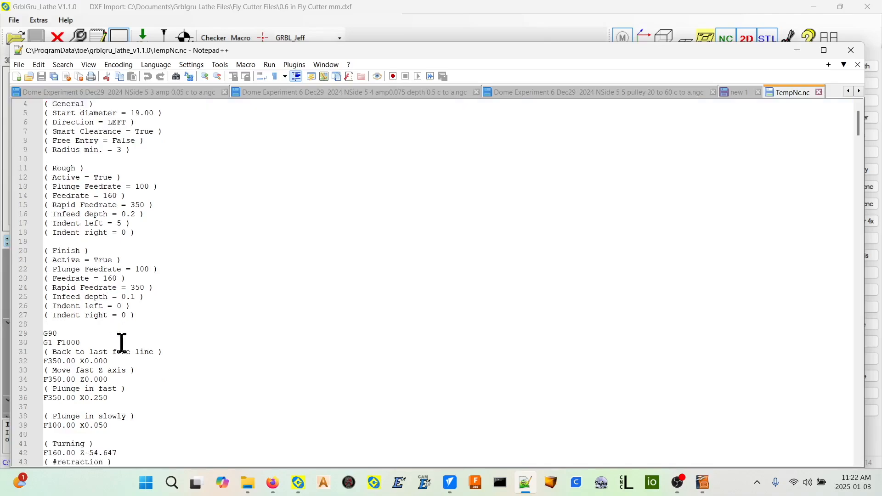
scroll(down, 3)
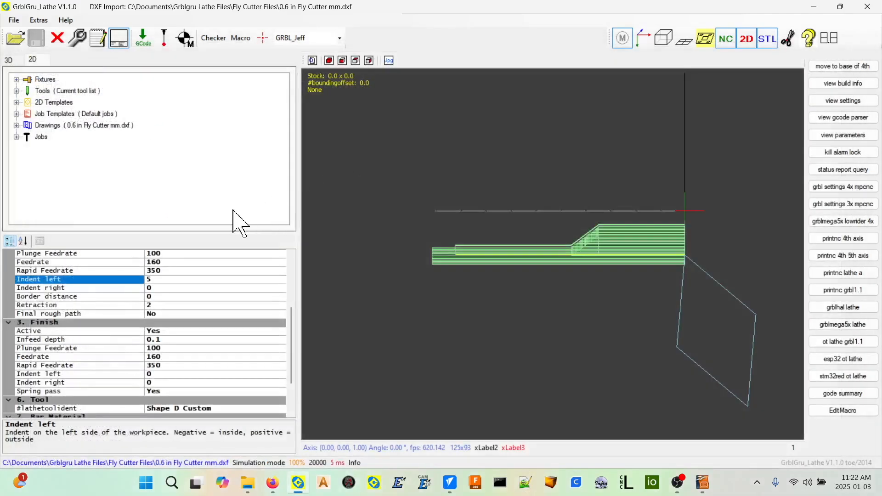
mouse_move(188, 181)
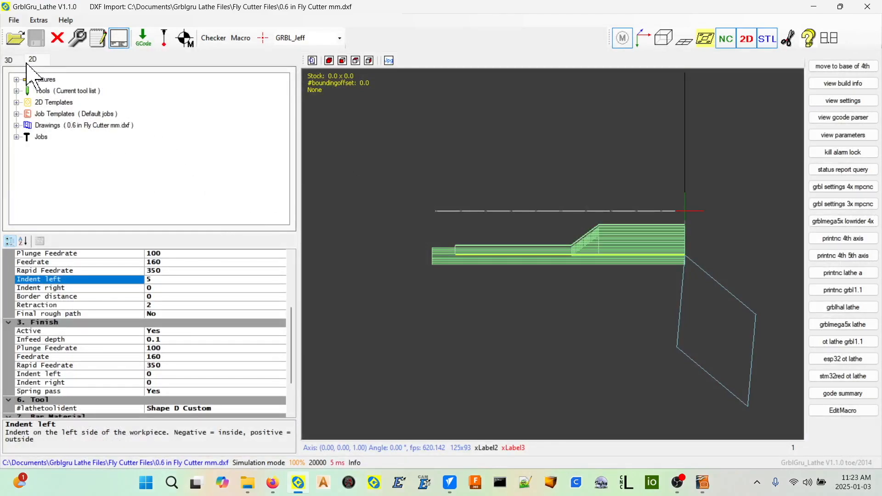
Run the 3D turning simulation, toggling high-speed simulation on and off during the run
click(8, 59)
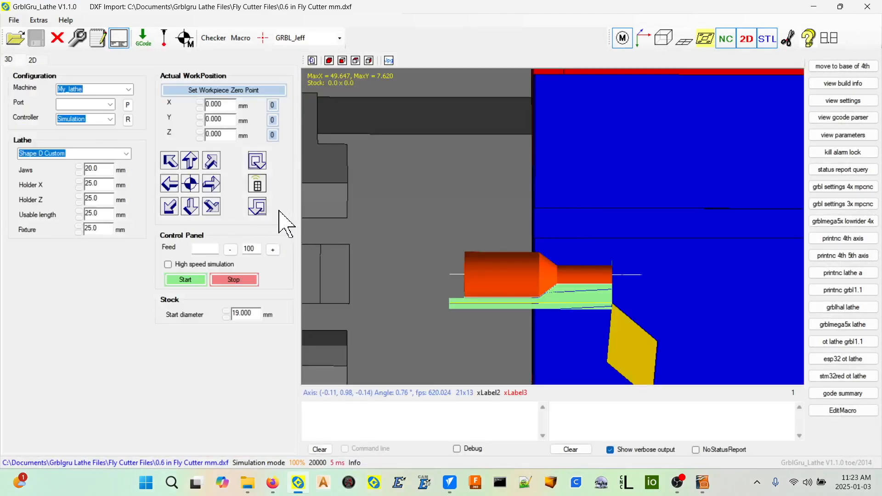
click(168, 264)
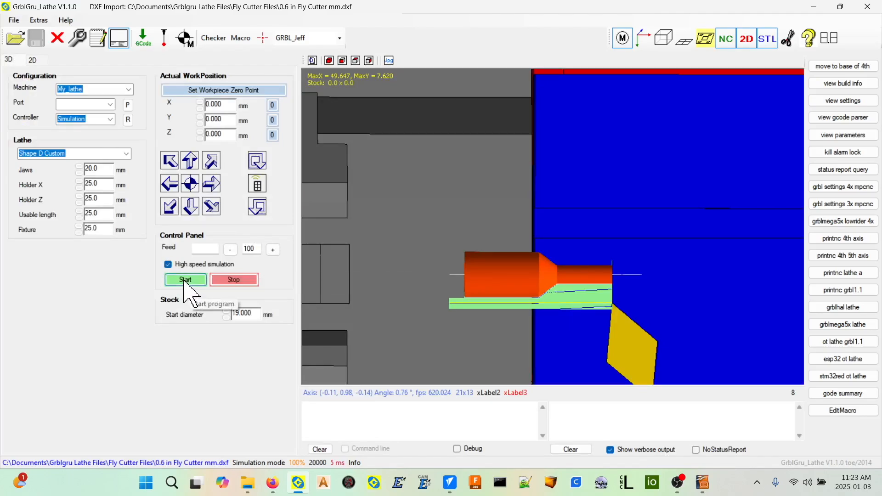
click(186, 279)
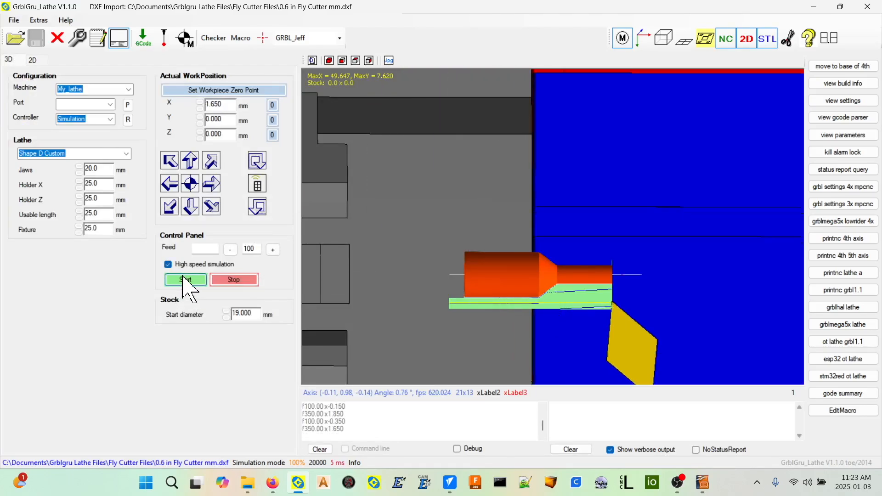
click(185, 279)
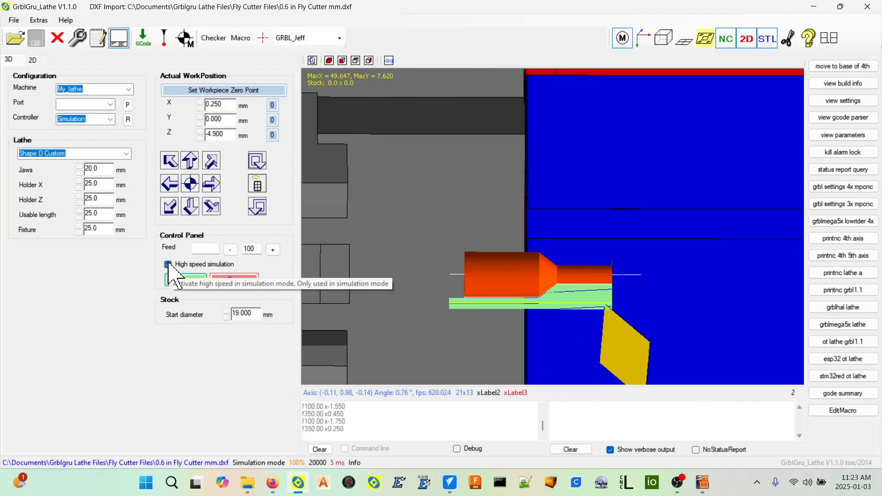
click(168, 264)
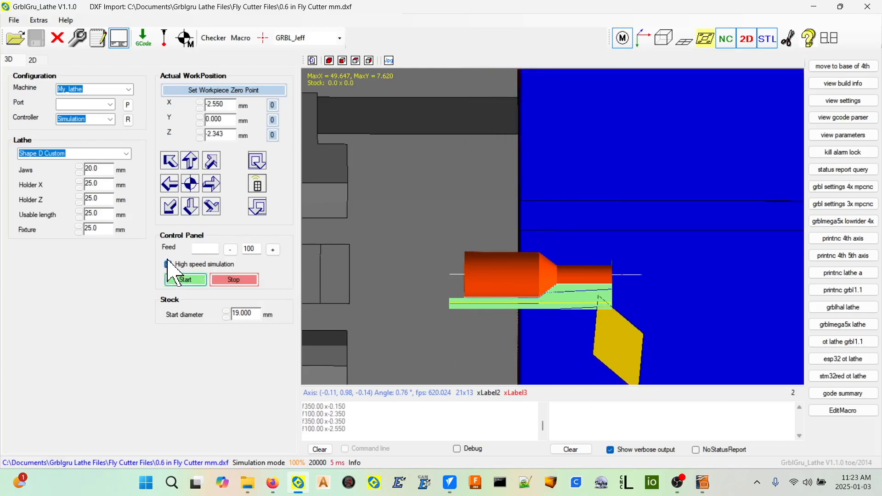
click(185, 279)
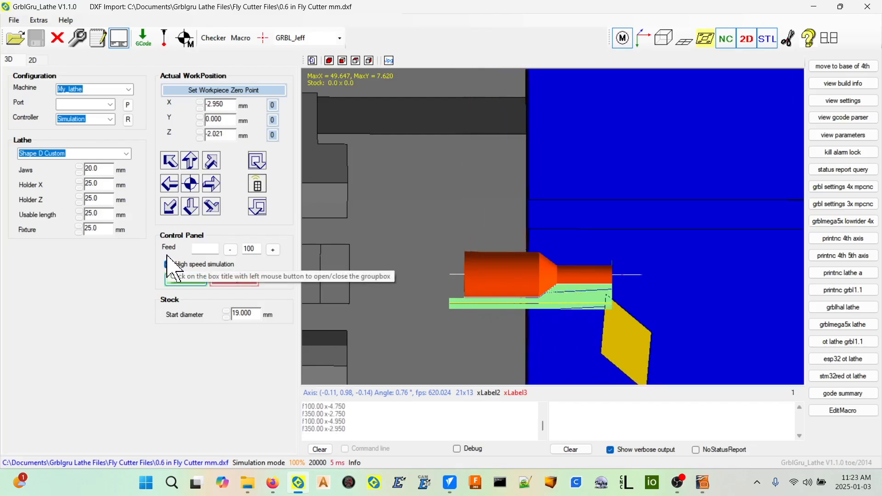
click(168, 264)
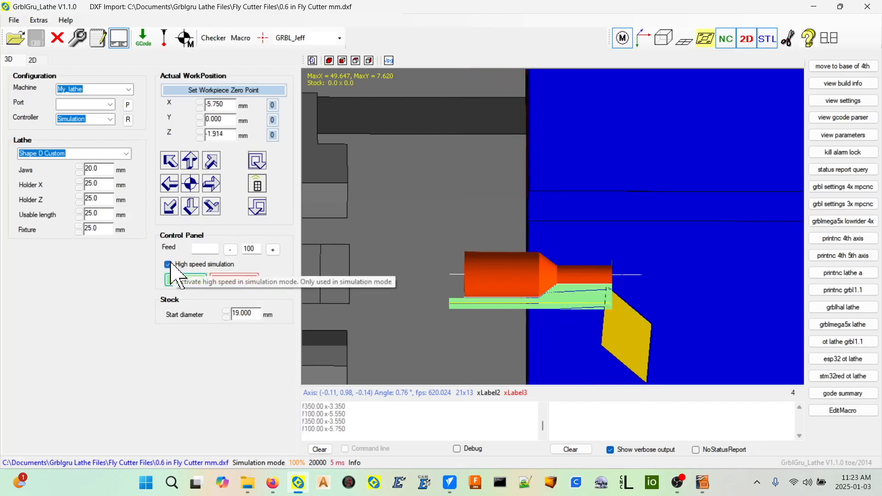
click(167, 264)
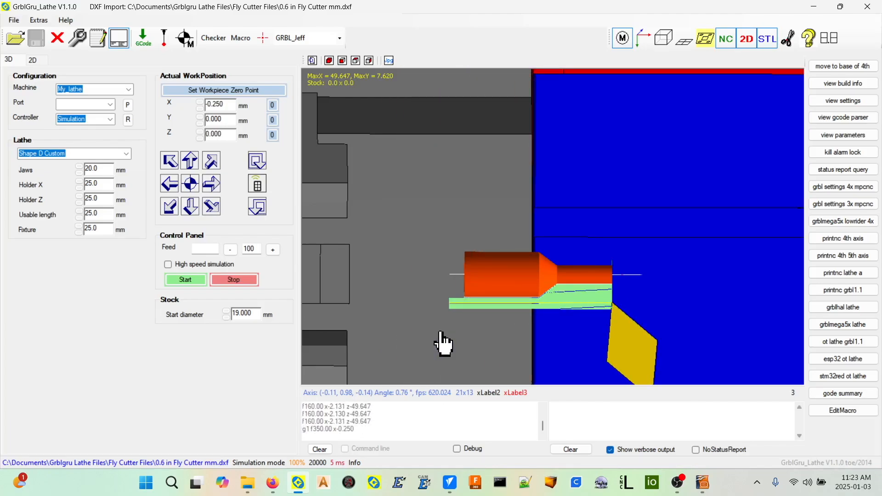
mouse_move(446, 333)
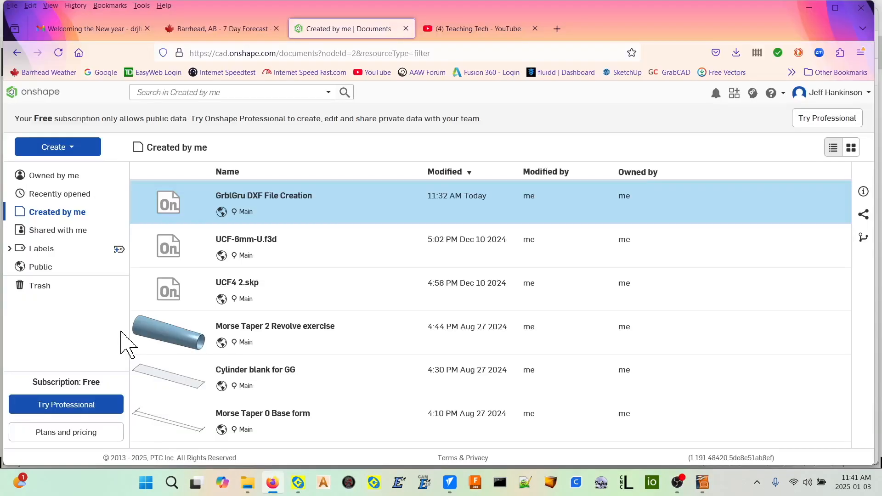
mouse_move(398, 273)
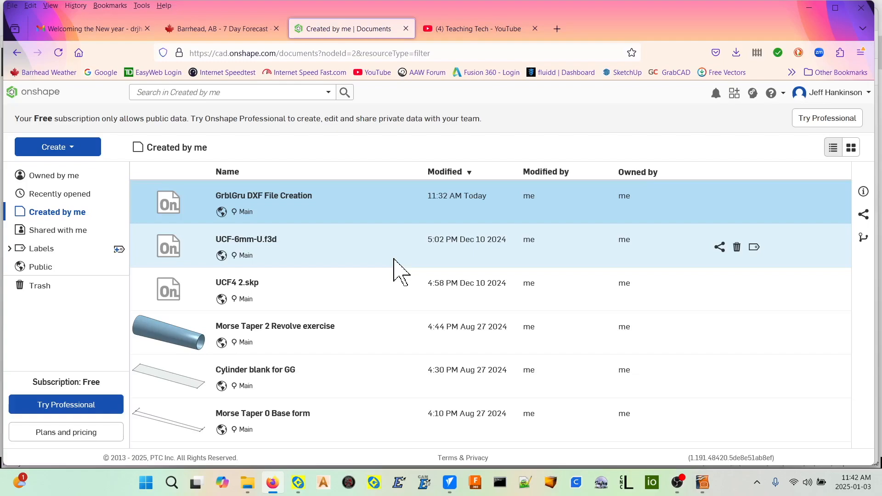
mouse_move(240, 202)
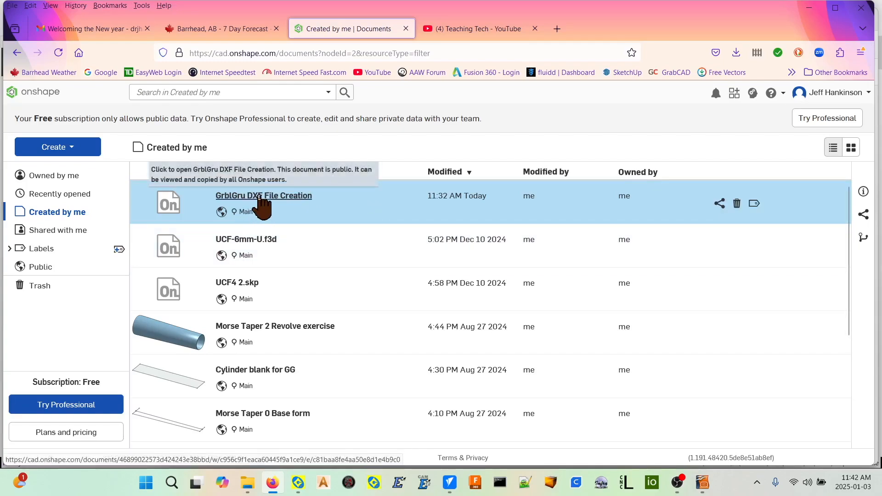
Show the new-document creation options on the Created by me page
click(58, 147)
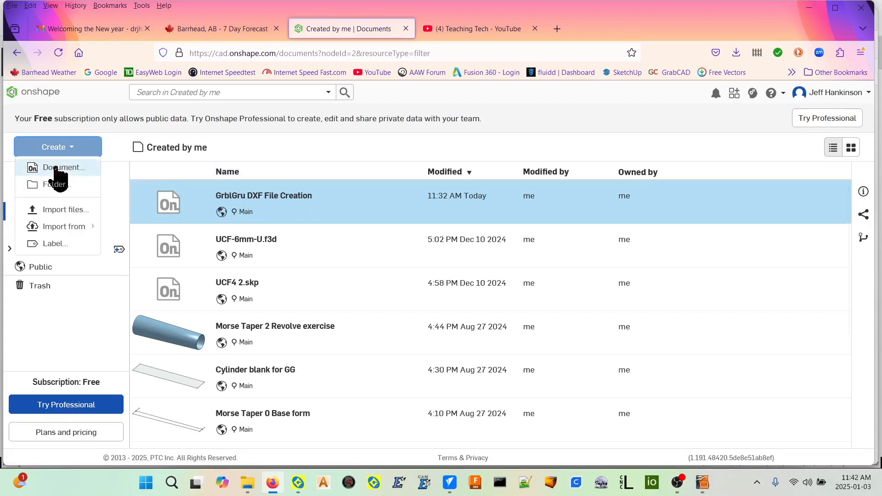
mouse_move(284, 211)
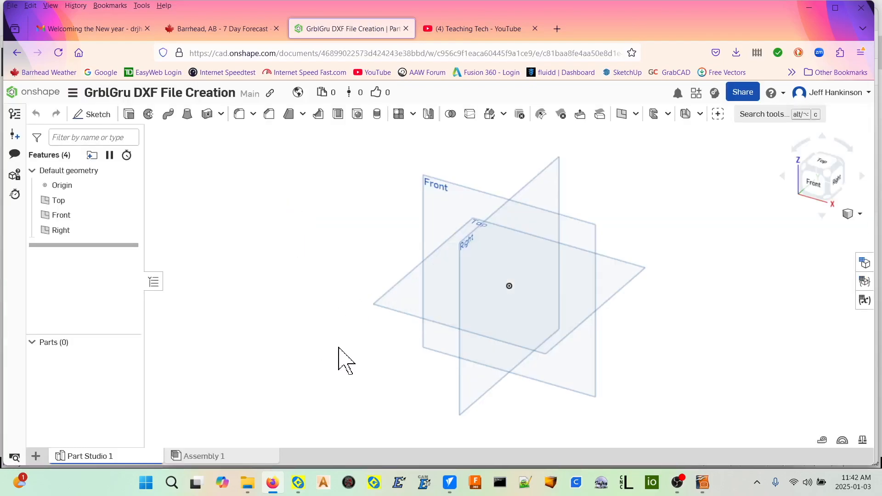
mouse_move(548, 332)
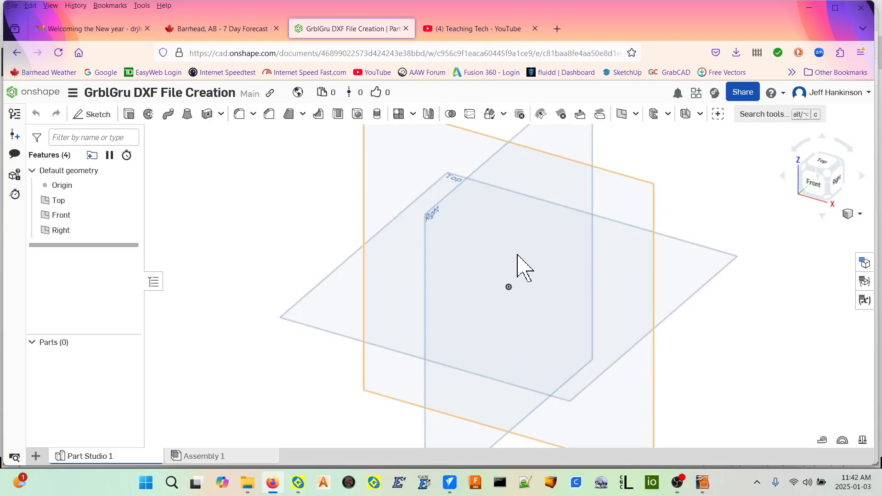
Select the Top plane and view it face-on from the view cube
click(58, 201)
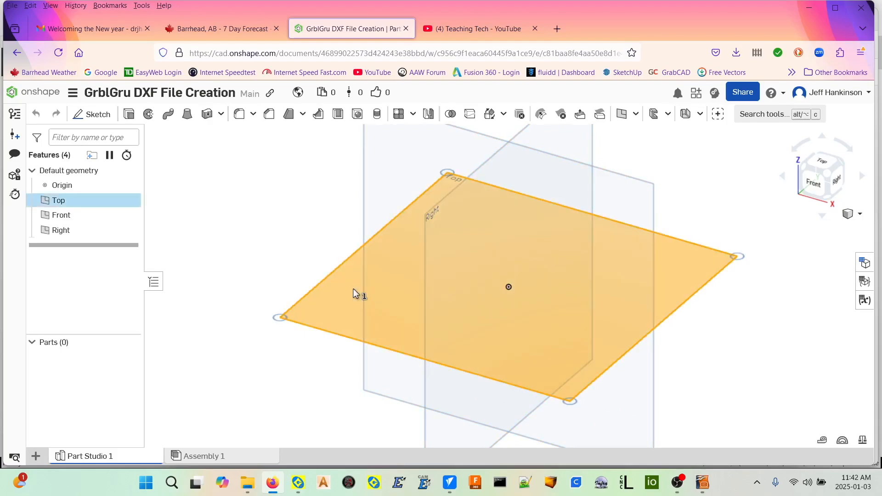
click(826, 161)
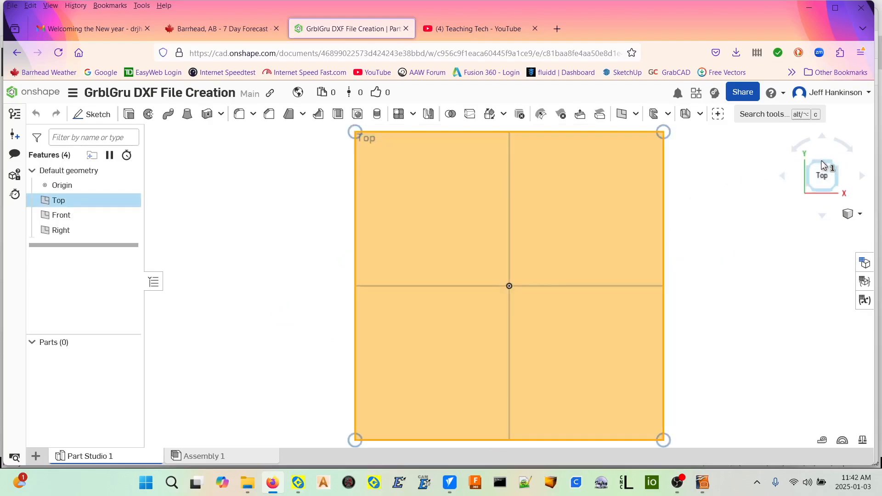
mouse_move(485, 328)
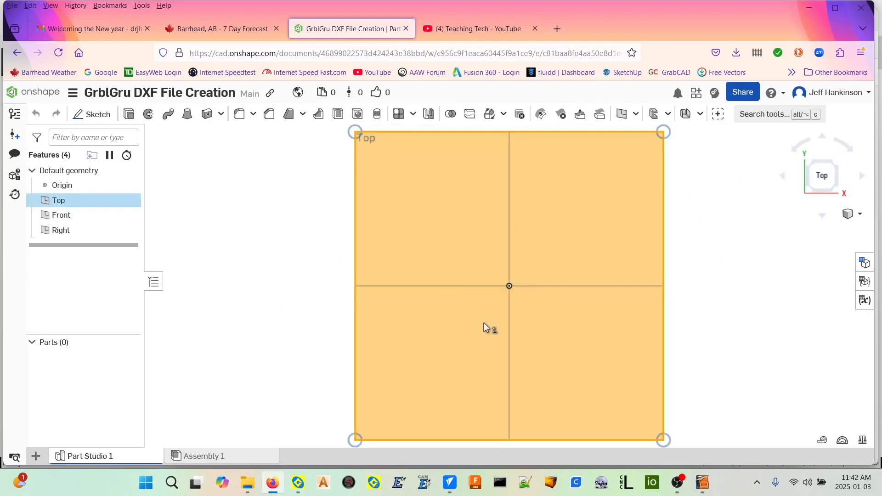
mouse_move(258, 214)
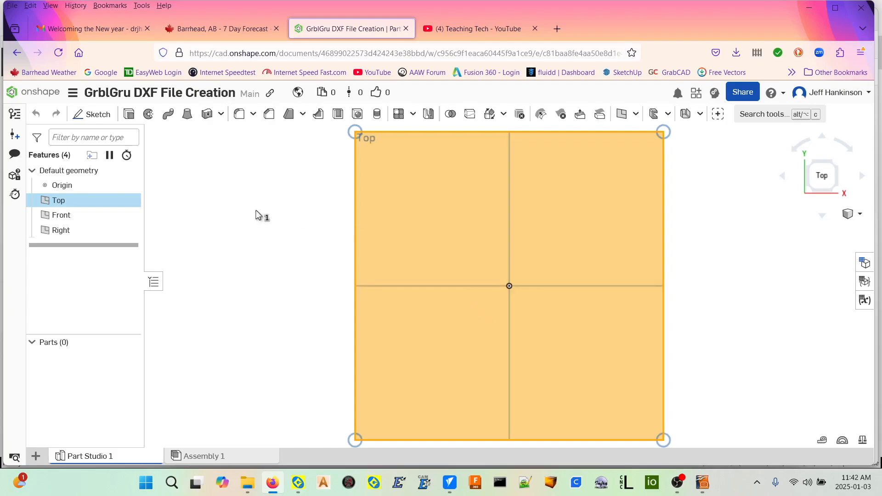
mouse_move(97, 114)
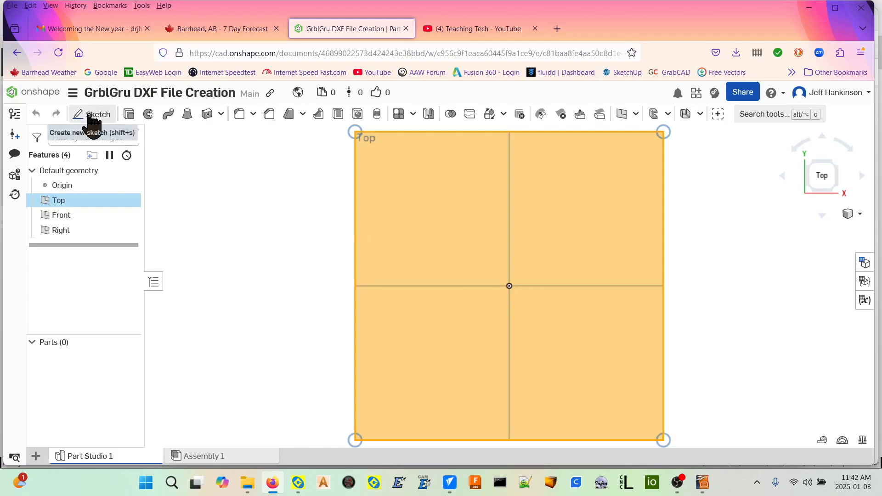
Create Sketch 1 on the selected Top plane
click(93, 113)
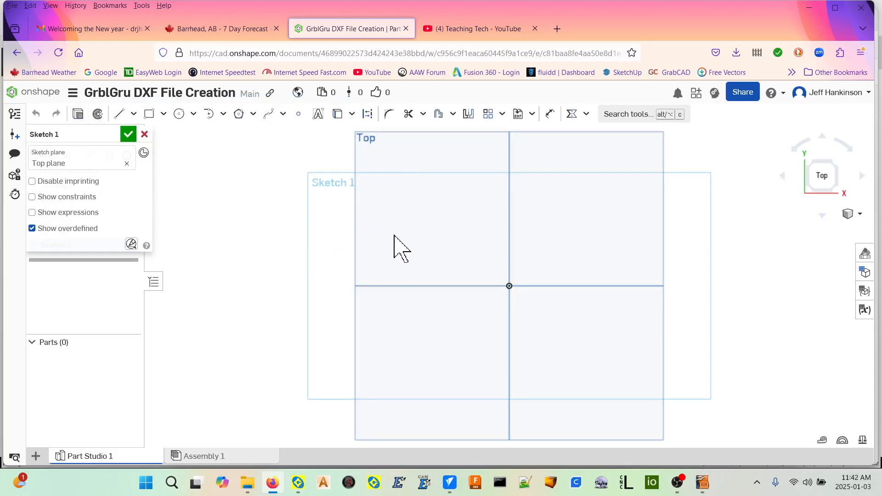
mouse_move(401, 250)
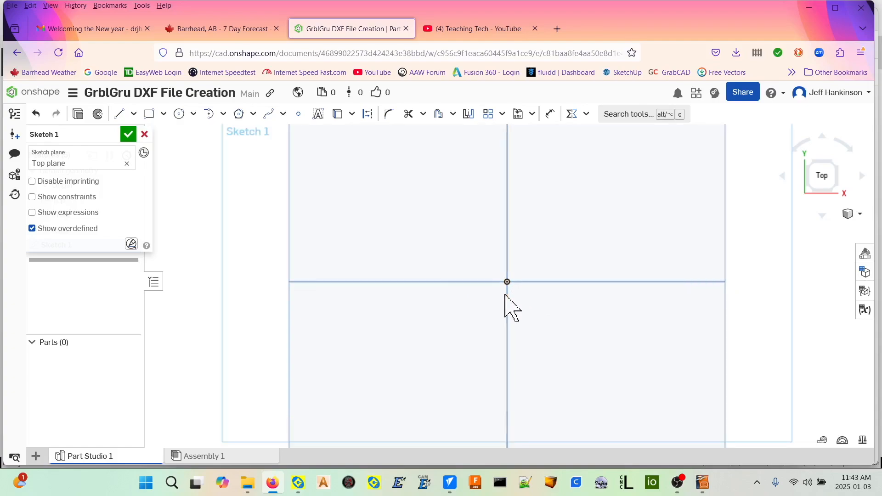
mouse_move(100, 215)
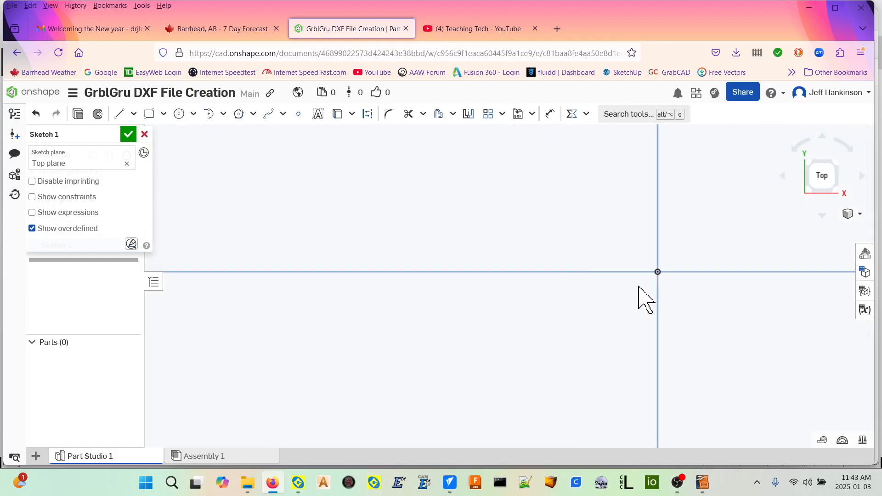
mouse_move(599, 304)
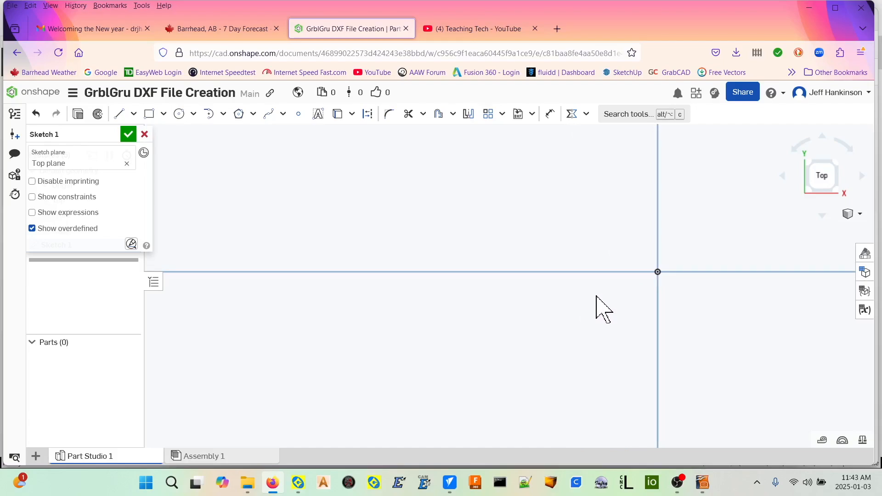
mouse_move(193, 147)
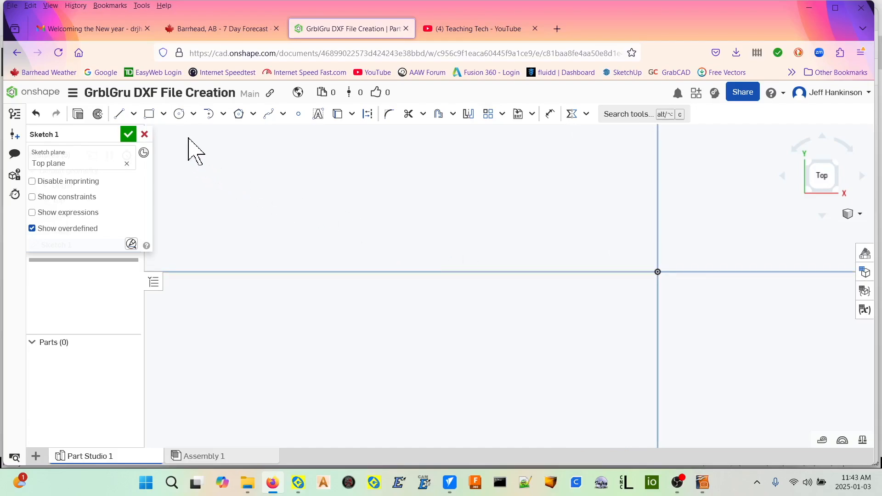
mouse_move(148, 114)
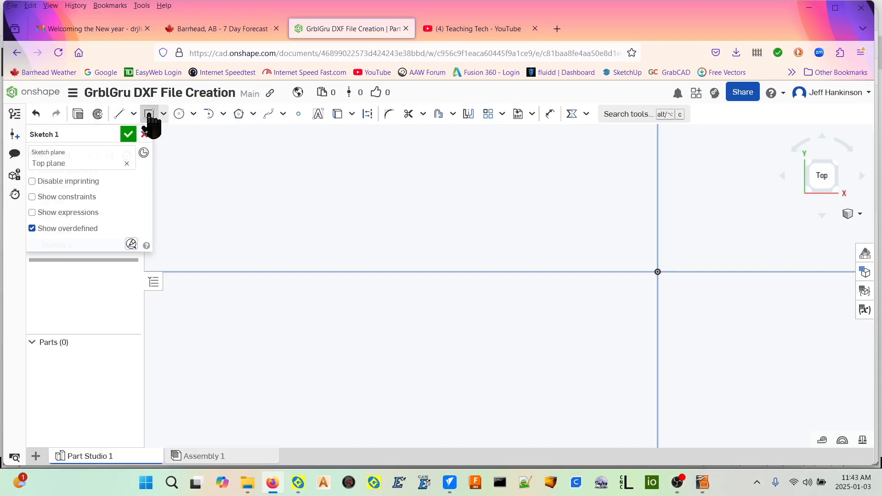
Draw a 25 by 6.25 rectangle at the origin and a 25 by 15.24 rectangle beside it
click(149, 114)
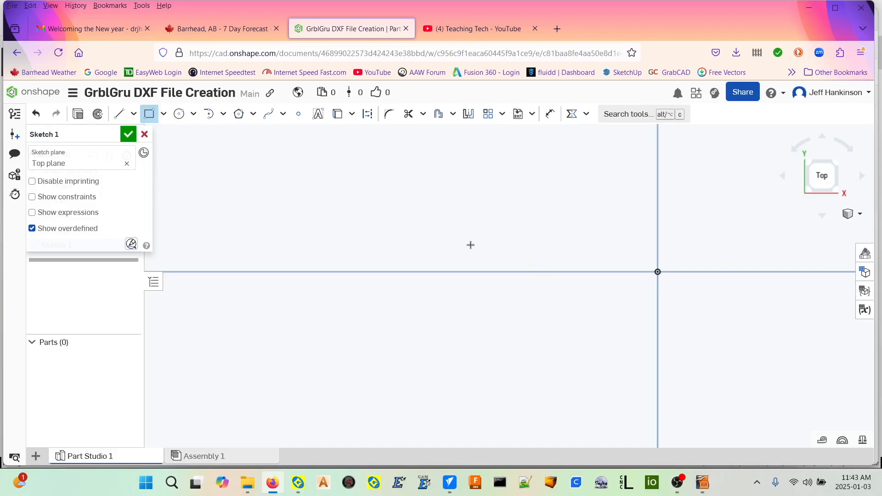
drag(470, 245, 658, 295)
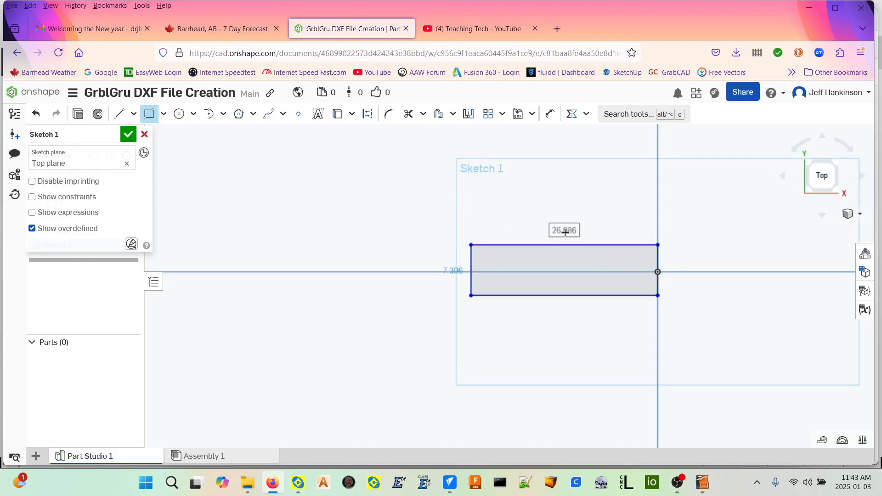
text(25)
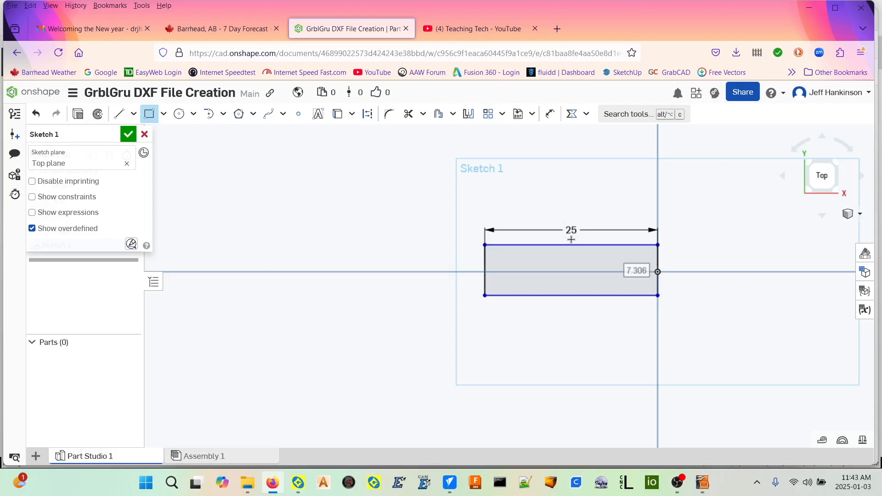
text(6.25)
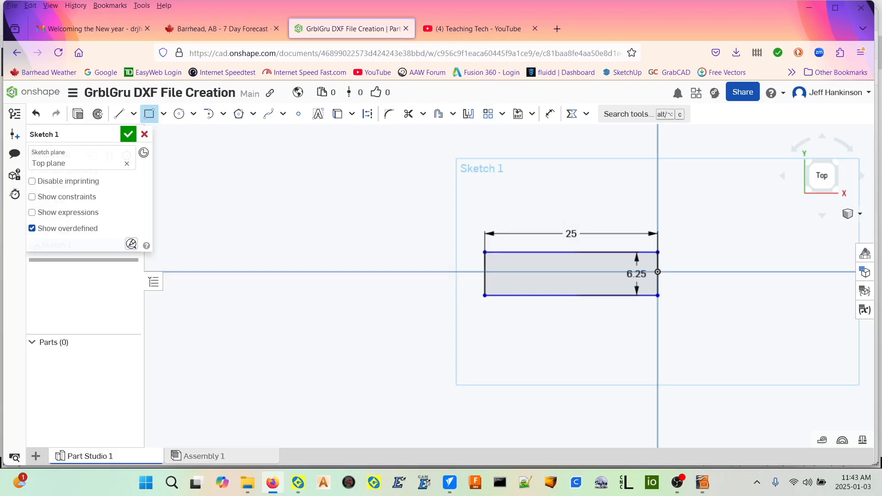
mouse_move(566, 245)
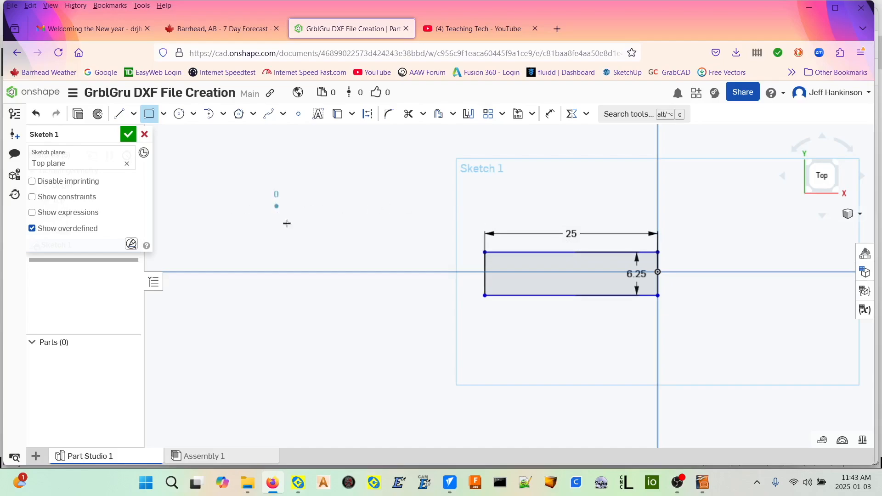
drag(275, 207, 483, 323)
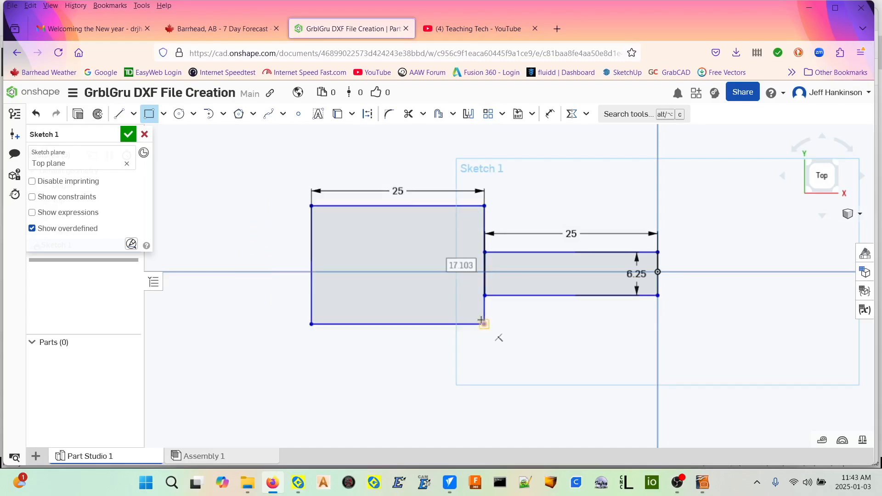
text(15.24)
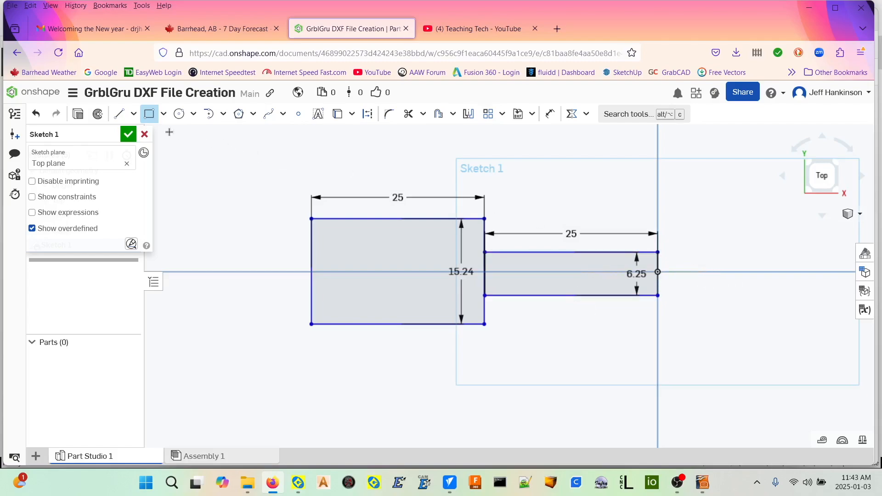
Draw a horizontal centre-axis line through both rectangles and end the stray line
click(119, 113)
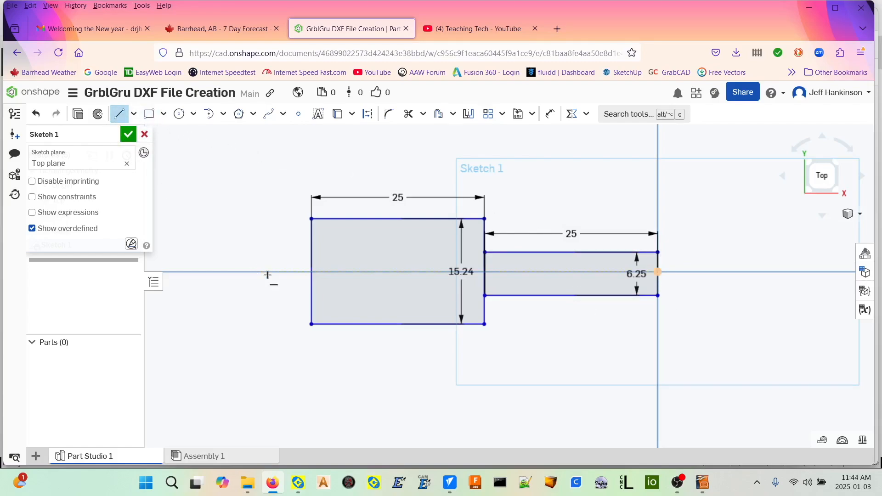
mouse_move(279, 272)
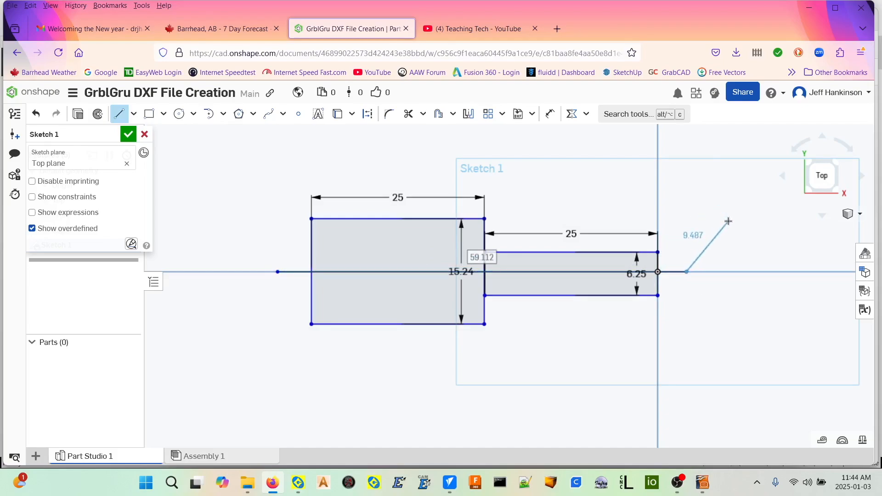
right_click(729, 222)
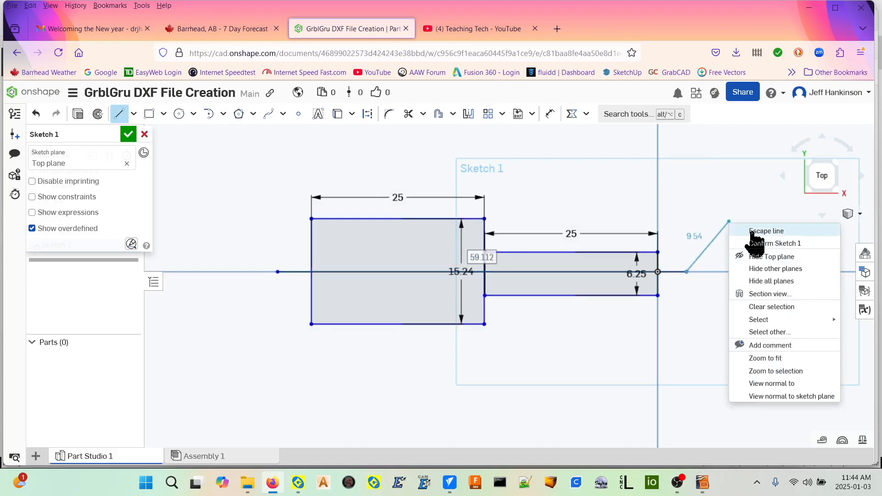
click(766, 230)
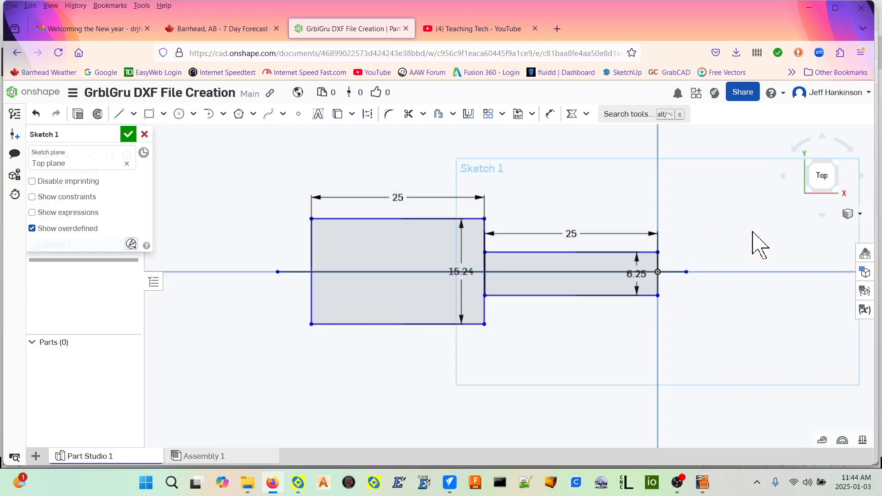
mouse_move(425, 190)
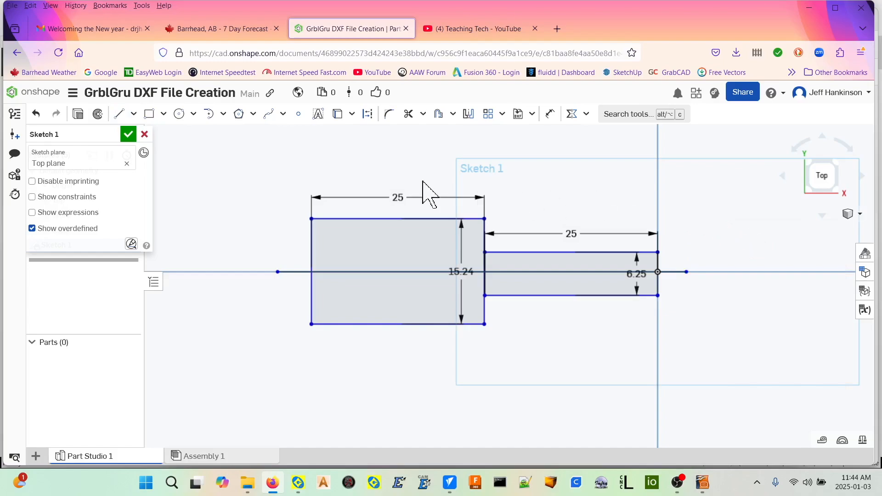
mouse_move(119, 114)
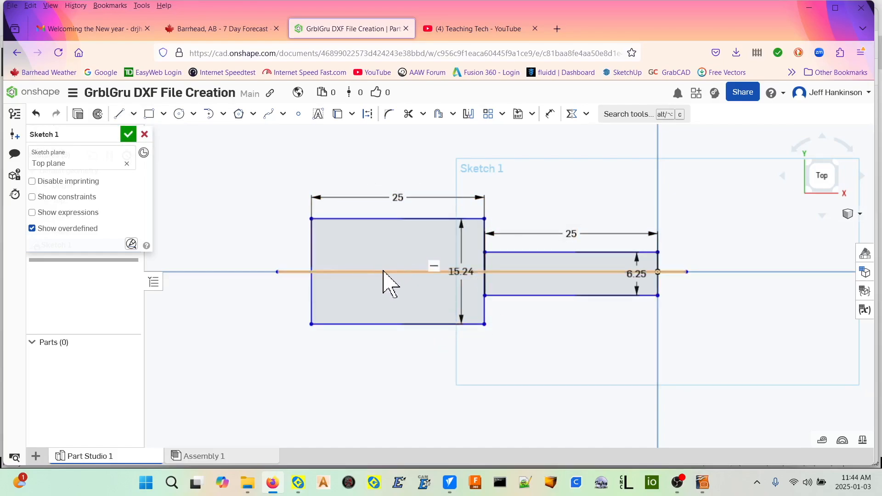
mouse_move(571, 114)
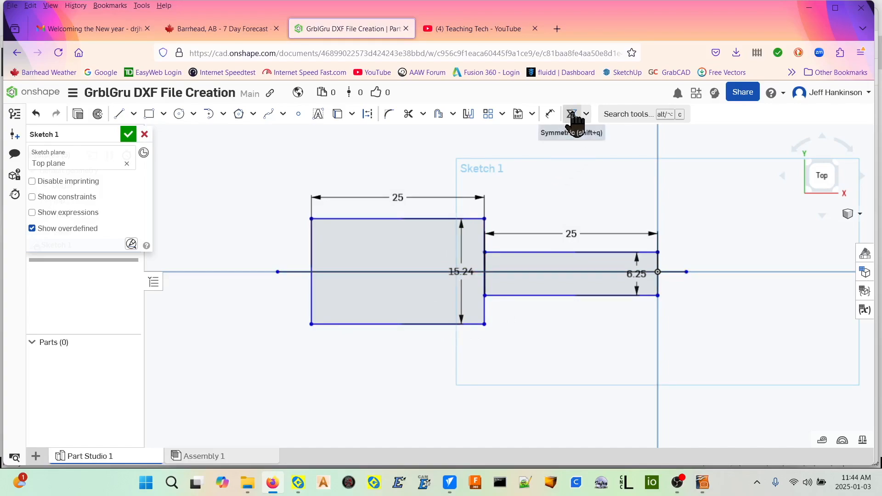
Pick the symmetry constraint from Sketch 1's constraint list
click(587, 114)
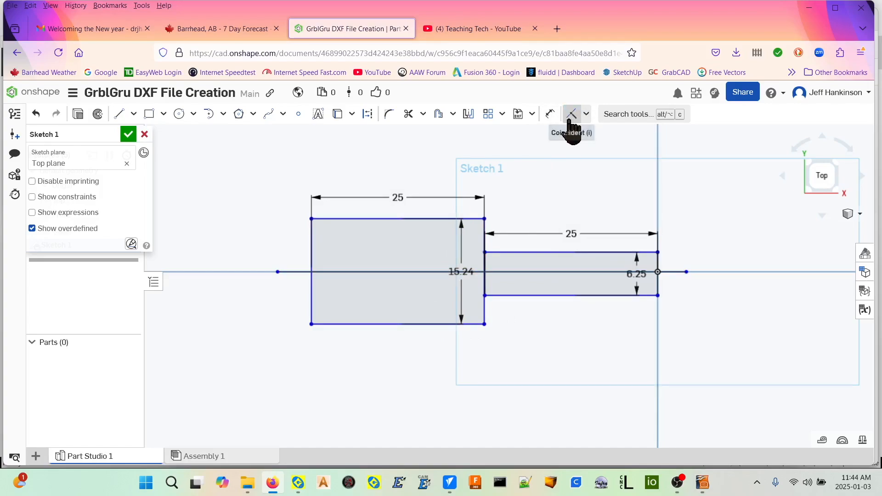
mouse_move(588, 124)
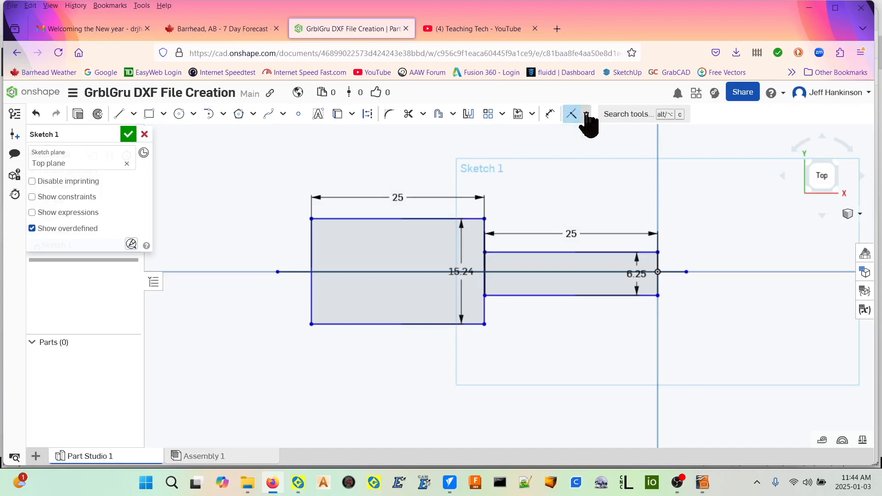
click(588, 114)
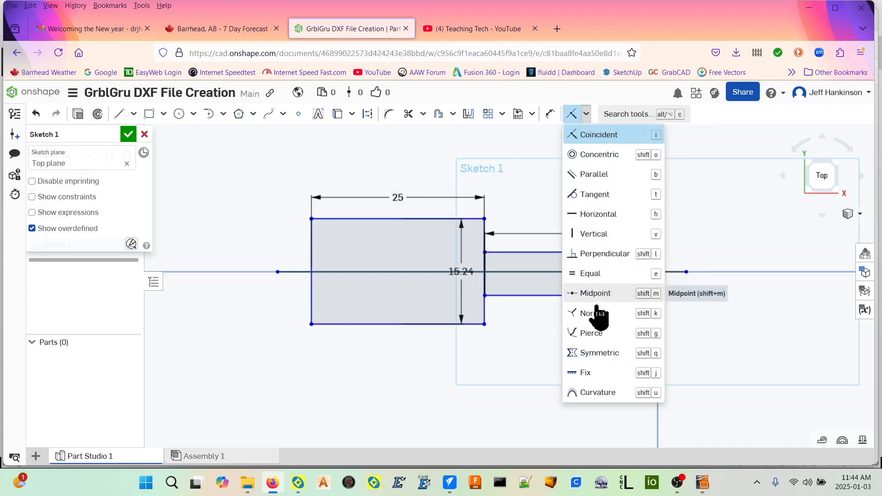
mouse_move(596, 362)
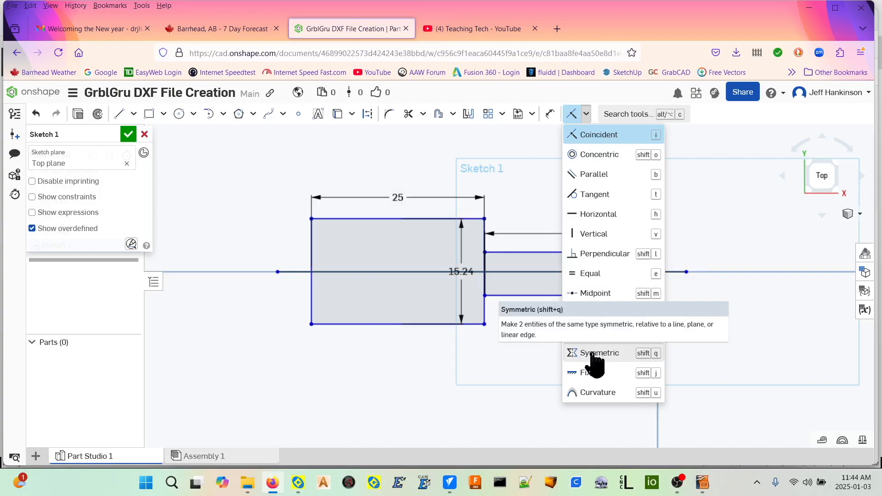
click(599, 353)
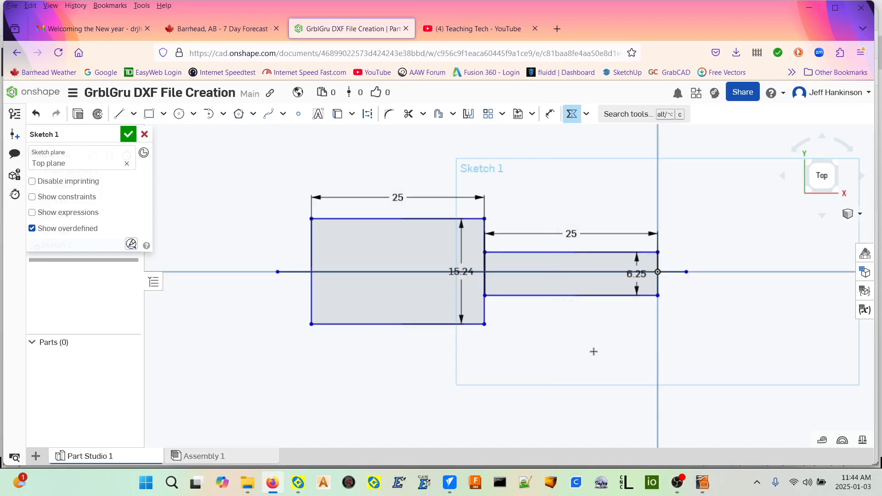
mouse_move(580, 252)
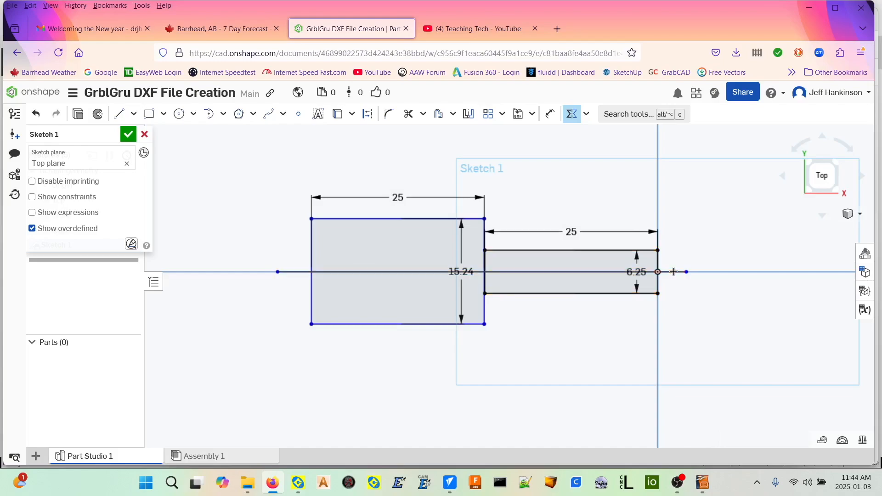
mouse_move(595, 293)
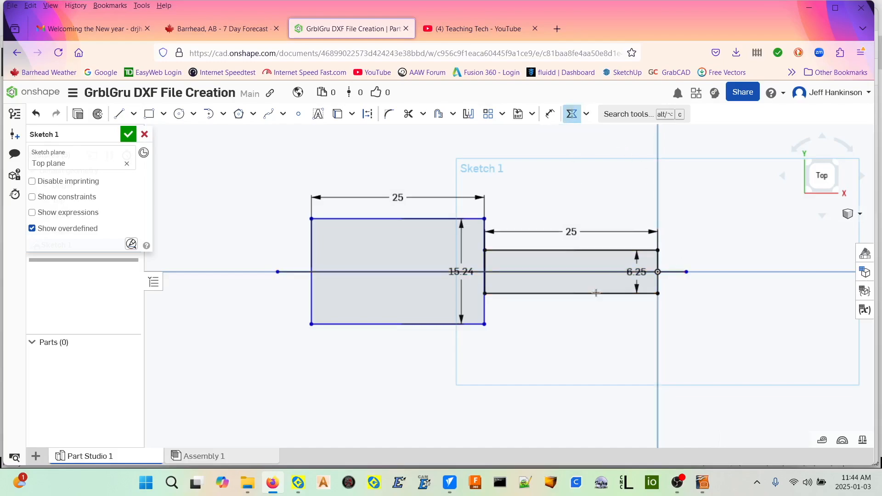
mouse_move(407, 329)
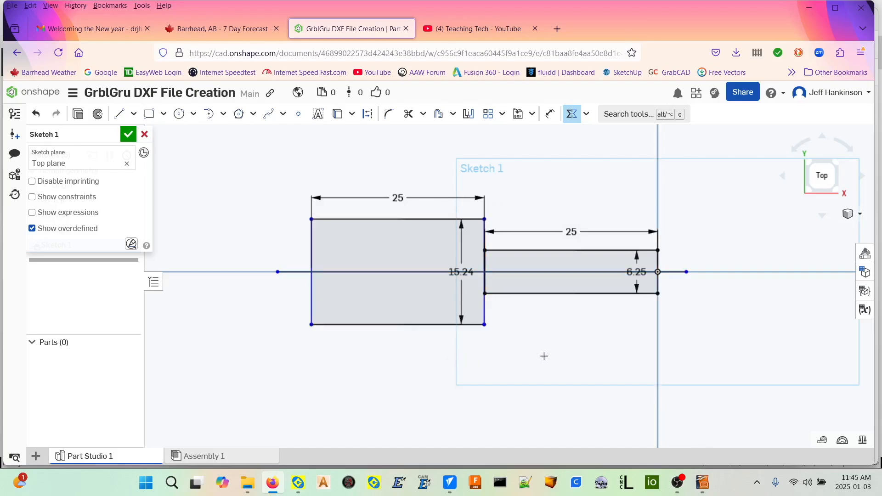
mouse_move(547, 356)
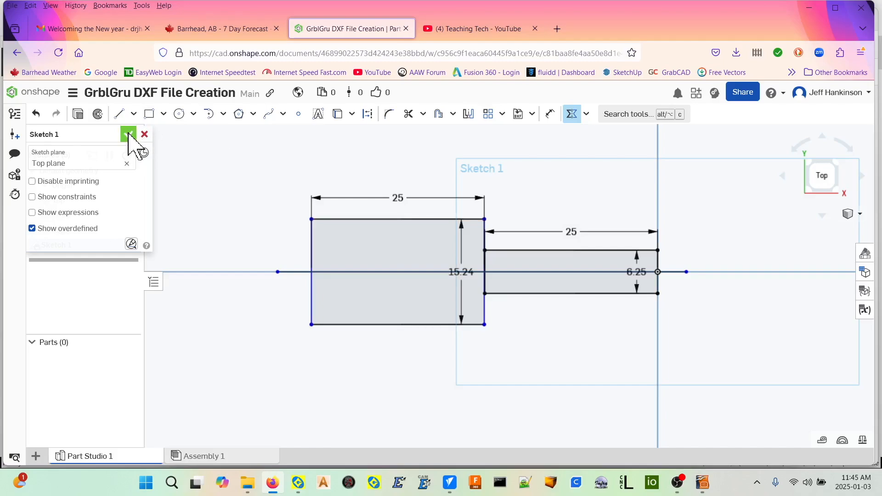
Close Sketch 1 and start a new Sketch 2
click(128, 134)
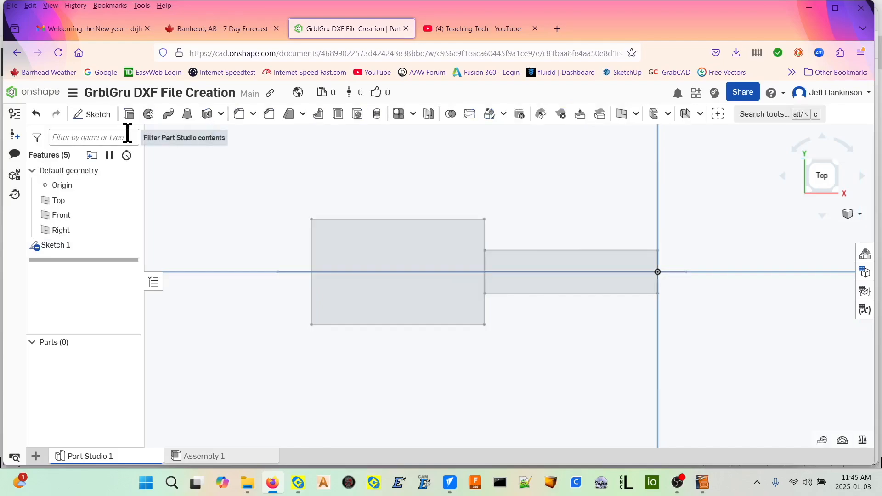
mouse_move(341, 359)
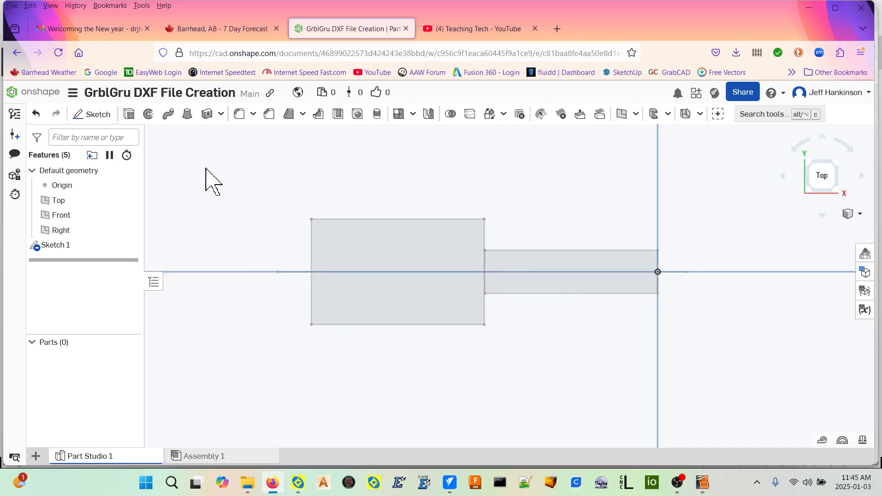
click(91, 114)
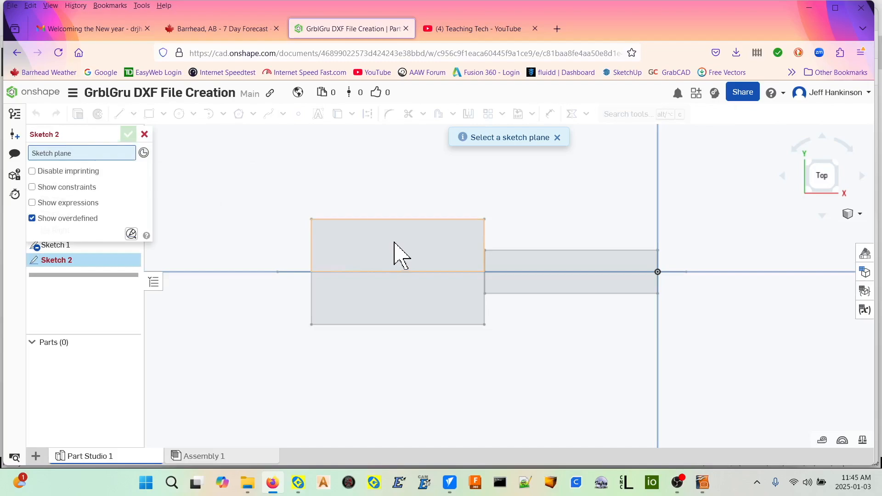
On Sketch 1's face, draw the bevel line in Sketch 2, finish it, and select it
click(397, 247)
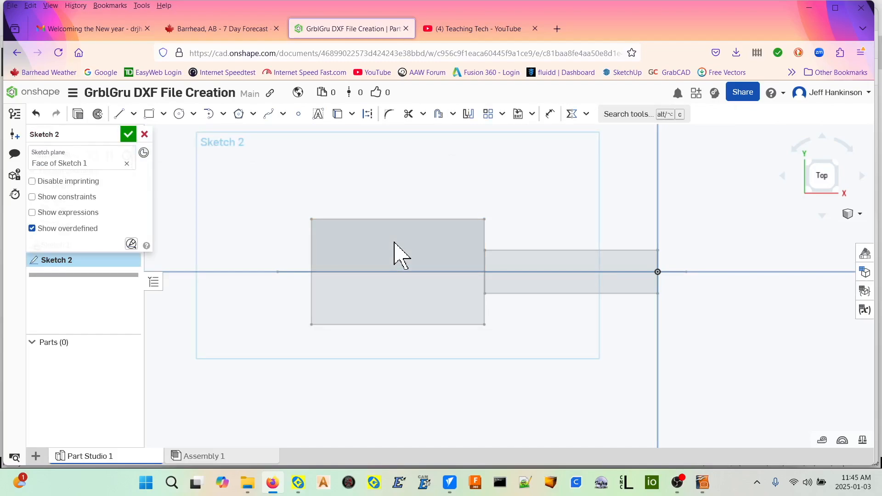
mouse_move(483, 226)
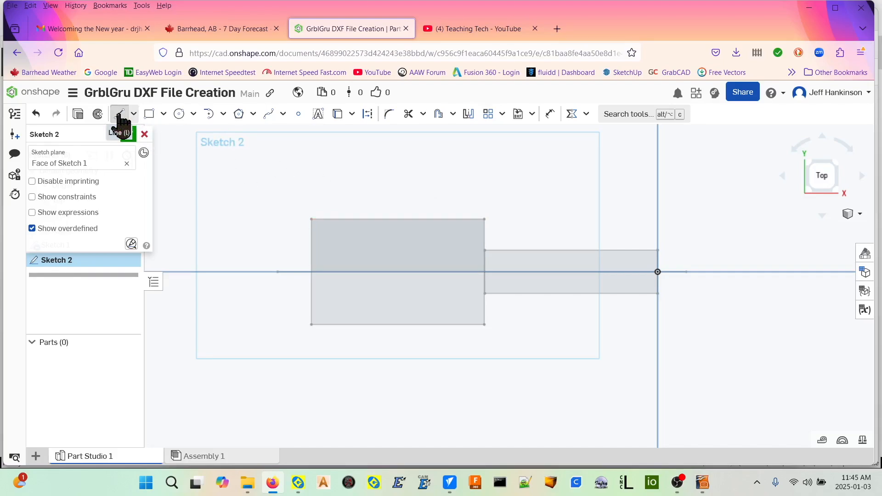
click(119, 113)
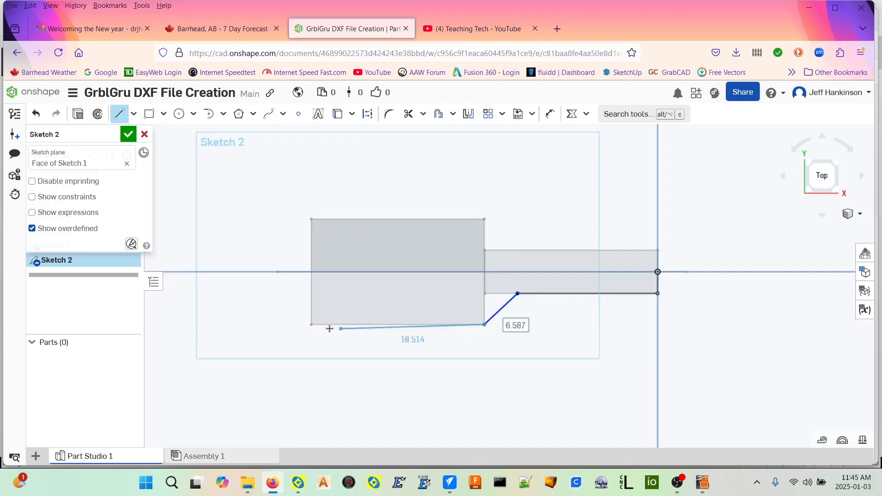
drag(329, 329, 311, 324)
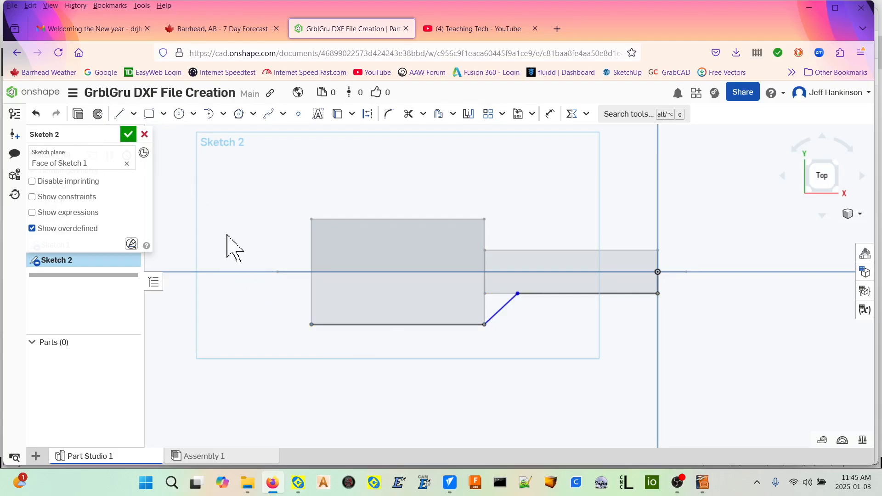
mouse_move(276, 258)
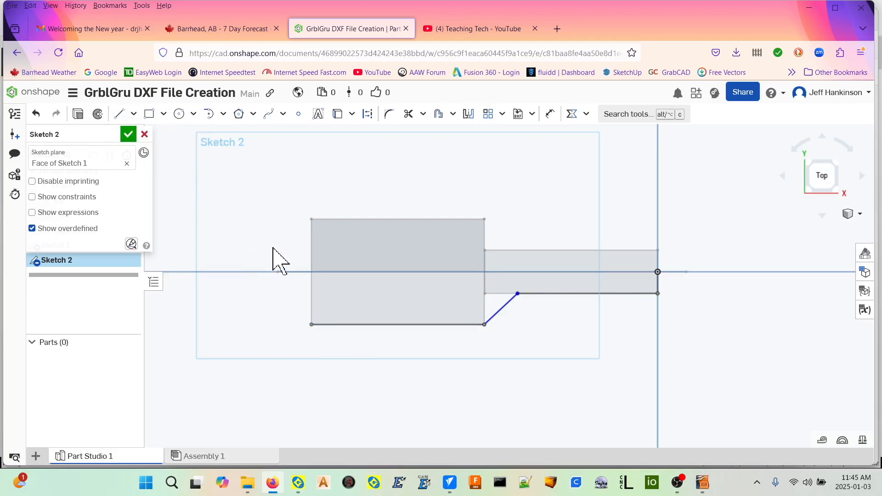
mouse_move(578, 336)
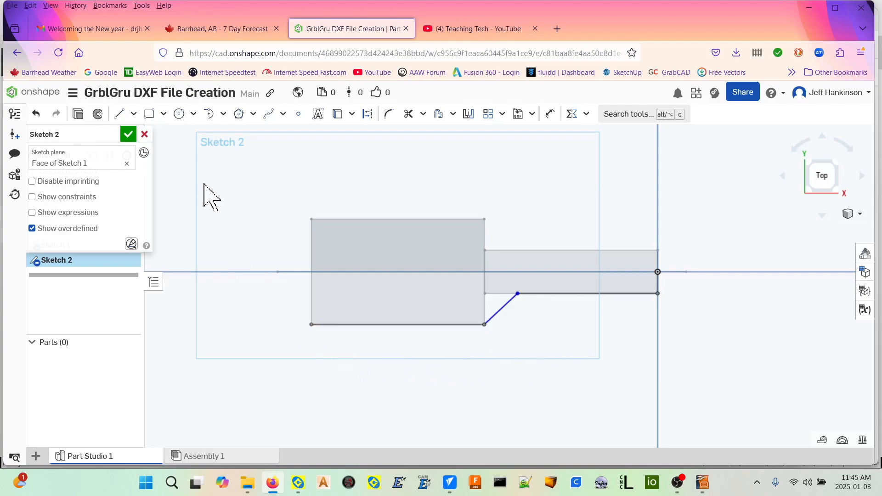
click(129, 134)
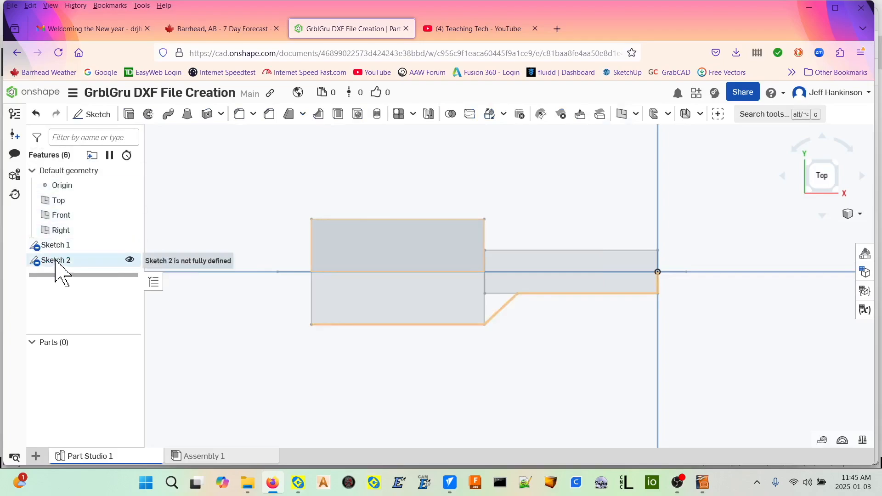
click(56, 260)
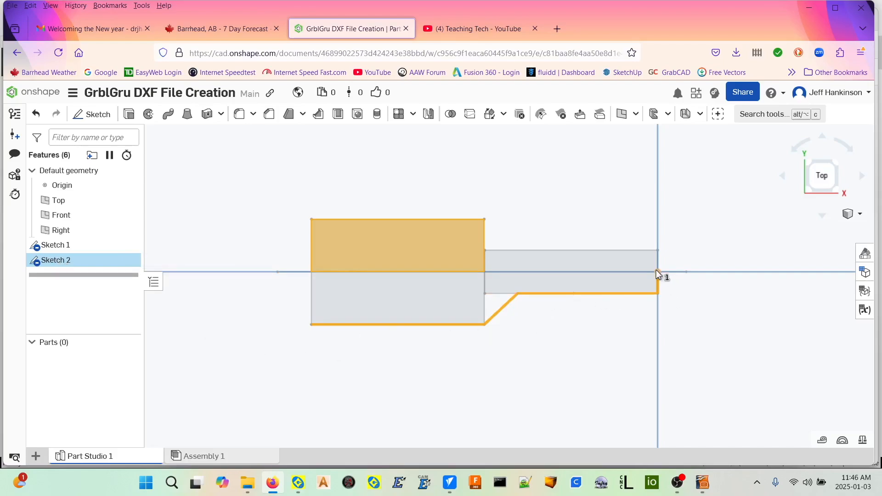
mouse_move(64, 265)
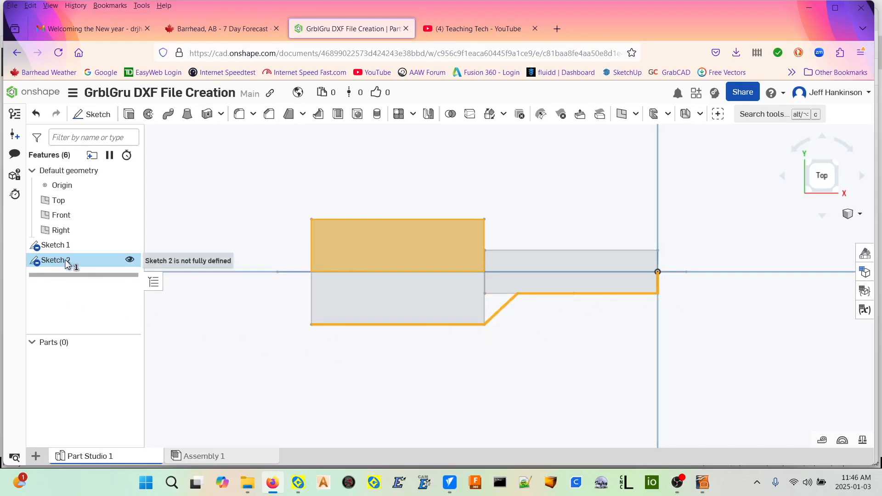
Export Sketch 2 as DXF named 'Onshape Flycutter' and download it
right_click(54, 260)
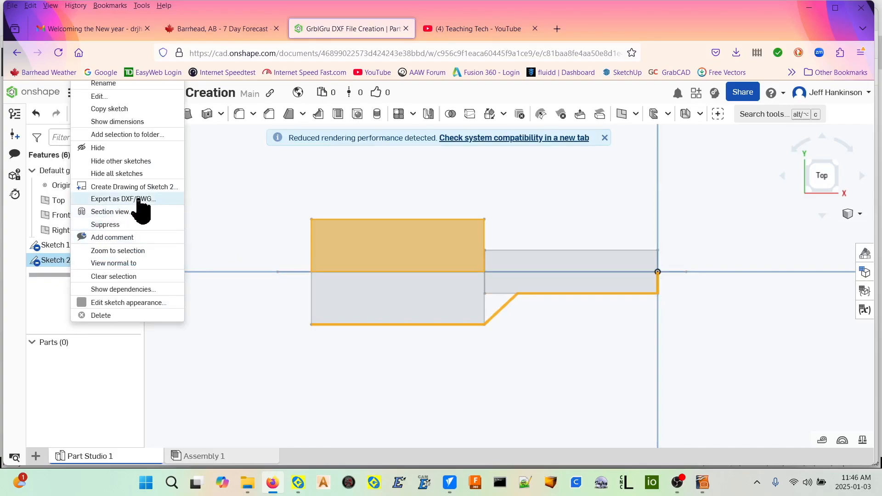
click(123, 199)
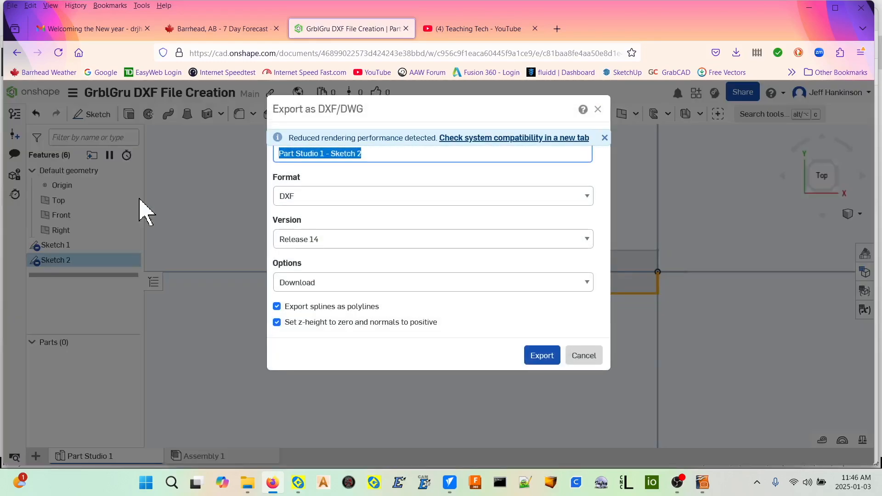
text(Onshape Fly)
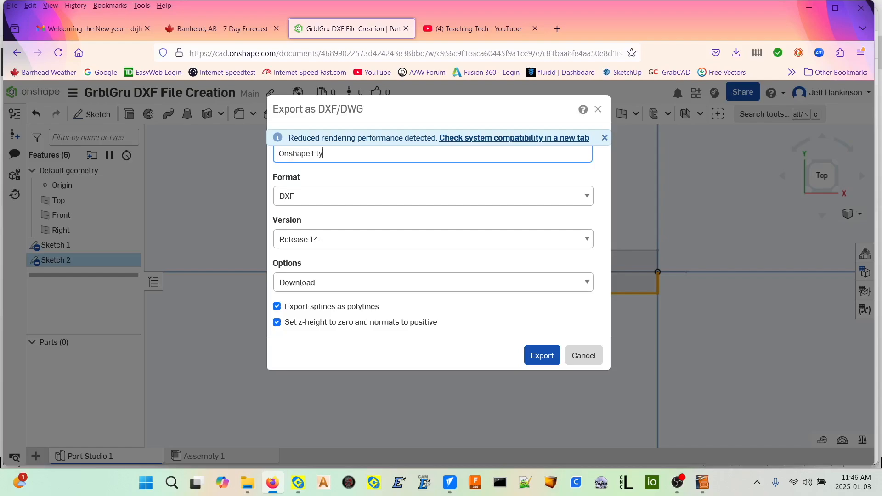
text(cut)
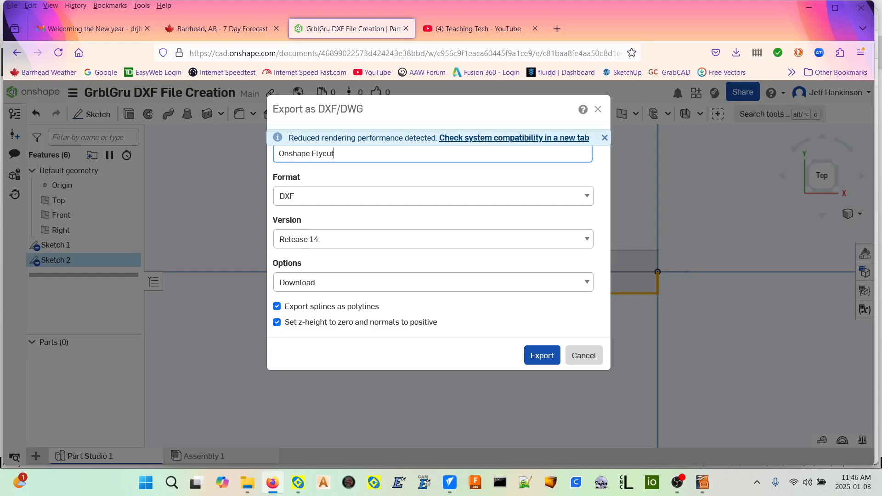
text(ter)
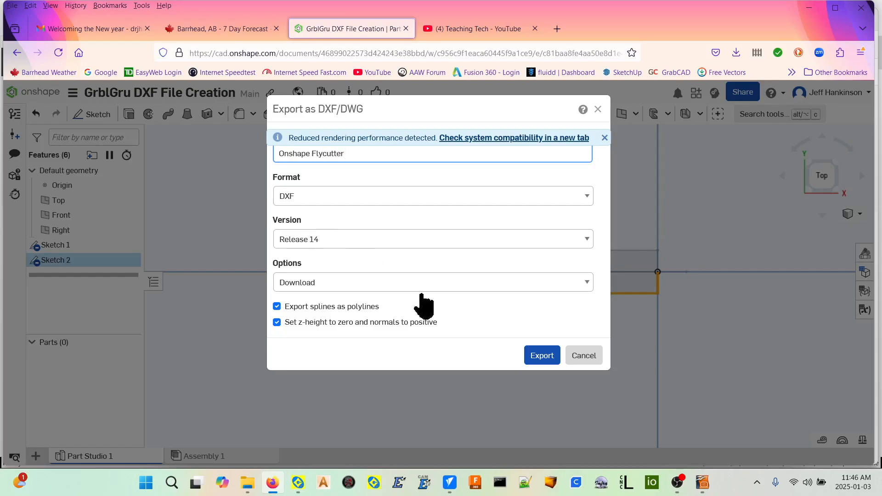
click(542, 355)
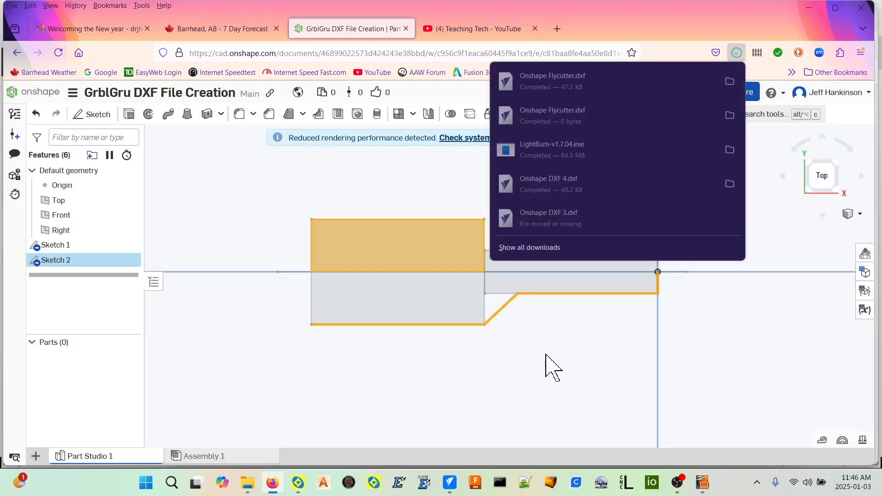
mouse_move(570, 87)
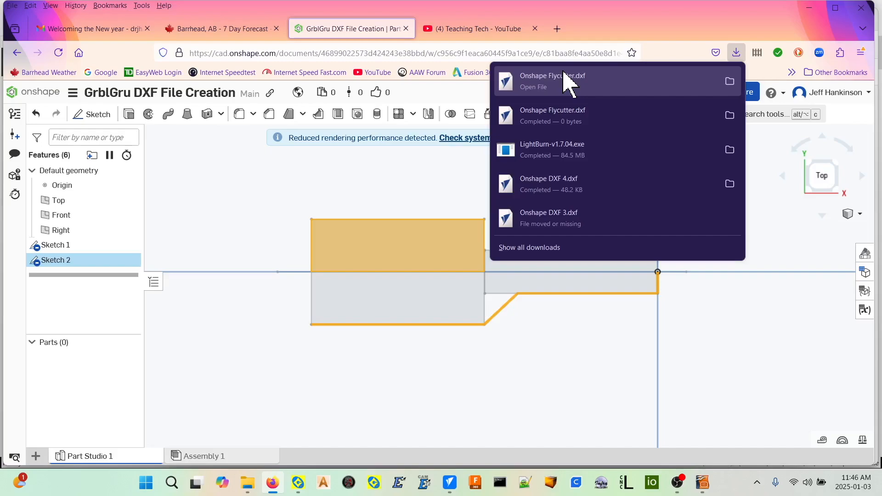
Open Onshape Flycutter.dxf from the Firefox downloads panel
click(552, 86)
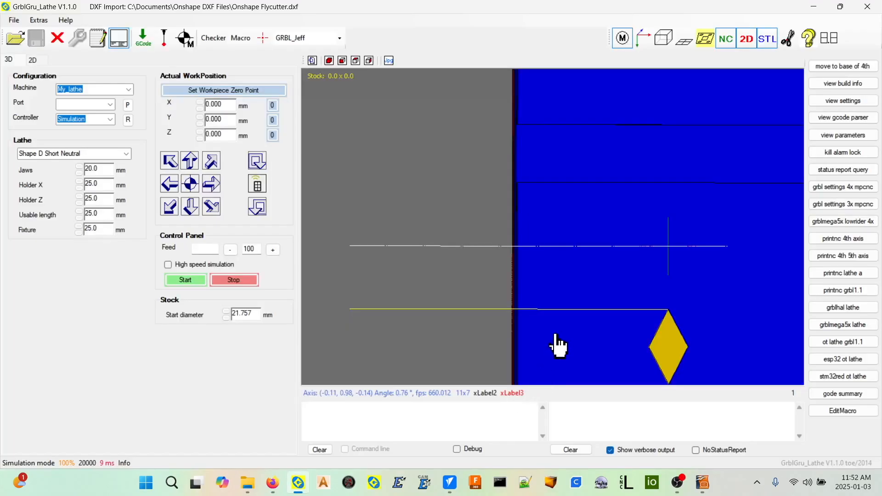
mouse_move(553, 319)
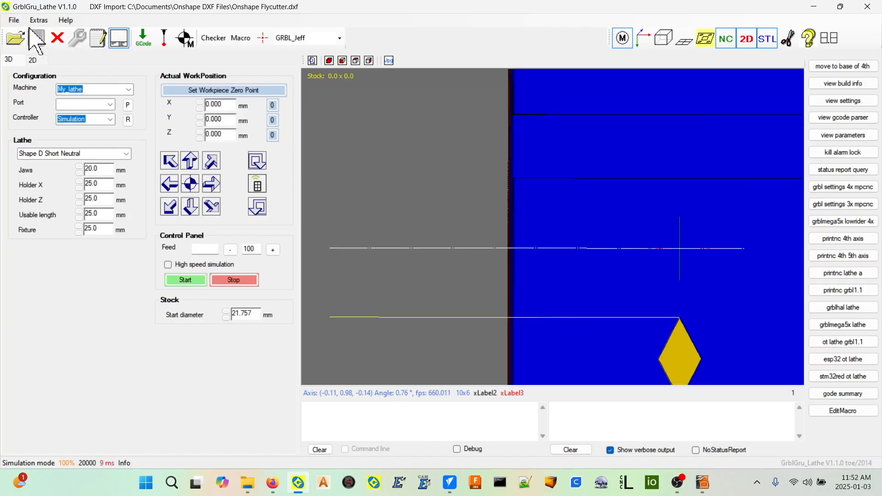
Import Onshape Flycutter.dxf via File > Import DXF into the lathe job
click(14, 20)
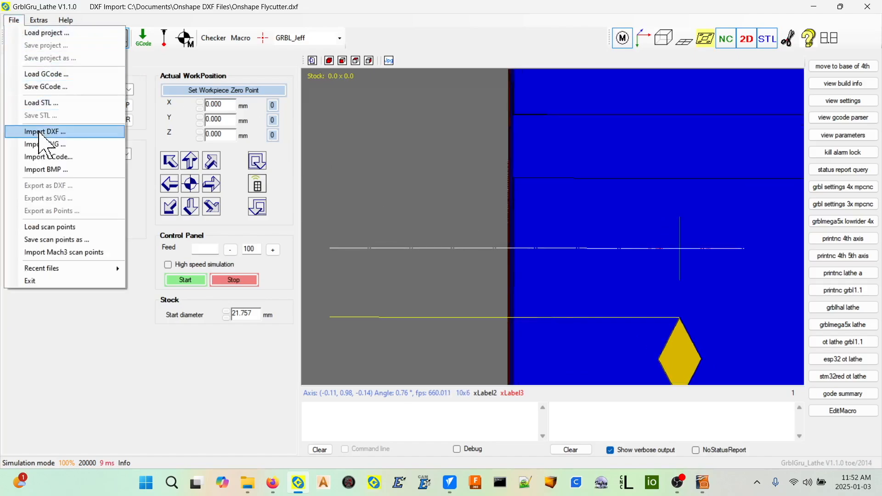
click(42, 132)
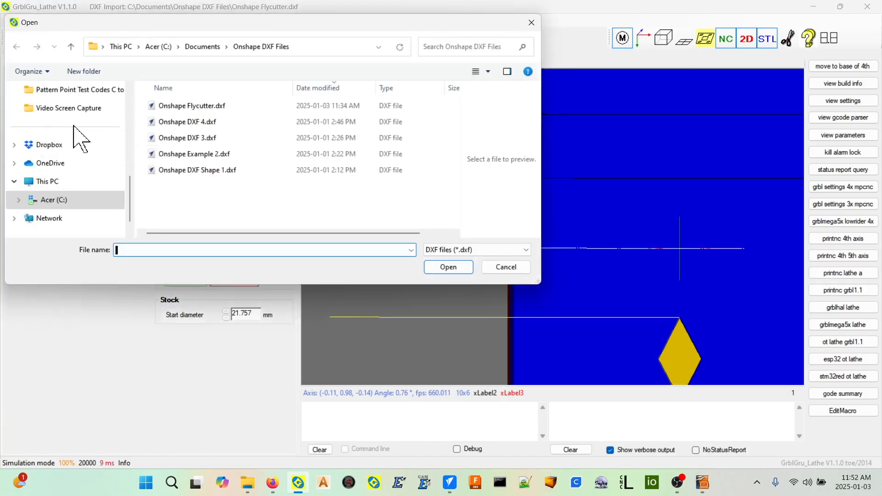
click(192, 106)
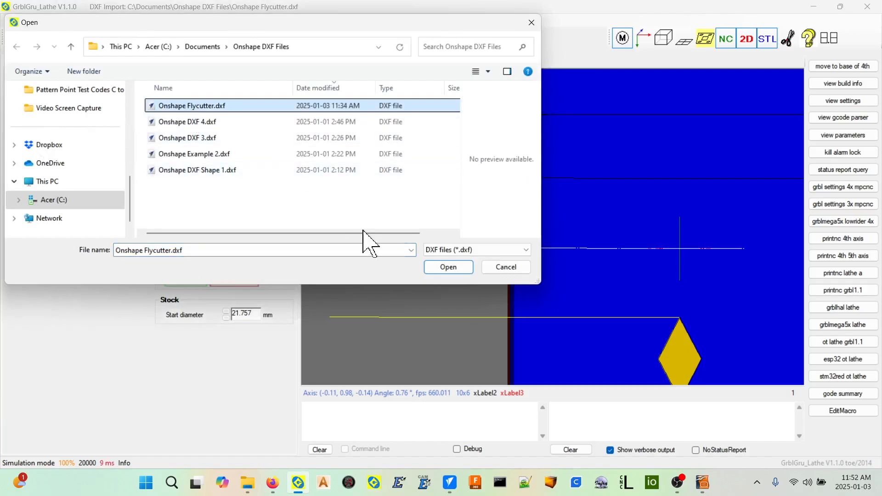
click(449, 267)
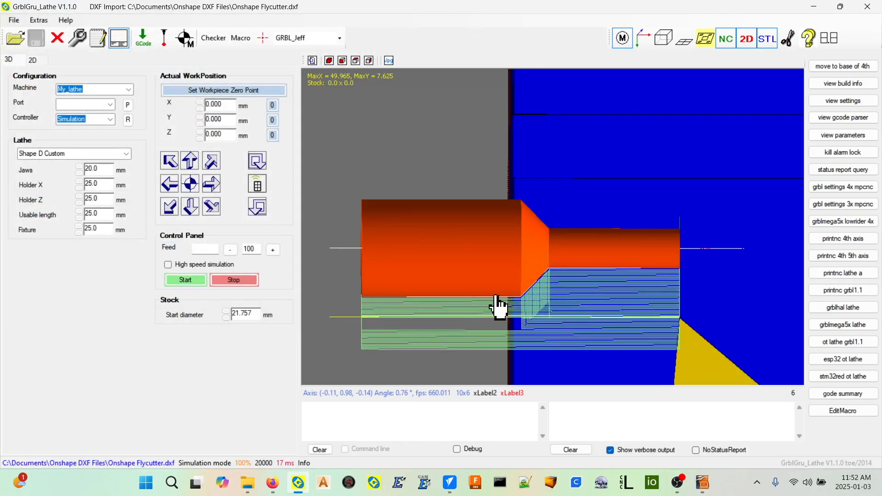
Show the ActualLayer #AutoStart job's property grid
click(33, 60)
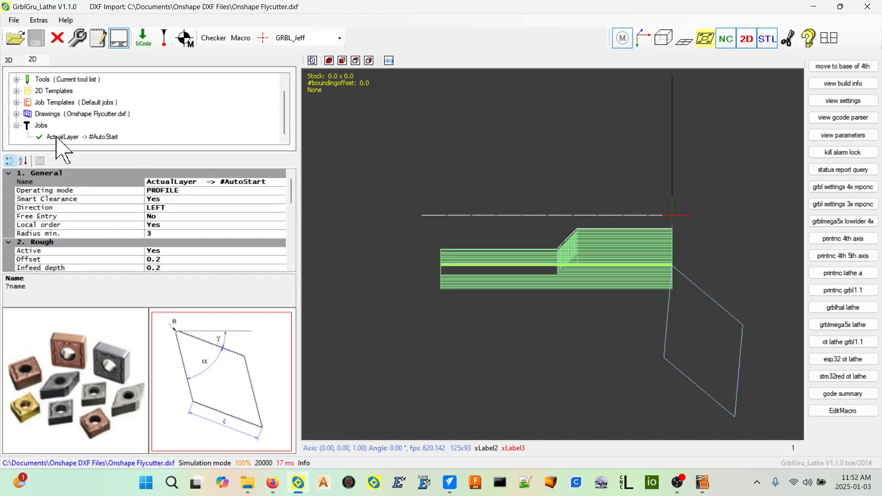
right_click(55, 137)
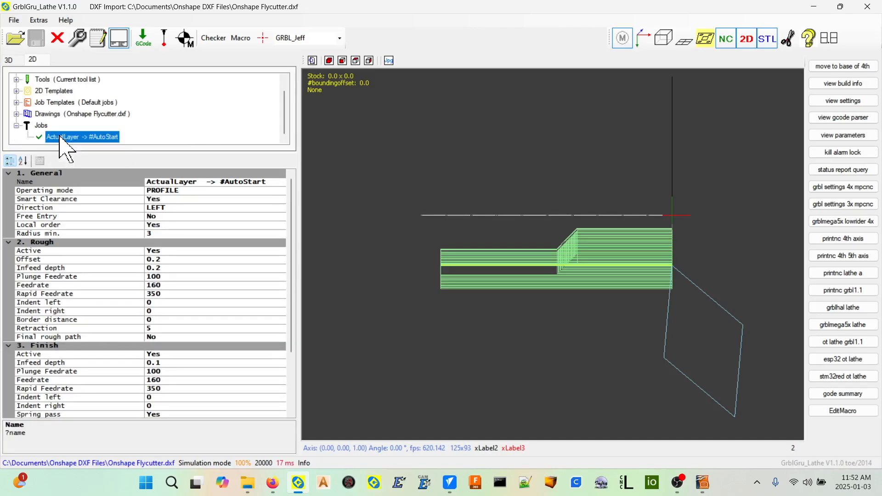
mouse_move(620, 262)
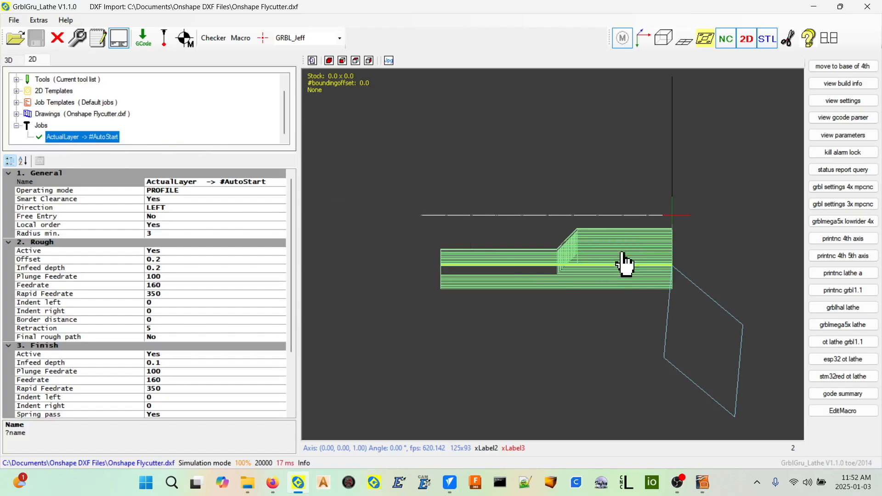
mouse_move(623, 279)
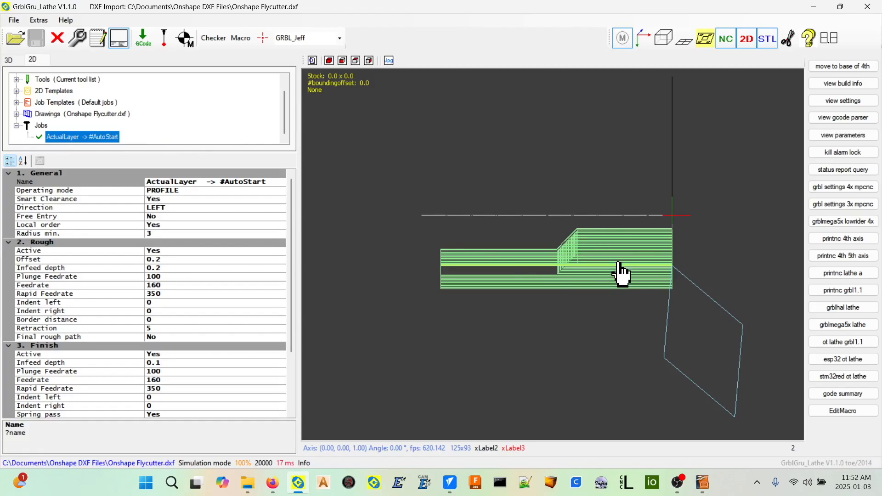
mouse_move(193, 403)
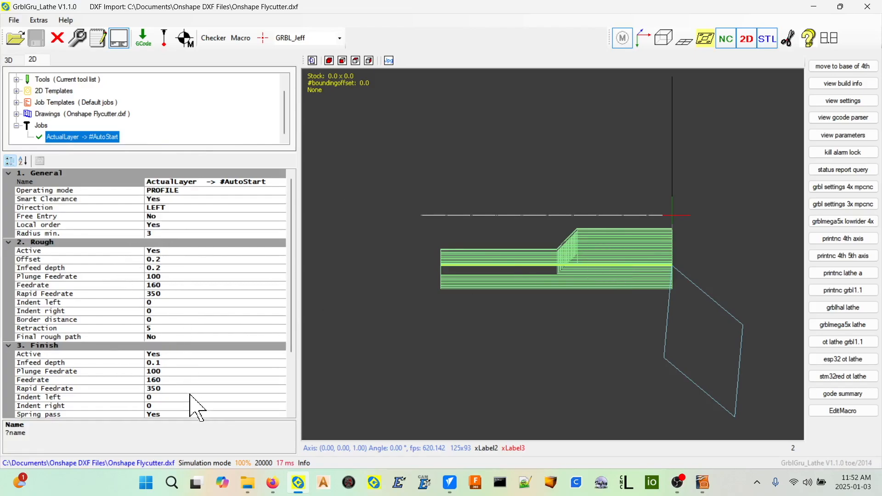
mouse_move(211, 356)
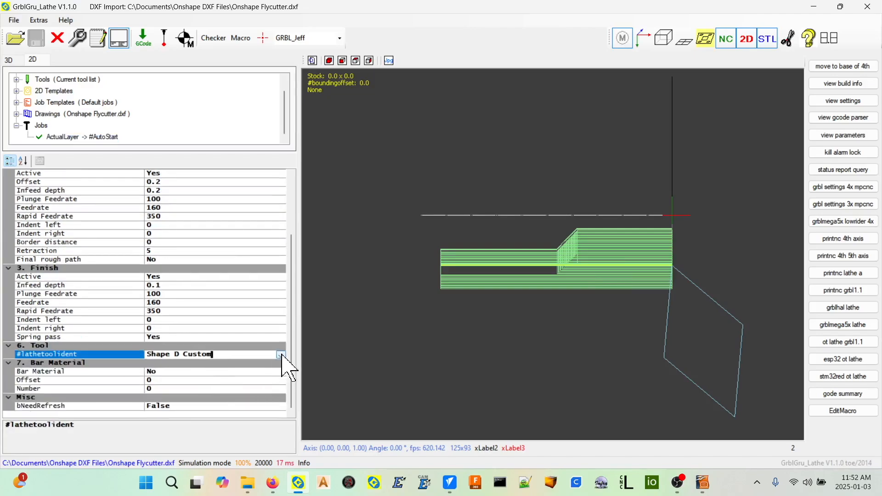
Set the job's lathe tool to Shape D Neutral
click(281, 354)
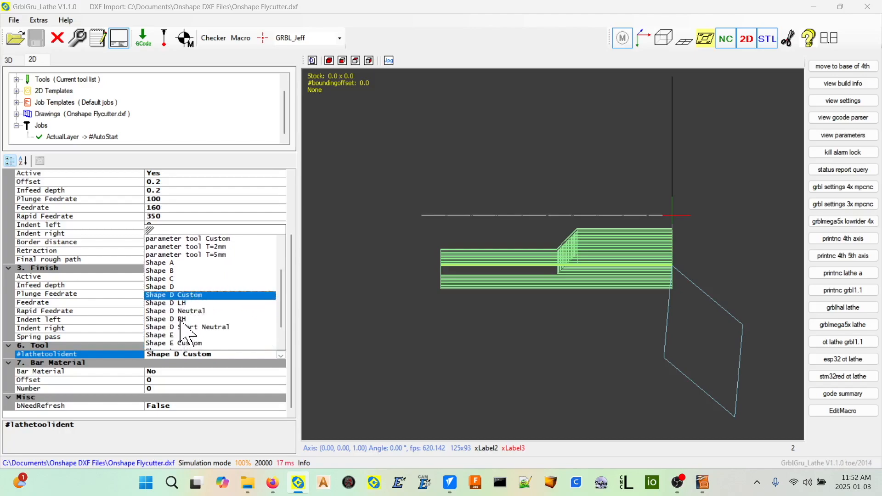
click(165, 319)
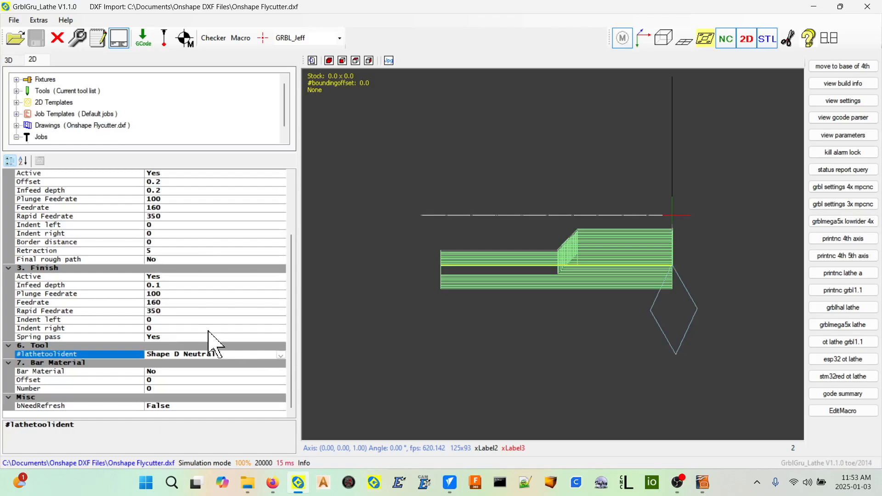
mouse_move(678, 288)
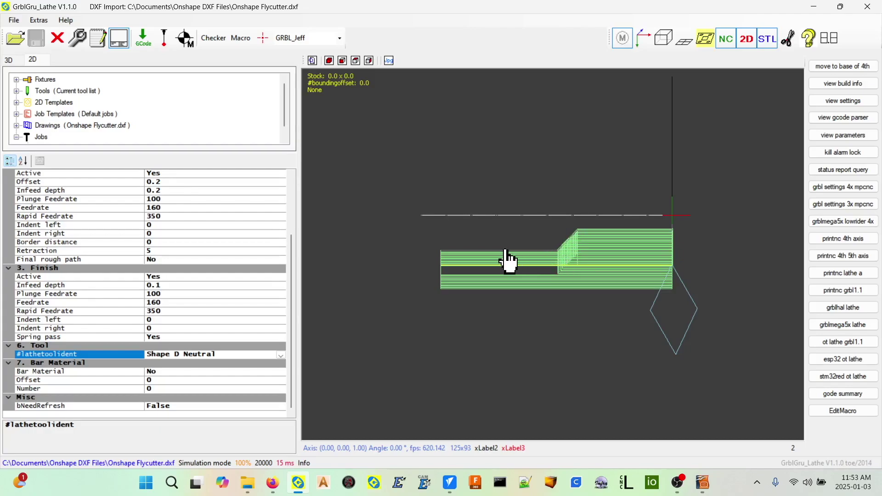
mouse_move(672, 279)
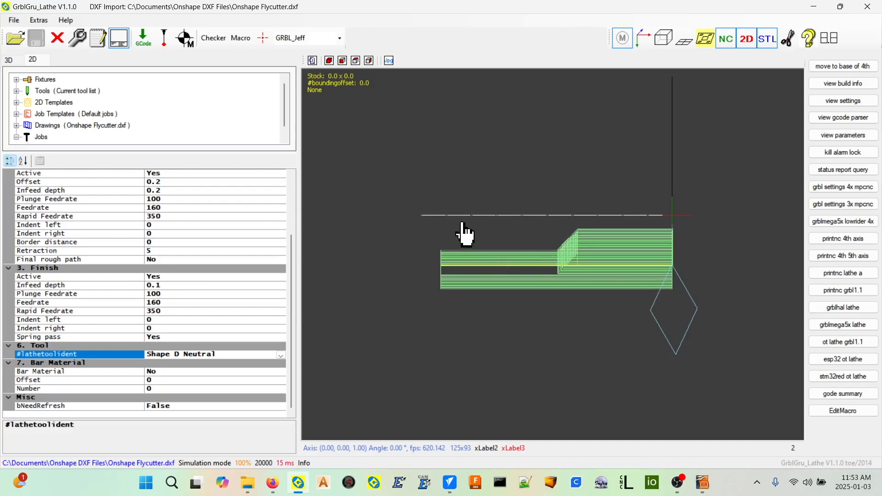
mouse_move(672, 276)
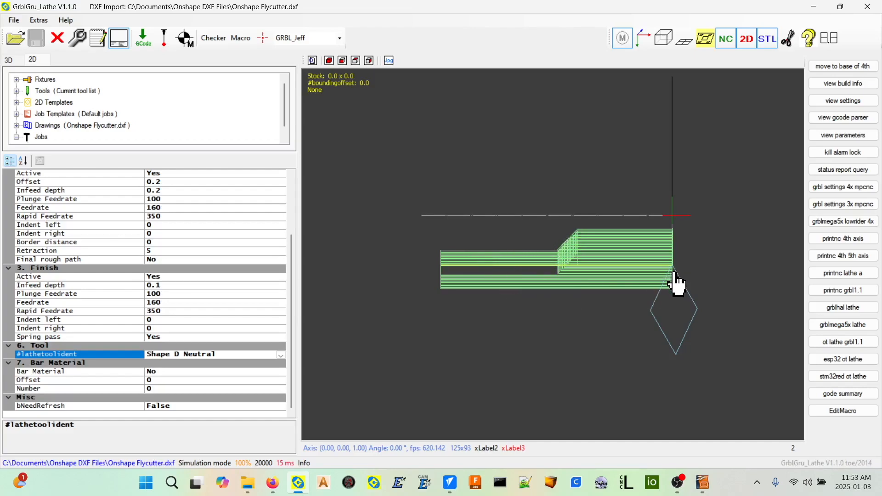
mouse_move(678, 277)
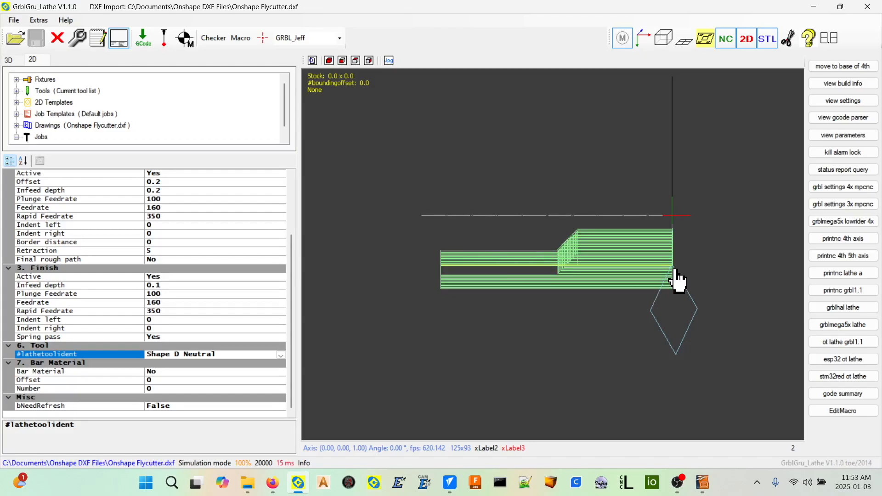
mouse_move(532, 272)
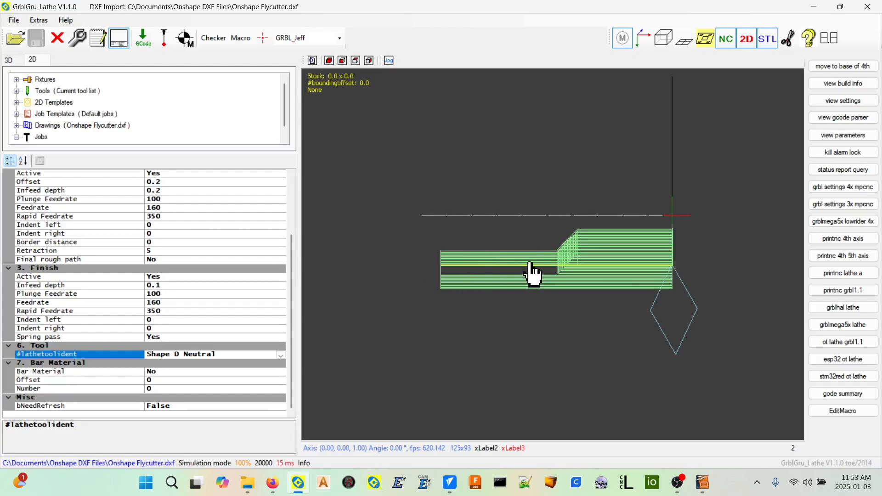
mouse_move(329, 308)
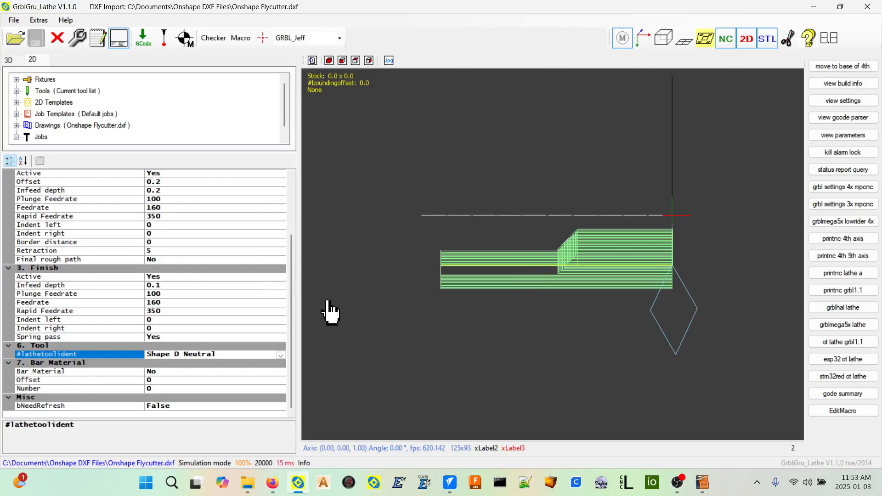
mouse_move(22, 106)
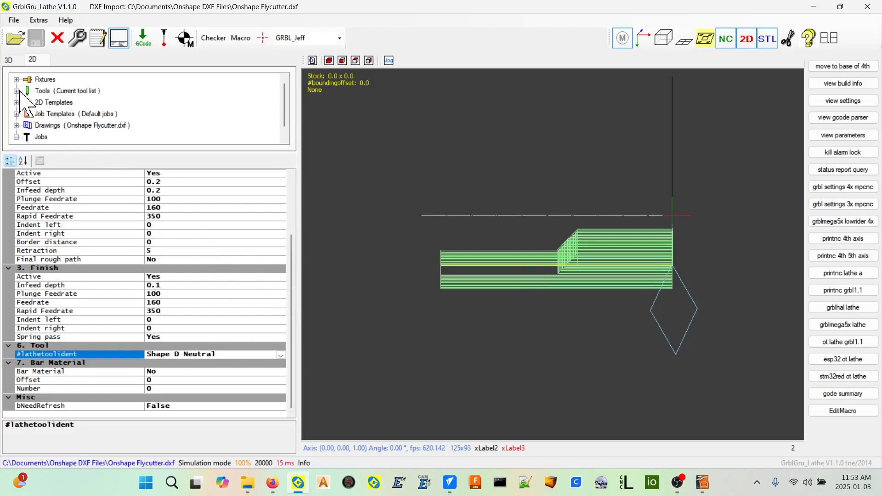
Expand Tools, inspect Shape D, and copy it into a new tool
click(16, 91)
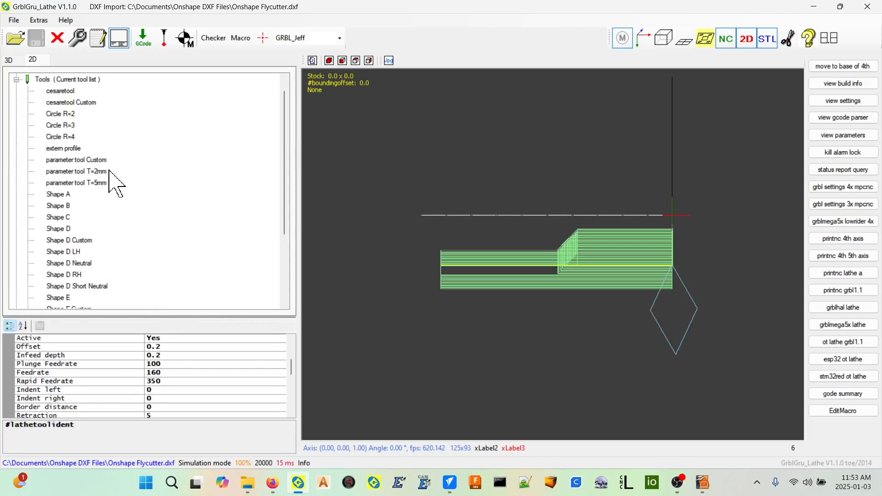
mouse_move(60, 243)
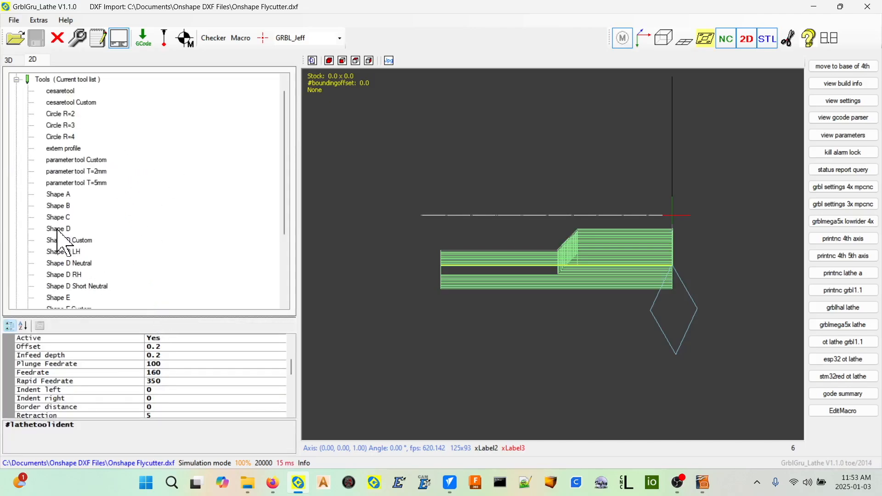
click(59, 228)
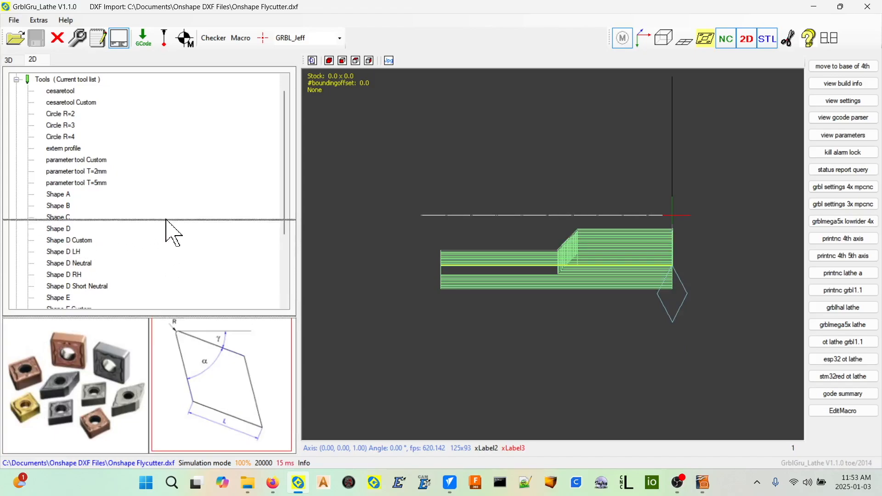
click(59, 229)
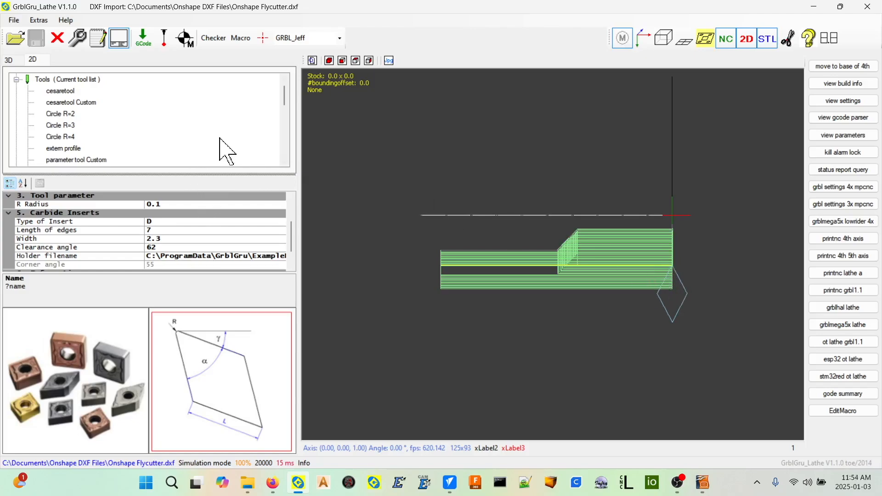
scroll(down, 3)
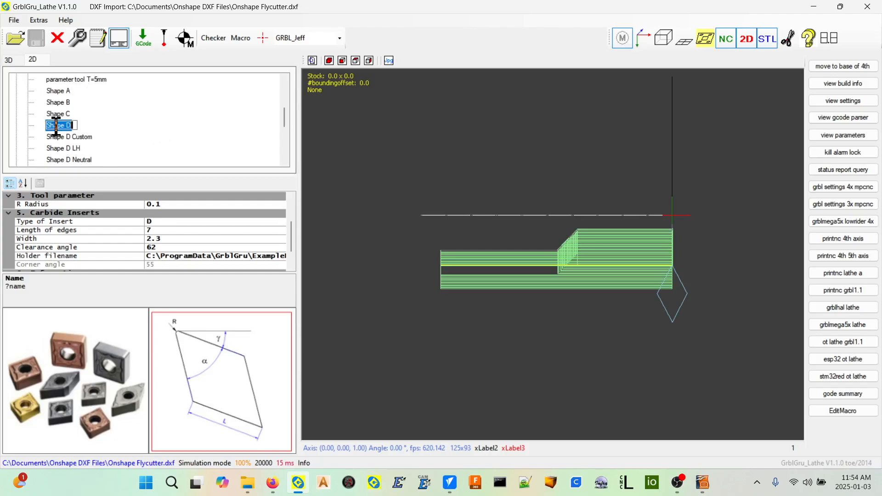
click(58, 125)
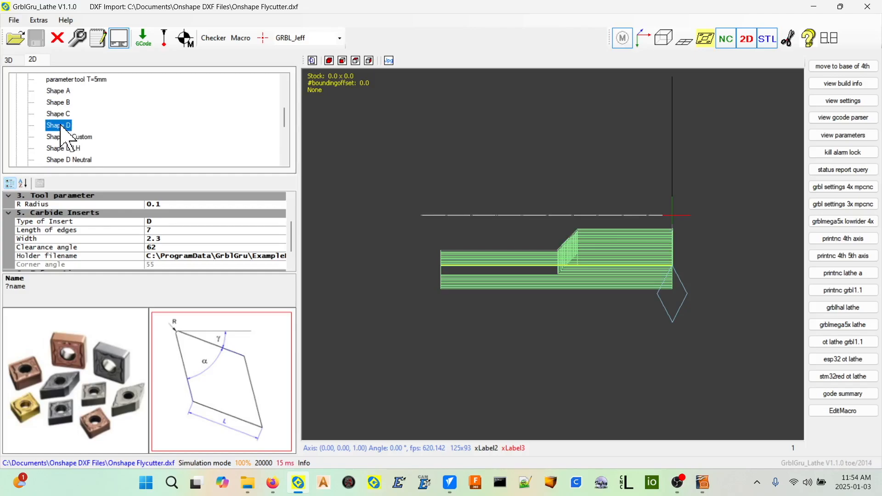
right_click(59, 125)
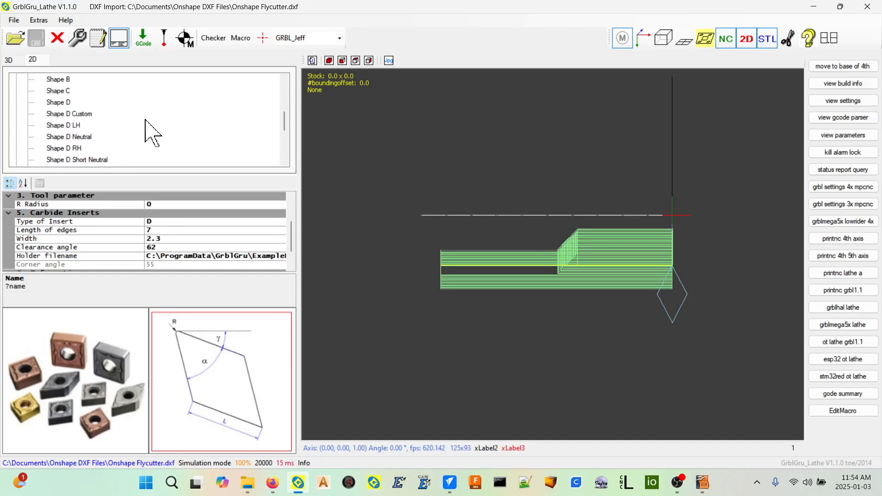
scroll(down, 3)
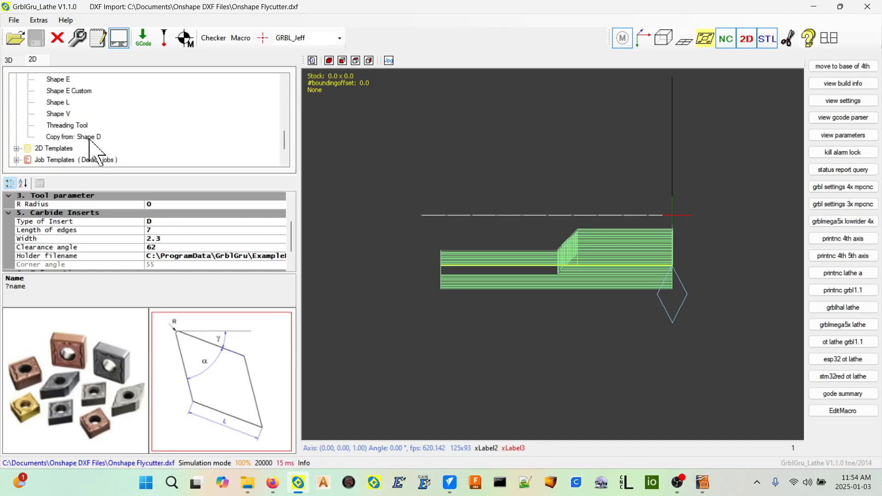
Rename the 'Copy from: Shape D' tool to 'Shape D Test'
right_click(73, 136)
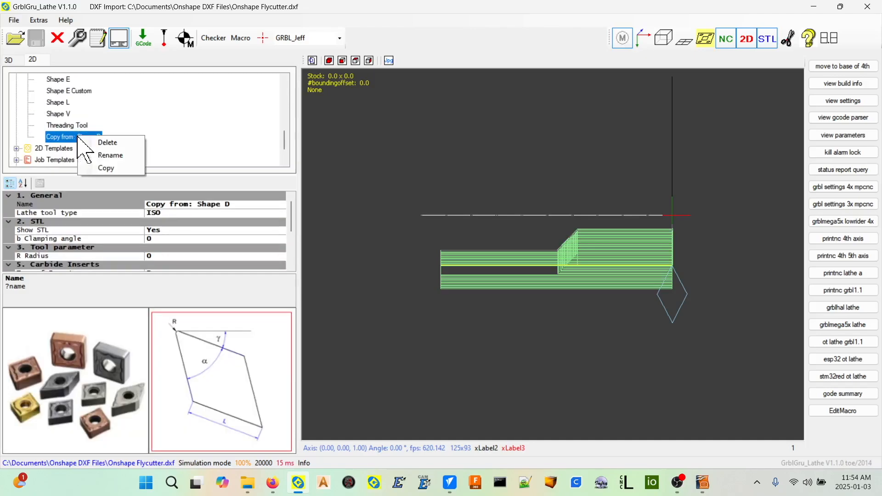
click(110, 155)
text(Shape D Test)
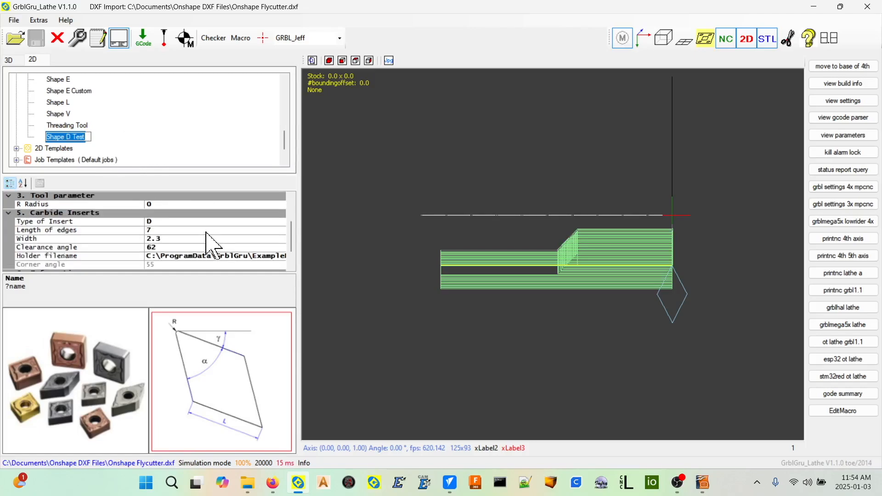
mouse_move(143, 254)
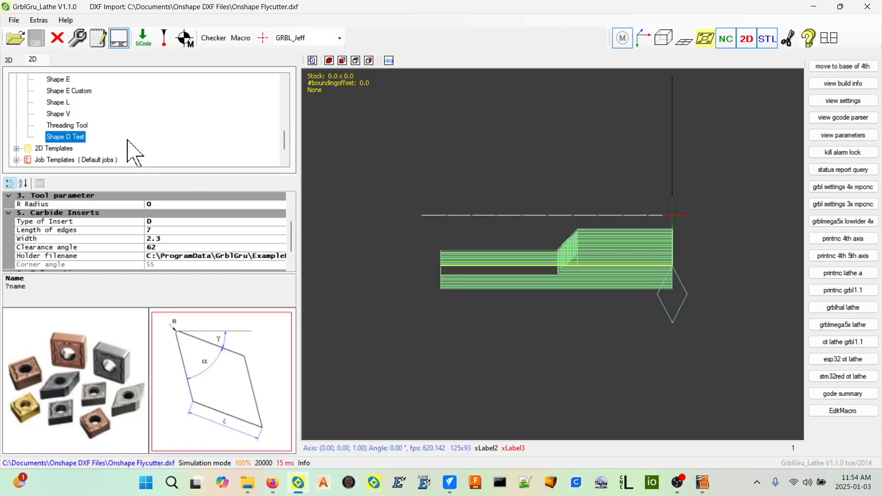
mouse_move(144, 121)
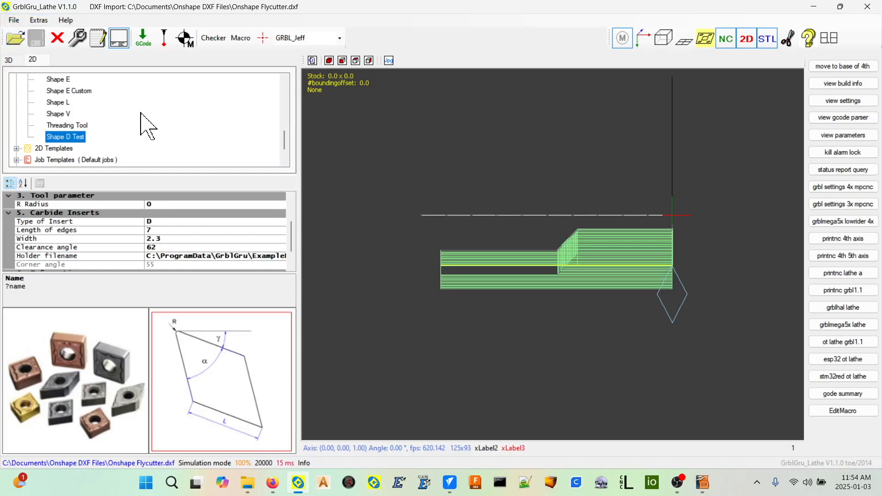
click(7, 59)
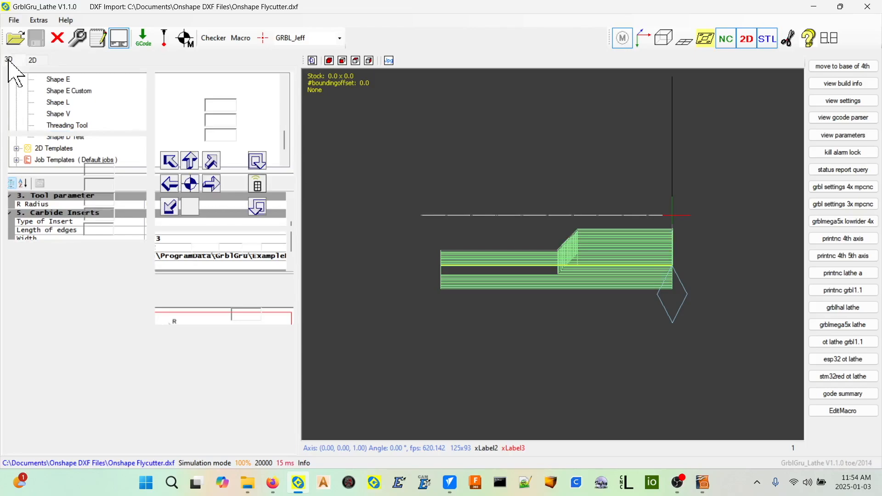
Switch to the 3D view showing the Onshape Flycutter shaft with the Shape D lathe tool
click(9, 59)
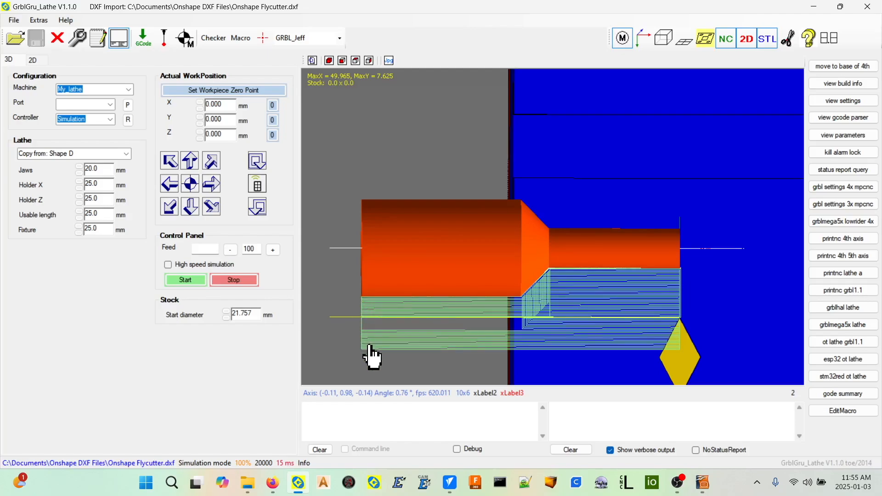
mouse_move(513, 346)
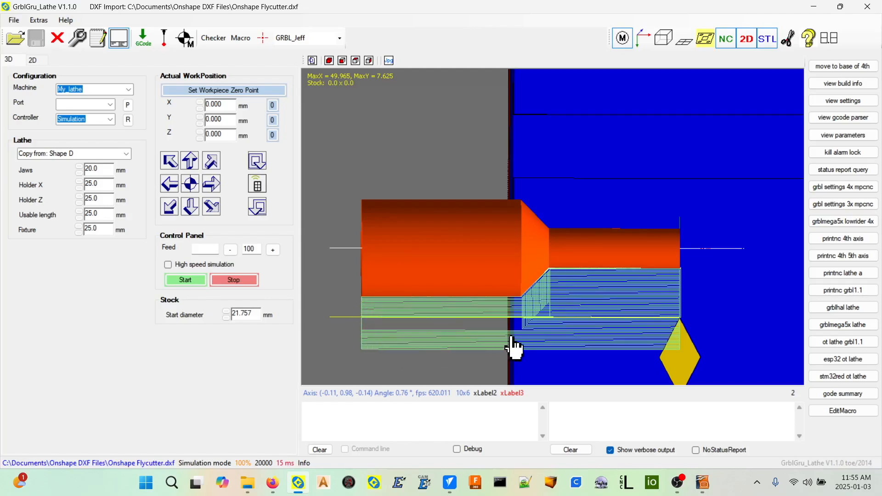